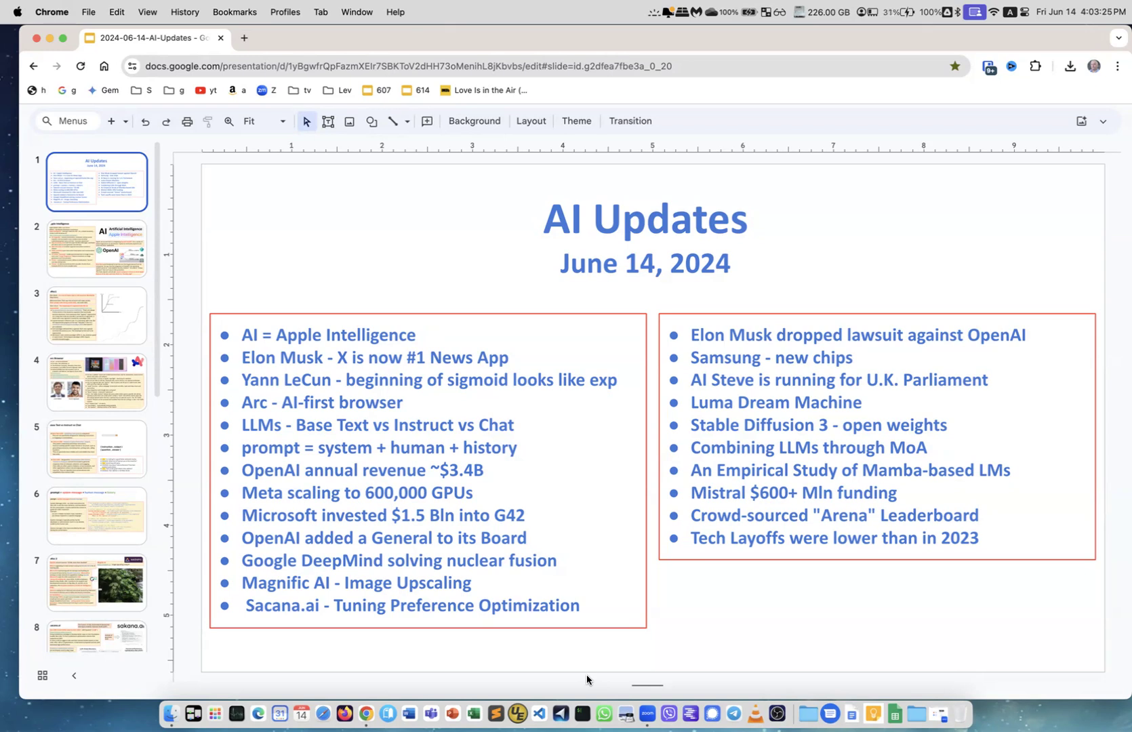
pyautogui.moveTo(500, 569)
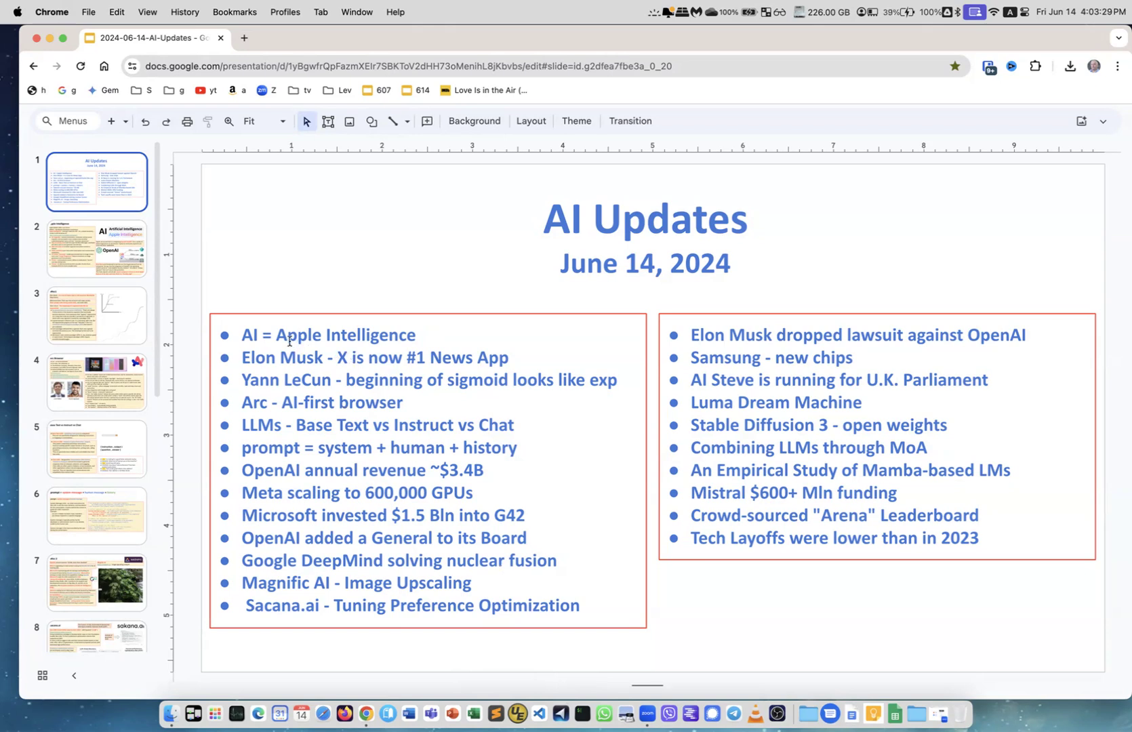
# Open slide 2, the Apple Intelligence slide on WWDC 2024 features
pyautogui.click(96, 248)
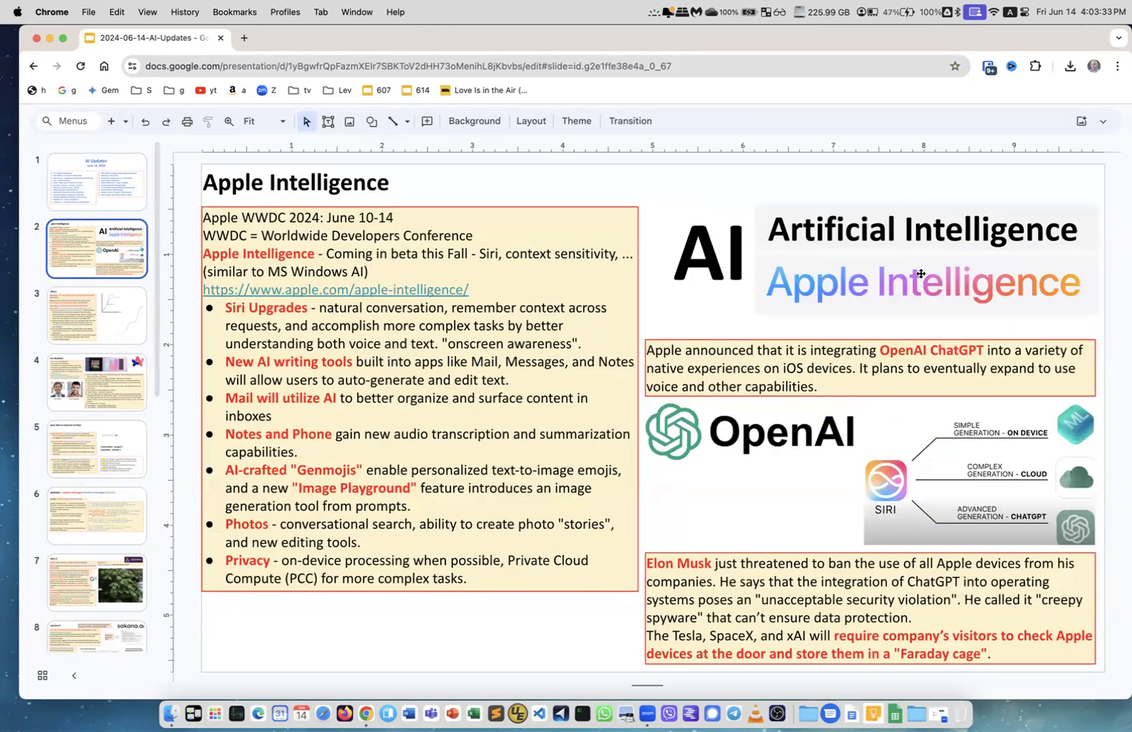
pyautogui.moveTo(711, 325)
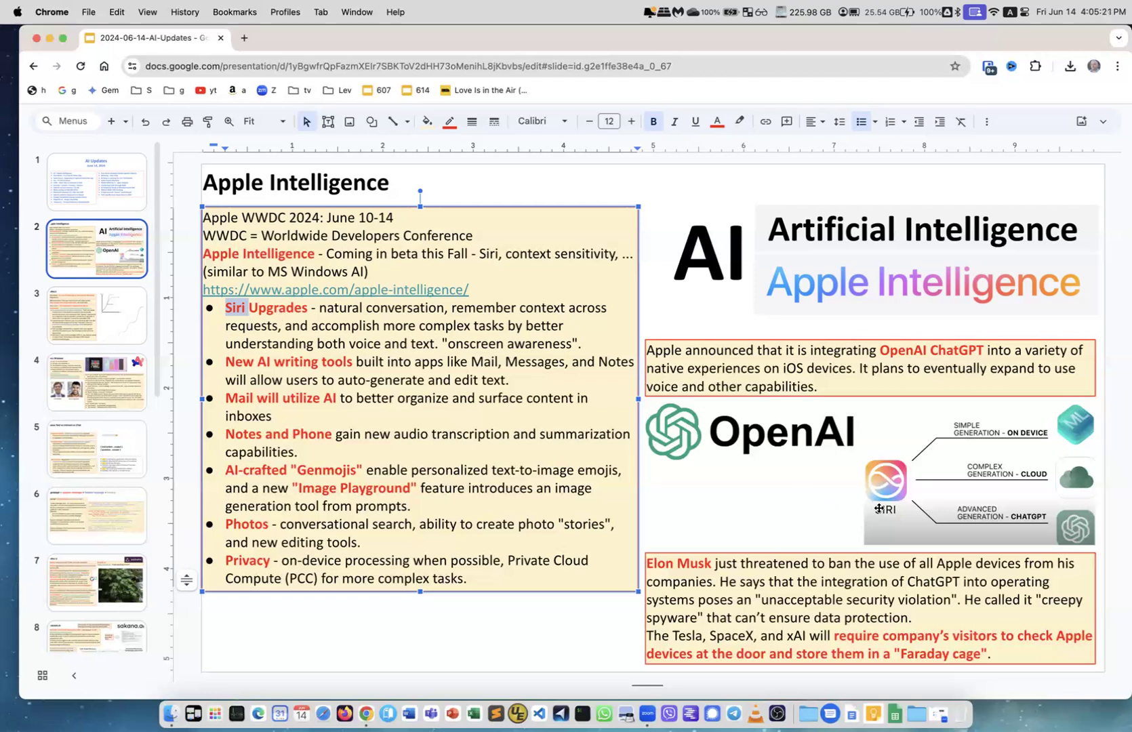
pyautogui.moveTo(1064, 417)
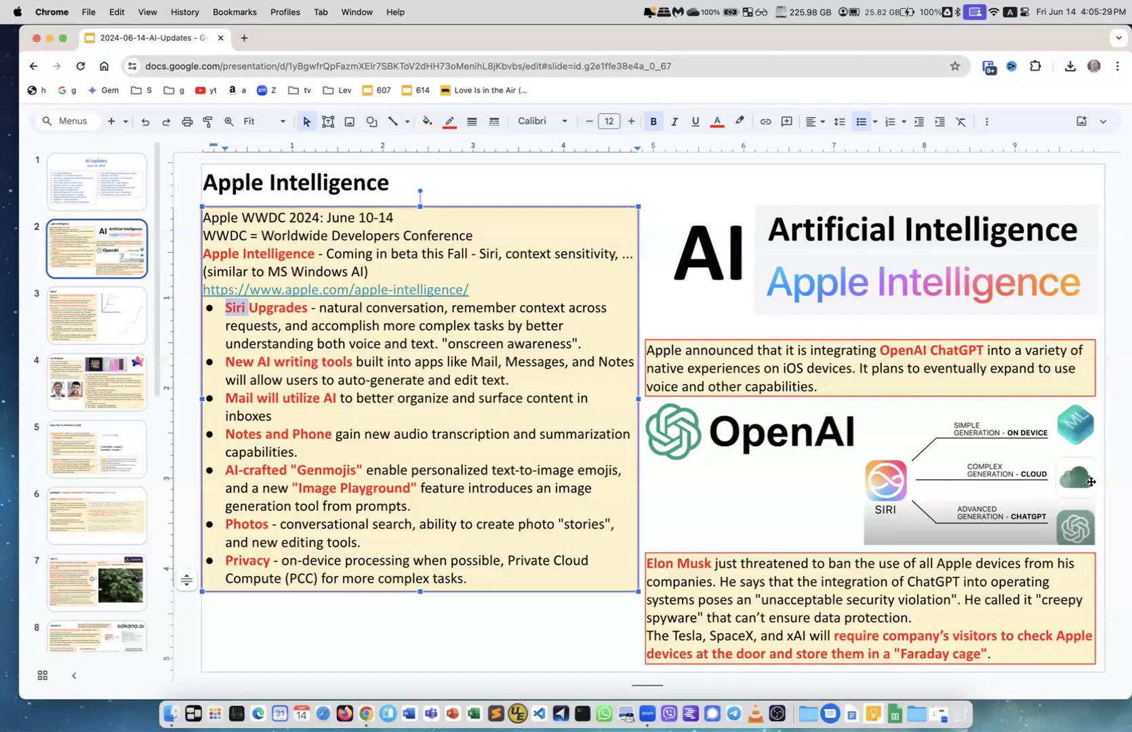
pyautogui.moveTo(1060, 473)
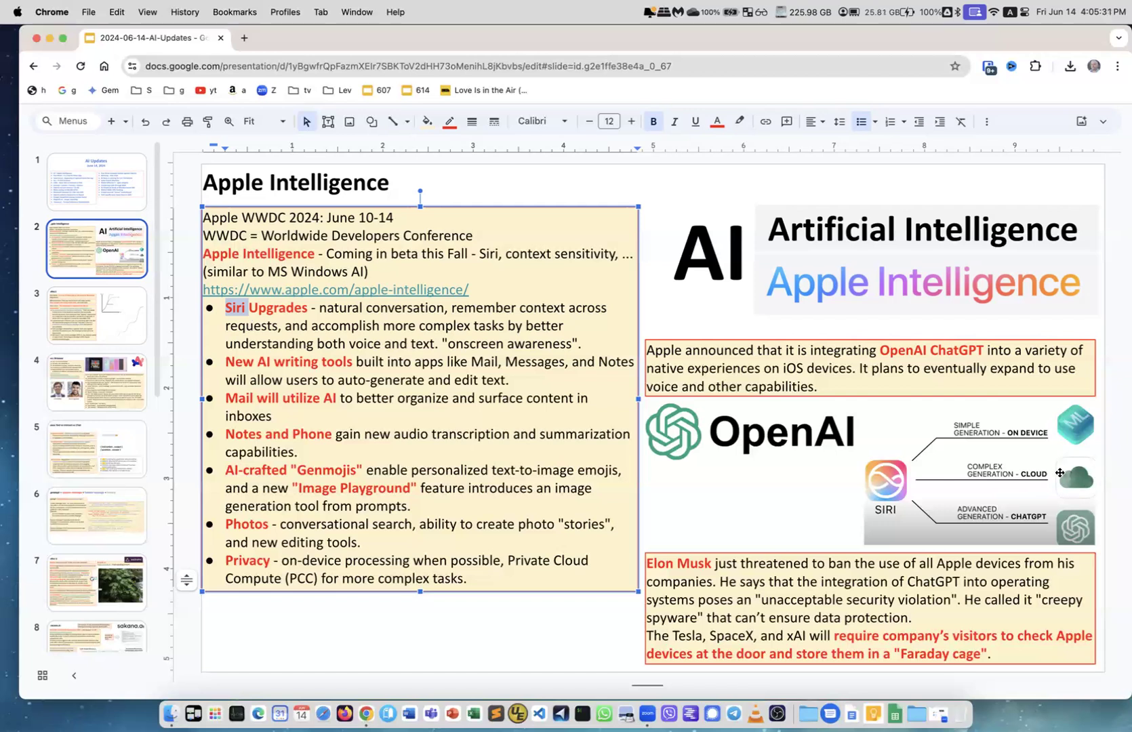
pyautogui.moveTo(909, 491)
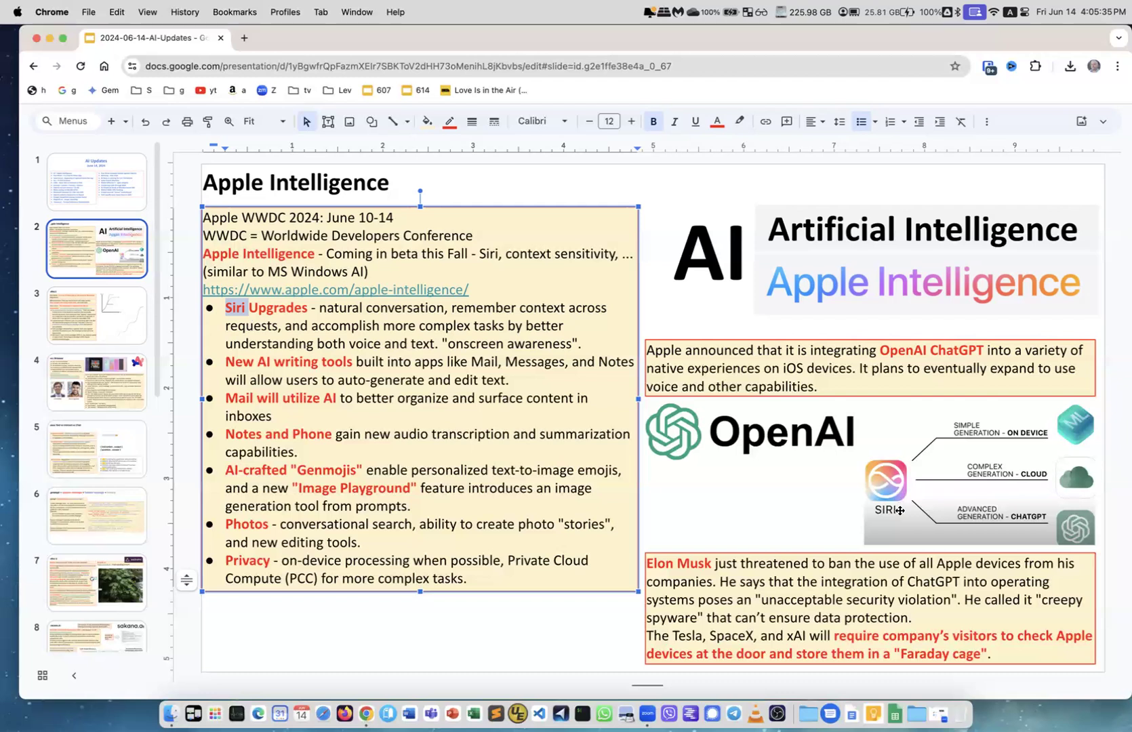
pyautogui.moveTo(1075, 533)
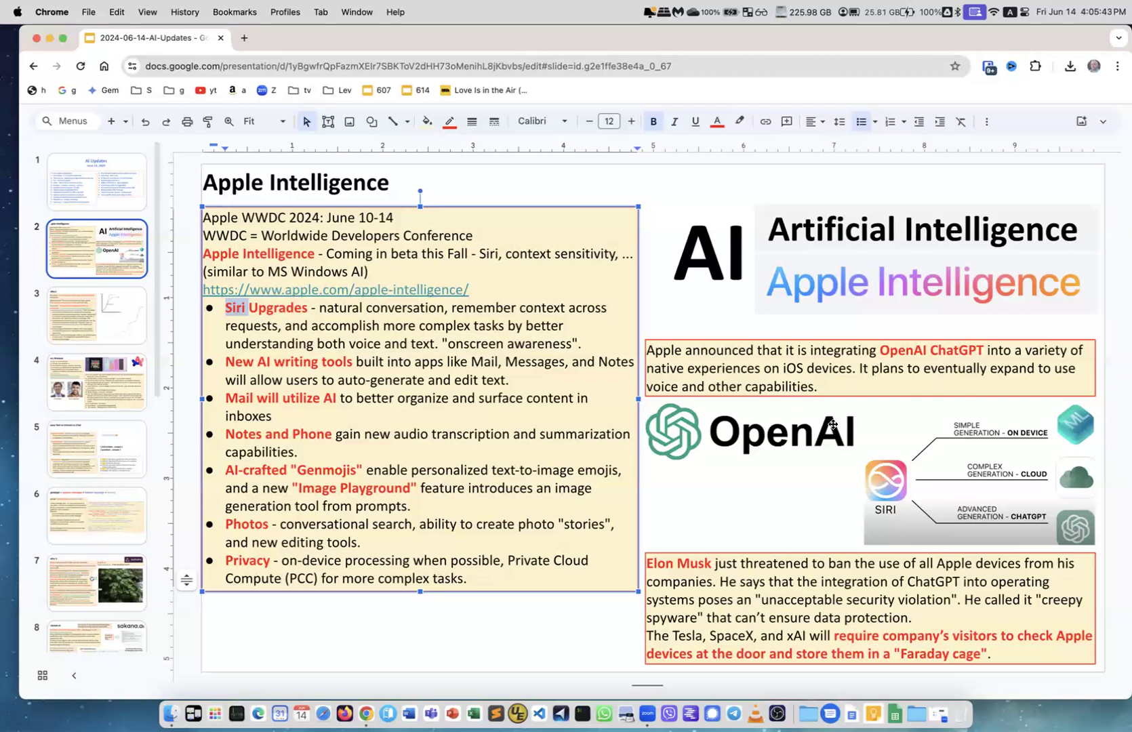
pyautogui.moveTo(917, 510)
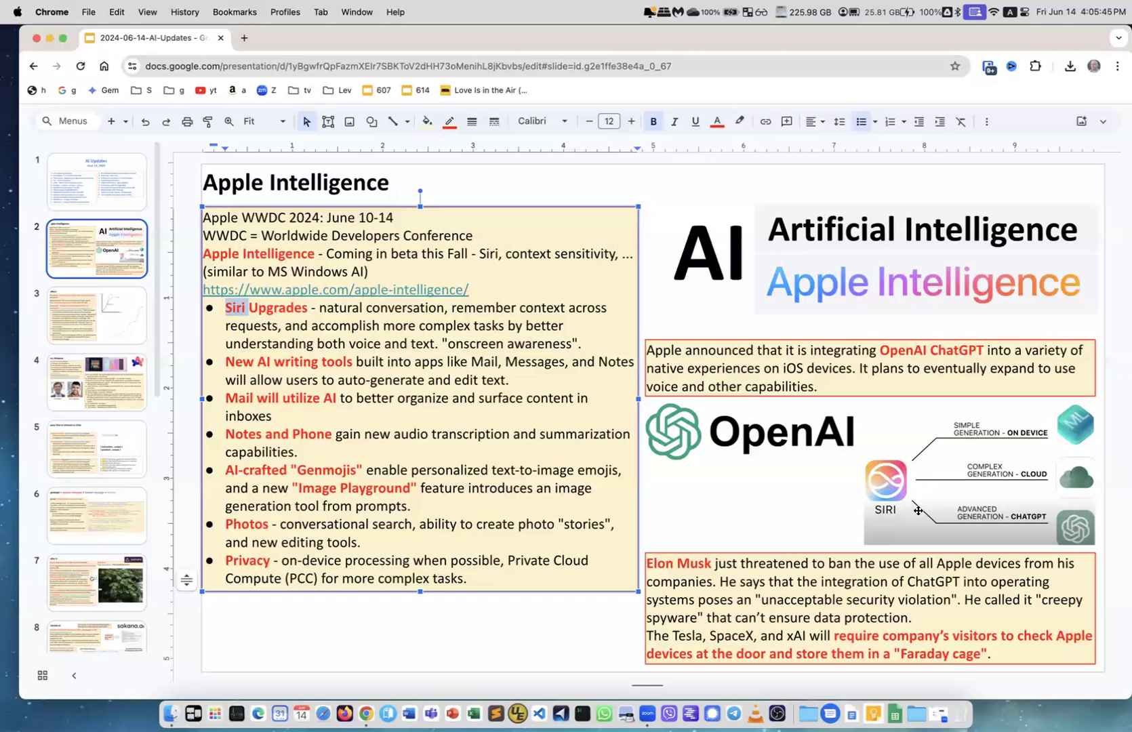
pyautogui.moveTo(886, 460)
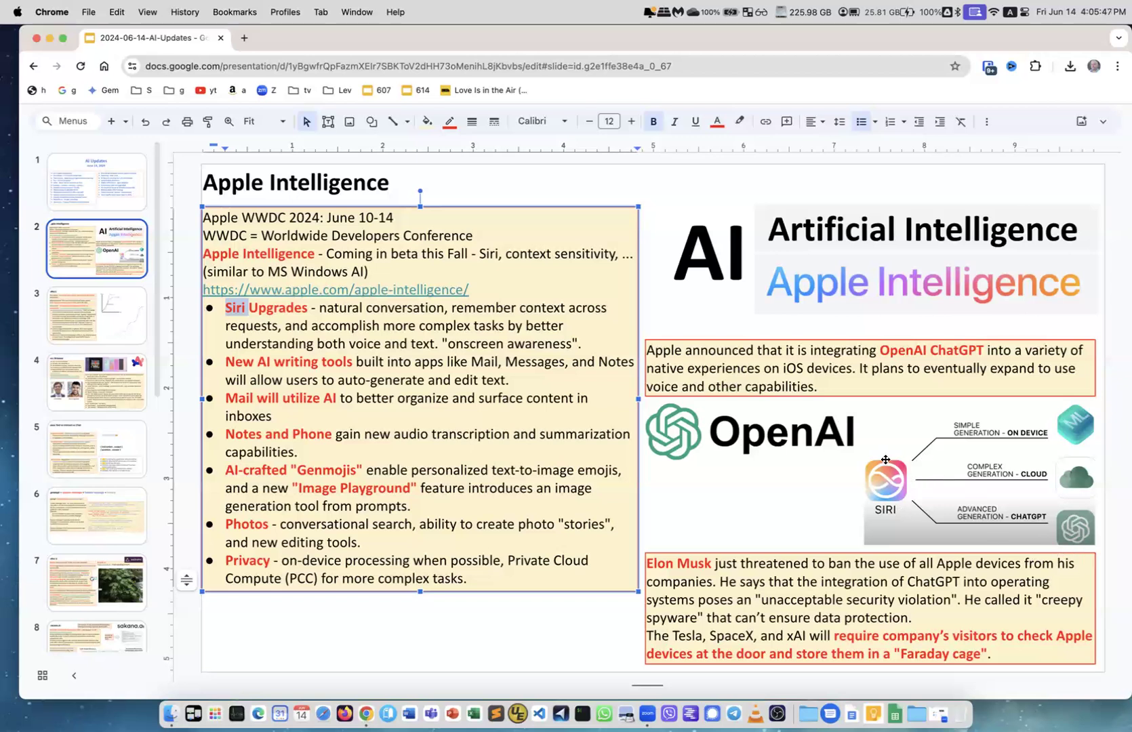
pyautogui.moveTo(743, 405)
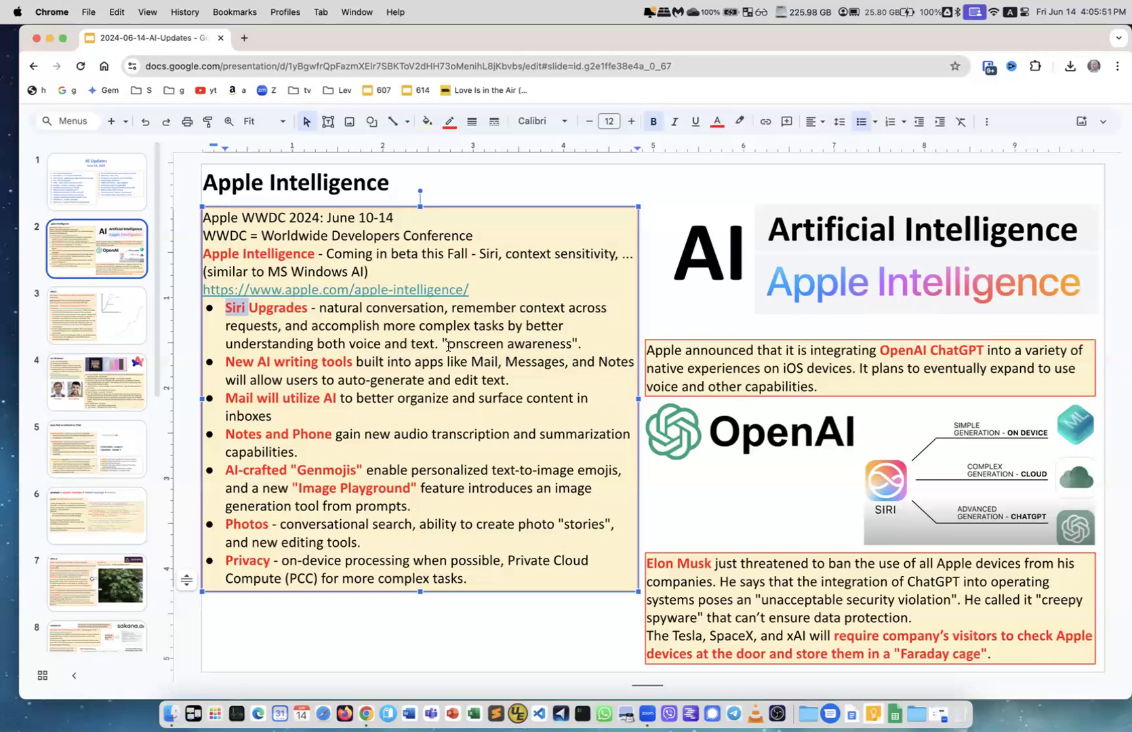
# Bold 'onscreen awareness' in the Siri Upgrades bullet, select the Privacy line, then exit editing
pyautogui.doubleClick(509, 344)
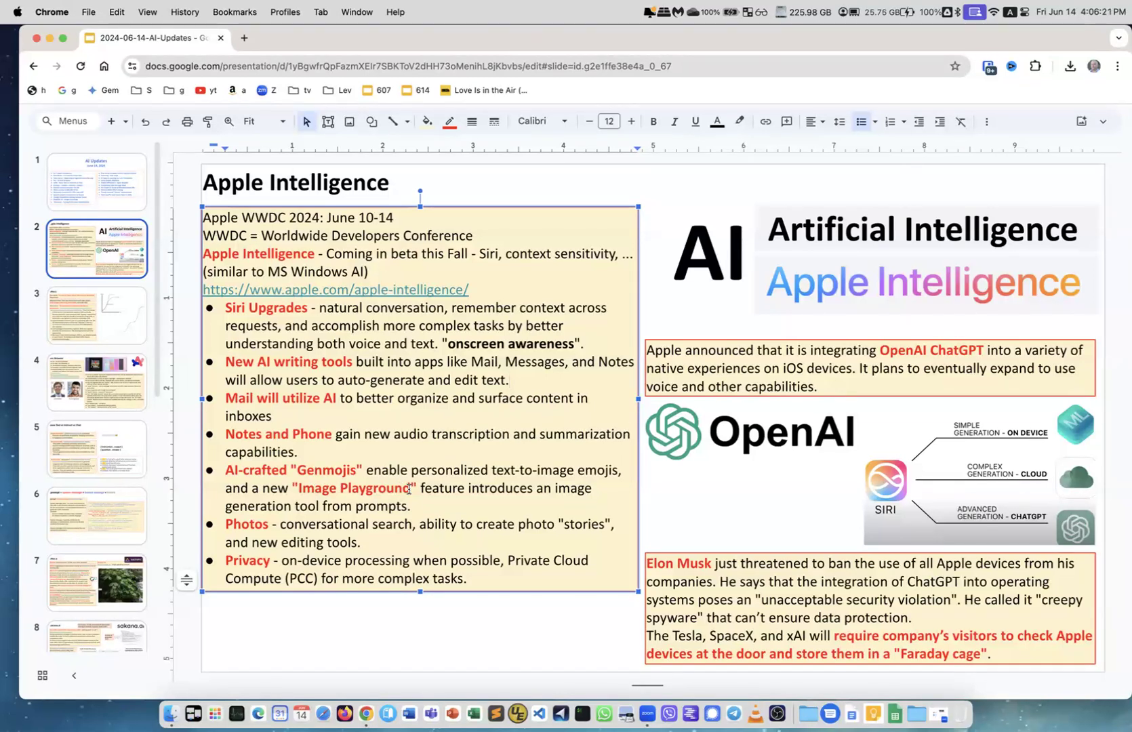
pyautogui.moveTo(380, 528)
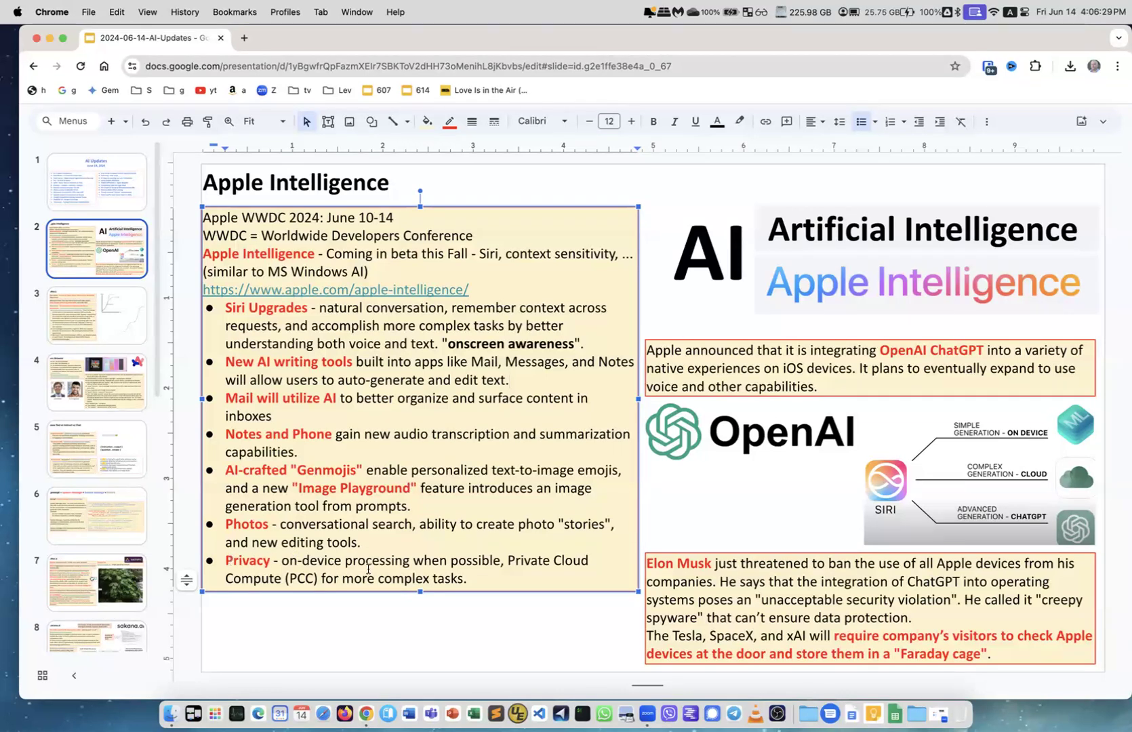
pyautogui.doubleClick(345, 578)
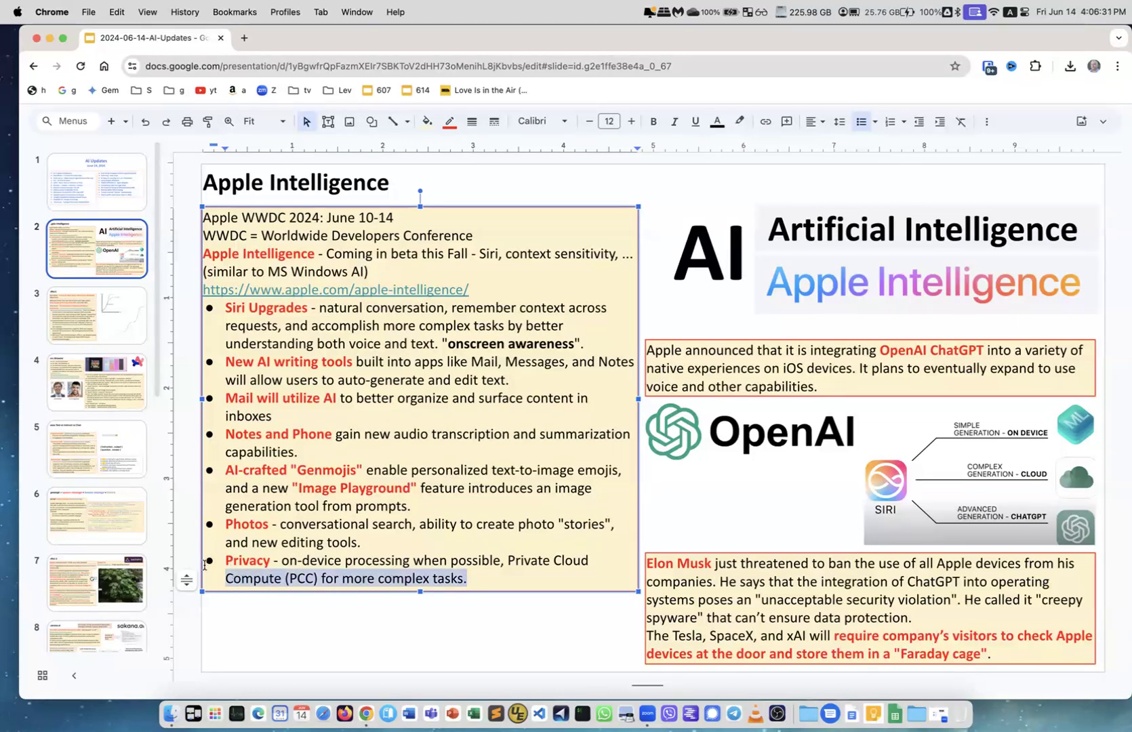
pyautogui.click(278, 619)
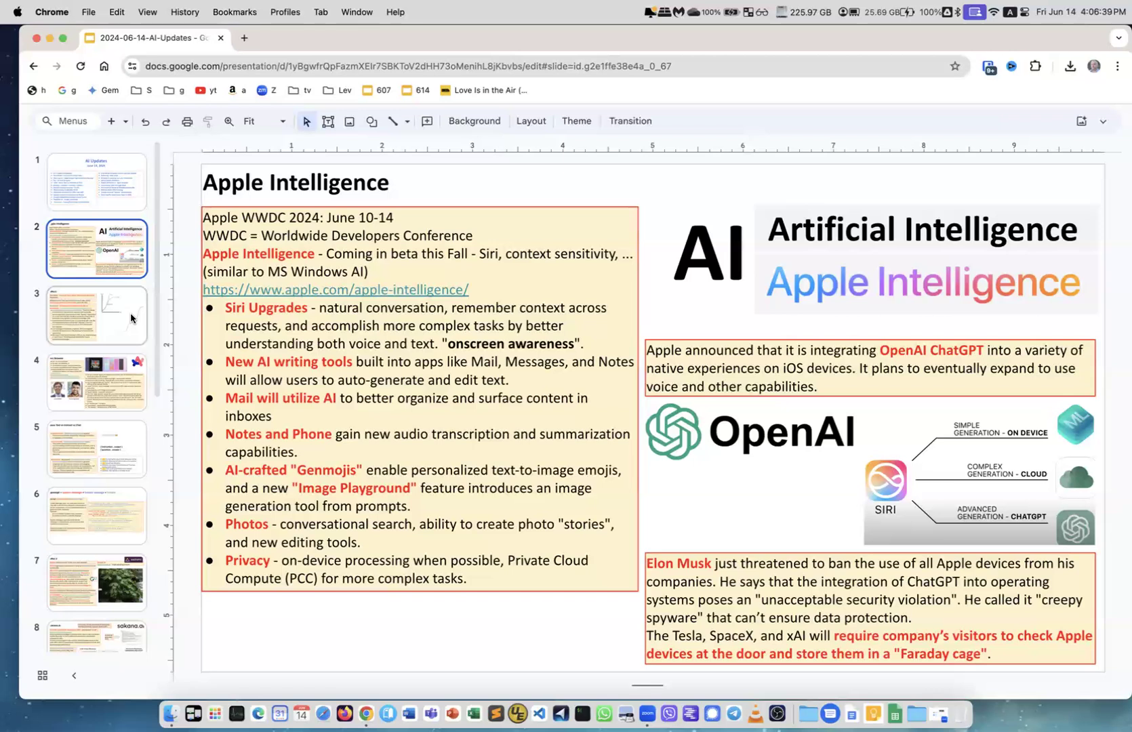
# Open the Misc1 slide and place the caret after '(App Store)' in the Elon Musk box
pyautogui.click(97, 316)
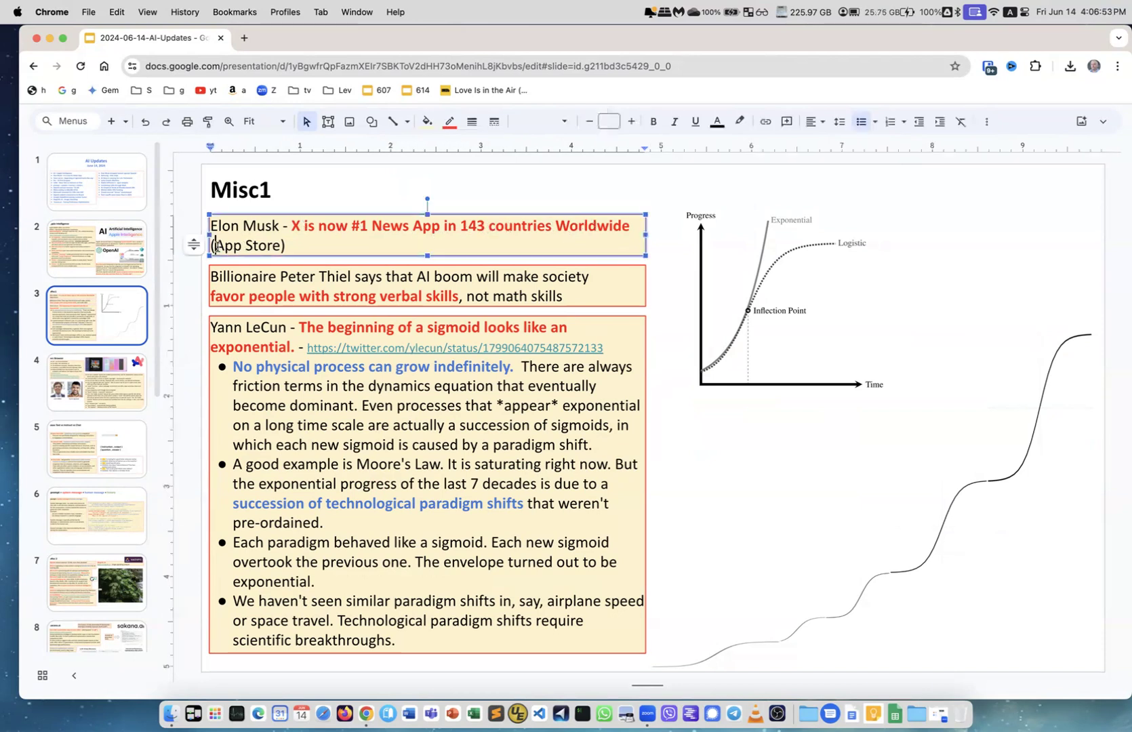
pyautogui.click(287, 245)
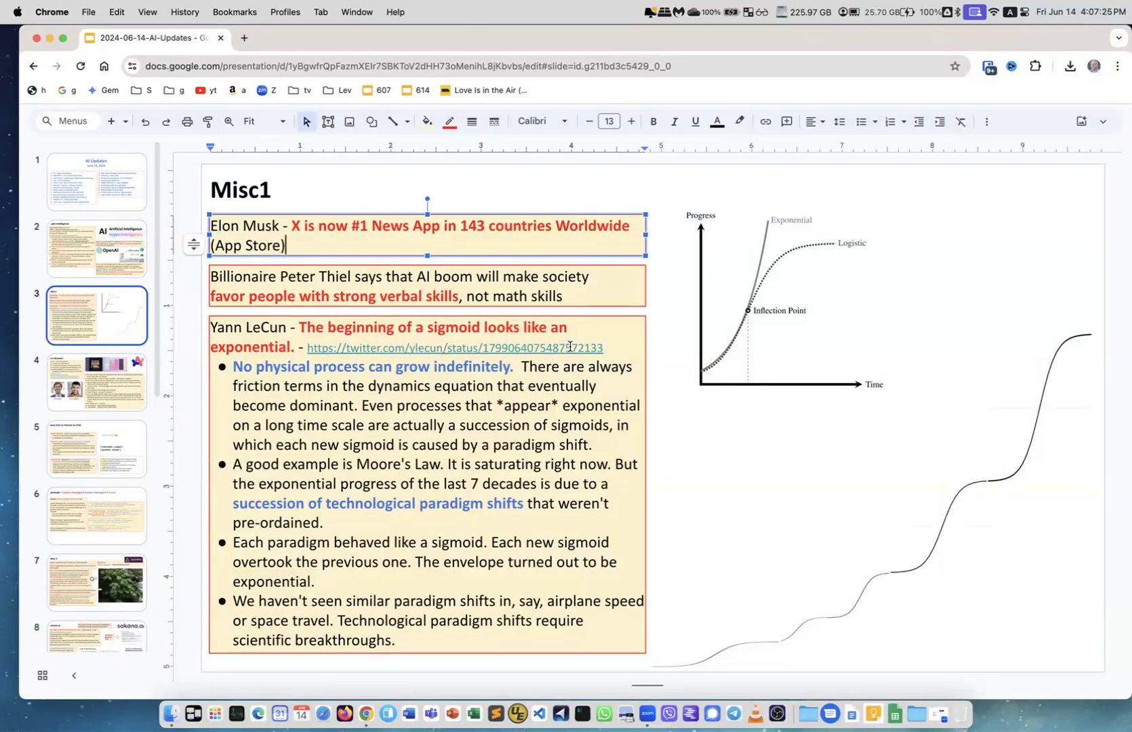
pyautogui.moveTo(717, 360)
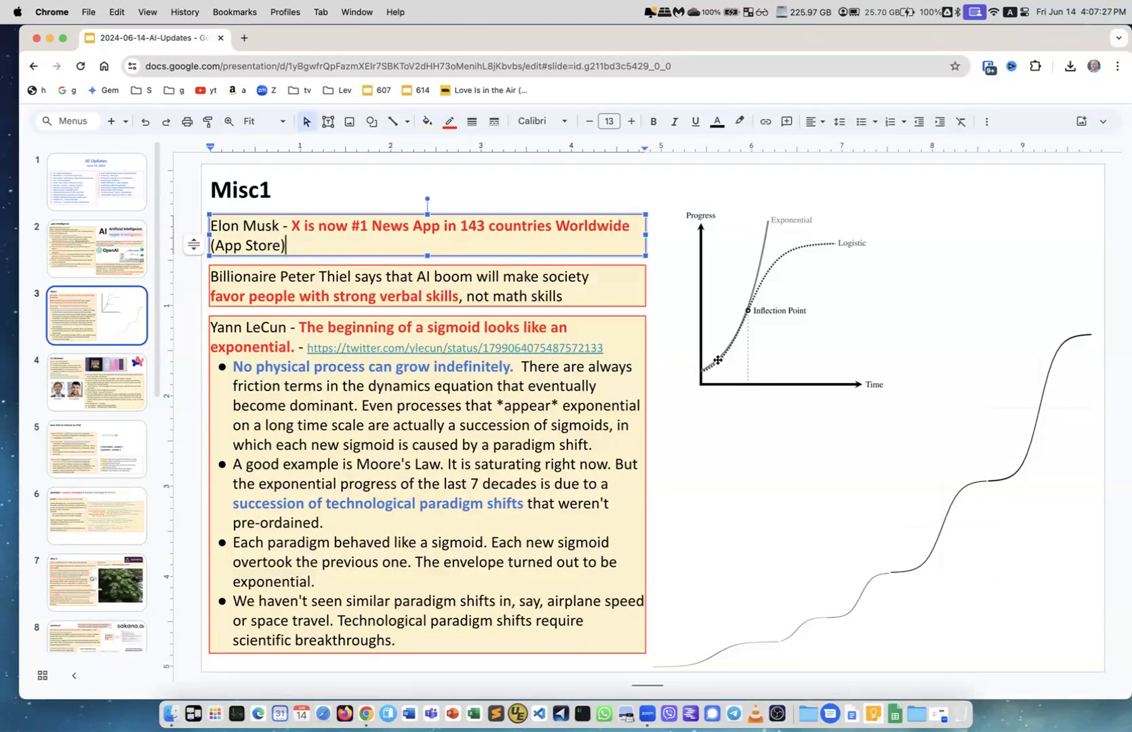
pyautogui.moveTo(785, 255)
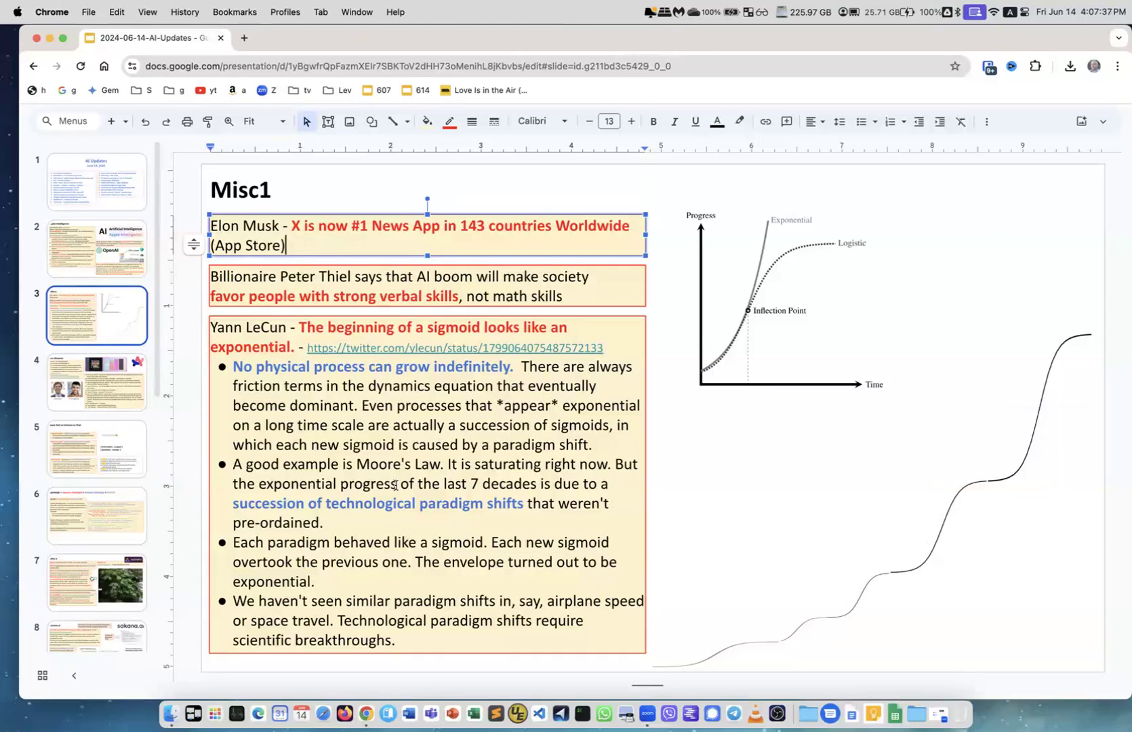
pyautogui.moveTo(342, 401)
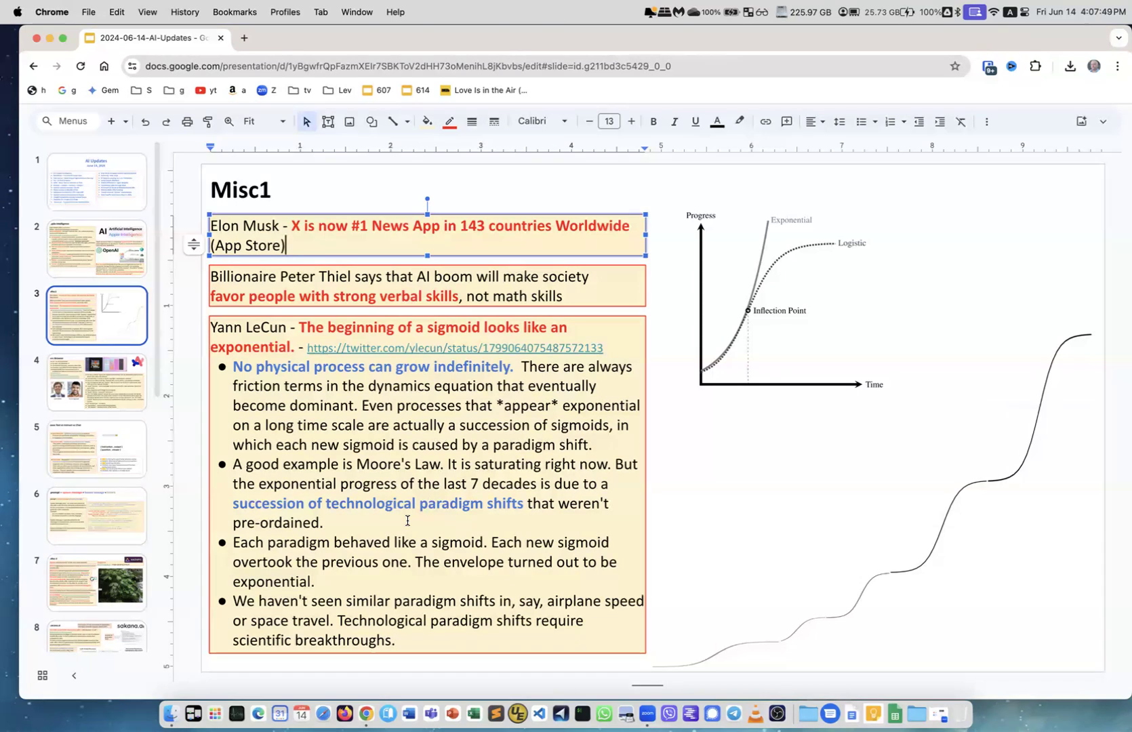
pyautogui.moveTo(546, 536)
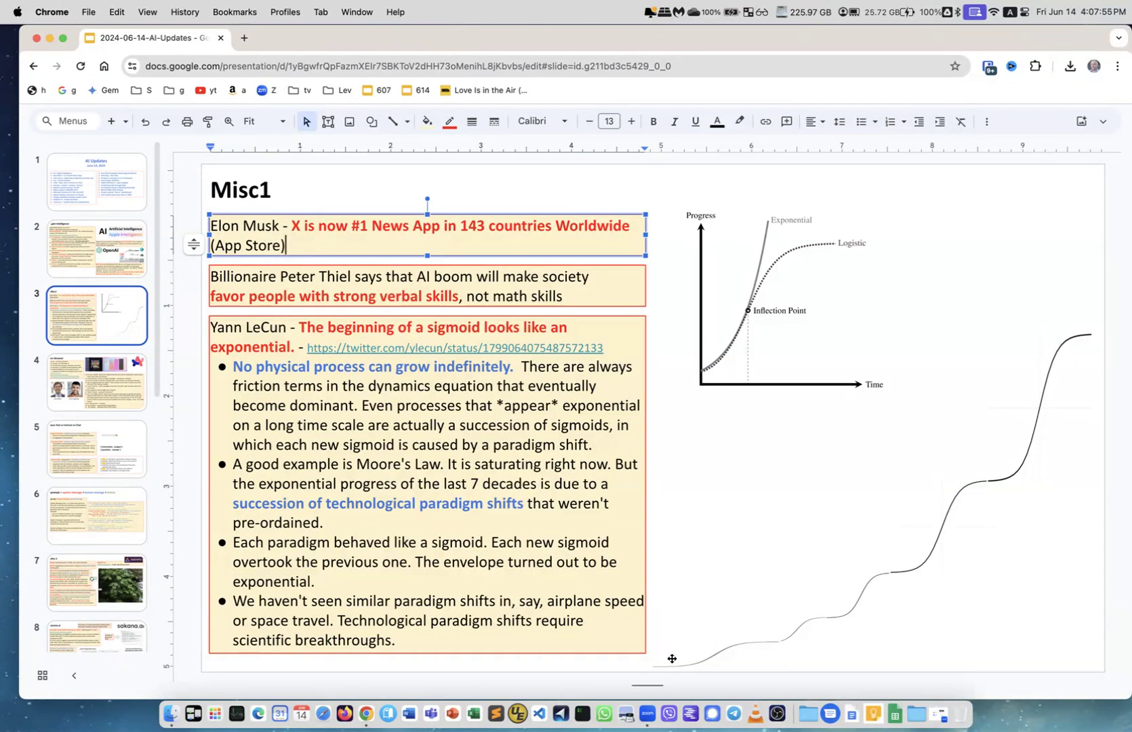
pyautogui.moveTo(675, 674)
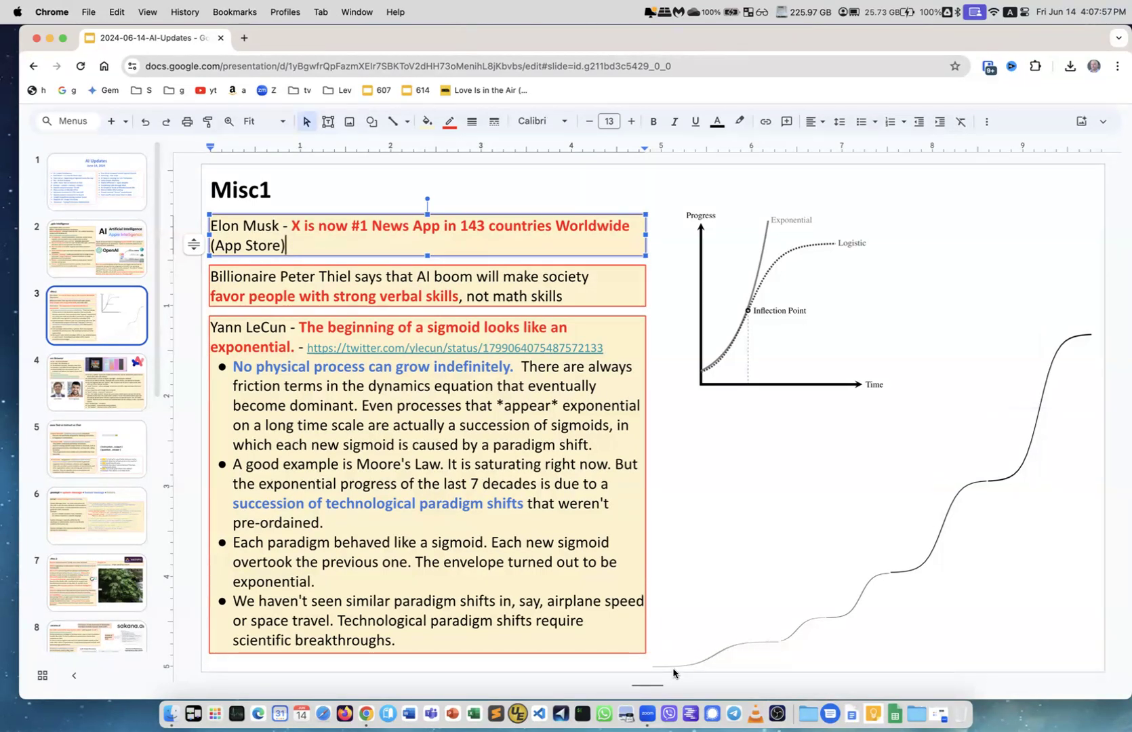
pyautogui.moveTo(788, 648)
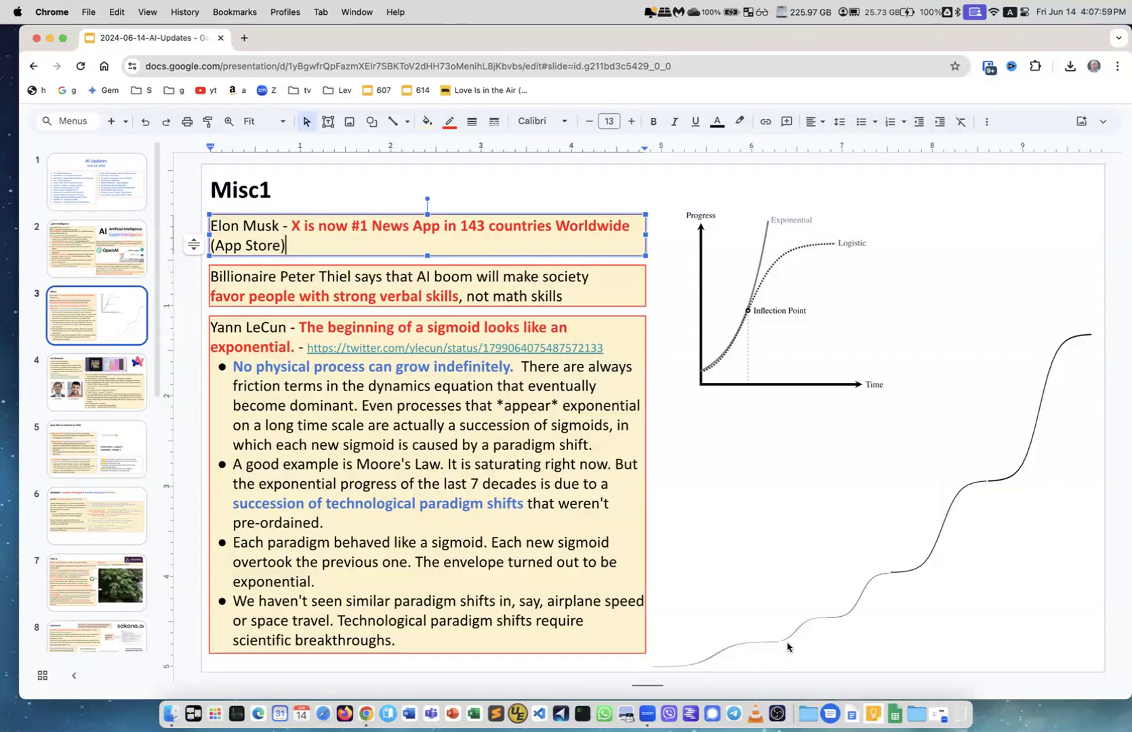
pyautogui.moveTo(845, 616)
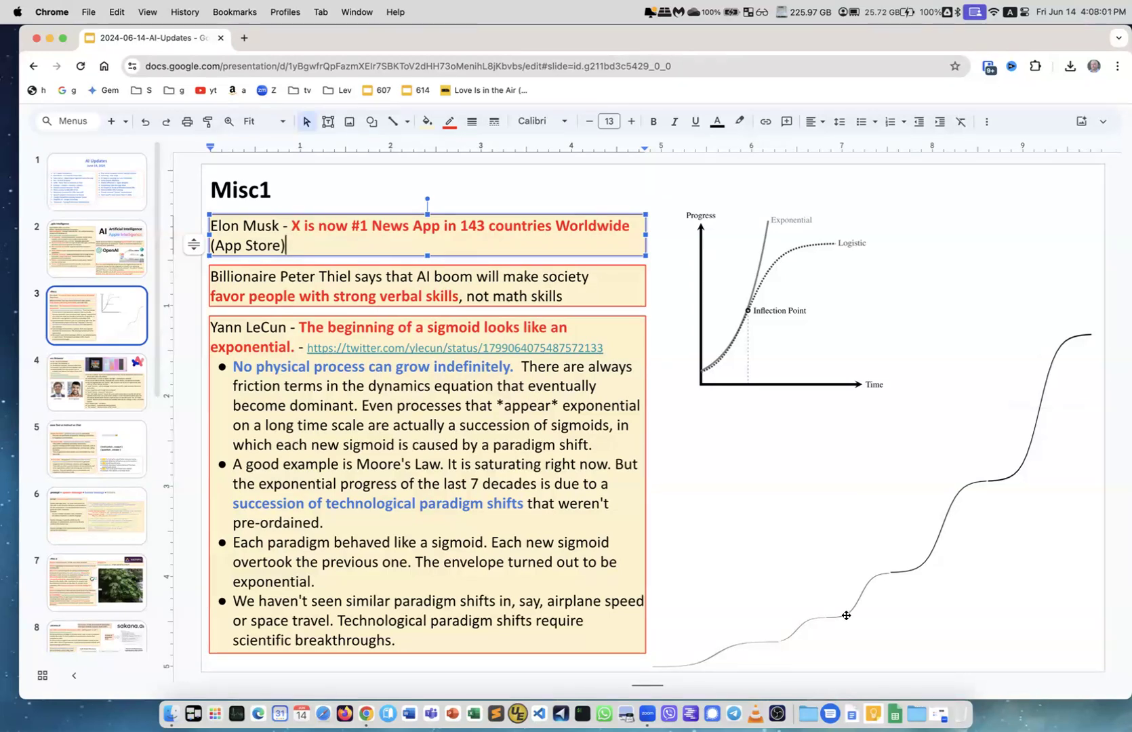
pyautogui.moveTo(825, 581)
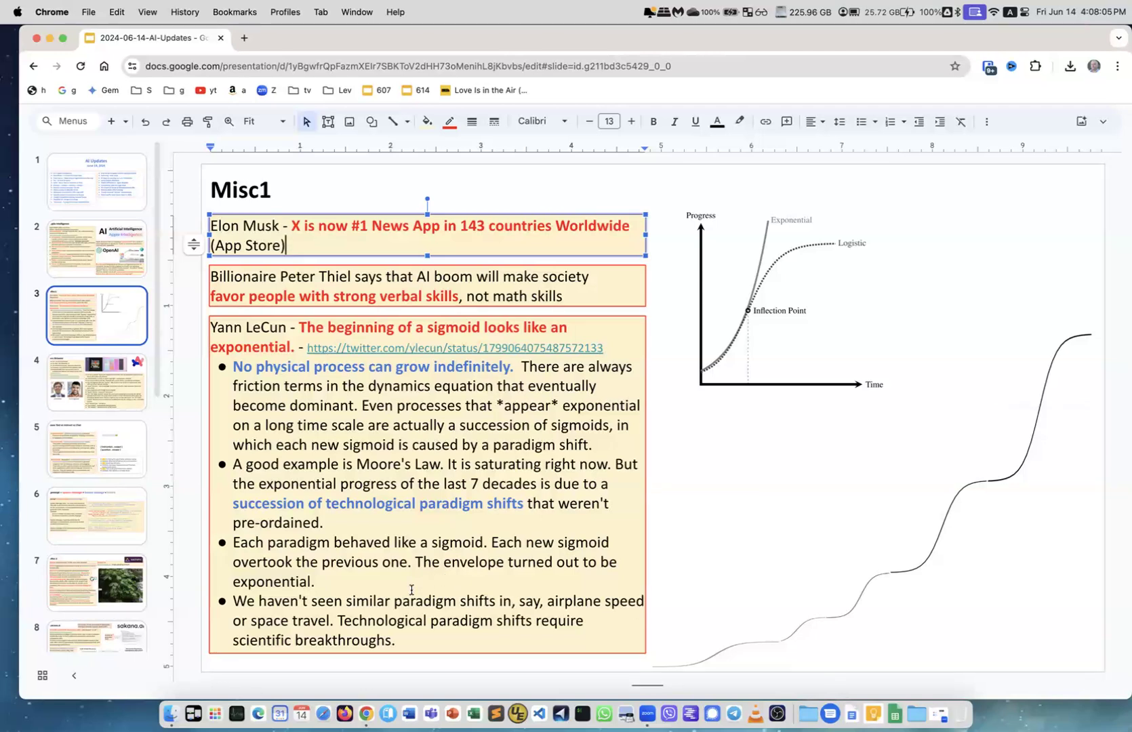
pyautogui.moveTo(347, 606)
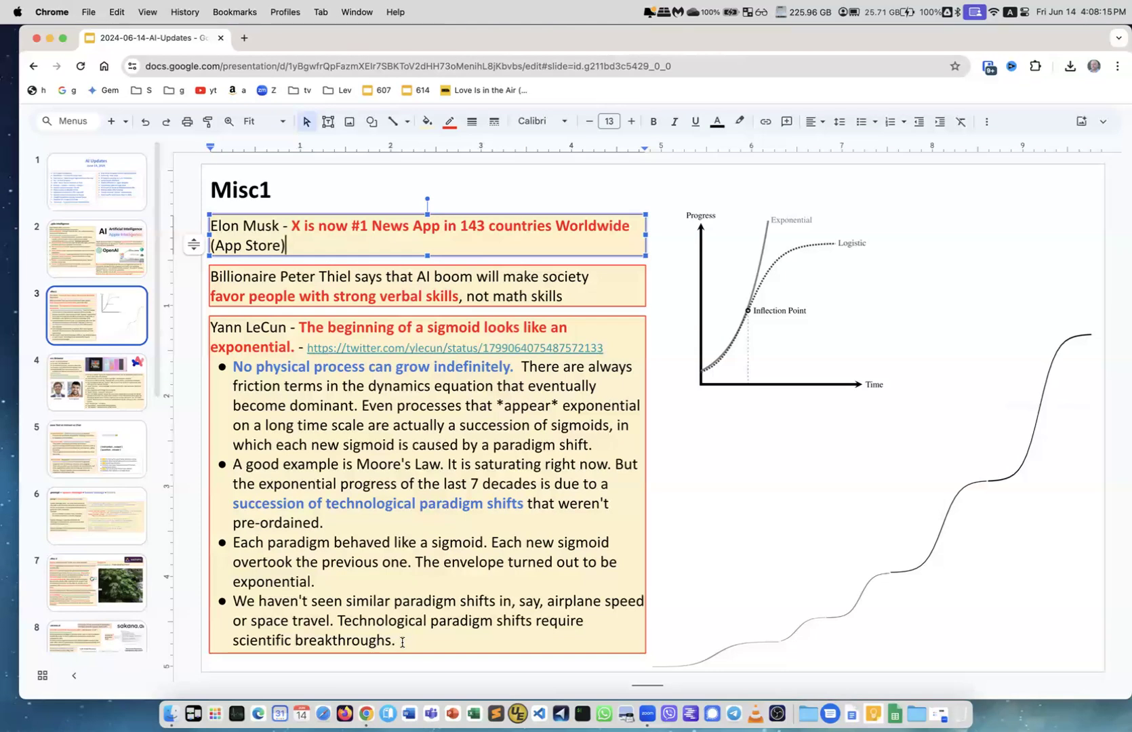
# Present the Arc Browser slide, then advance to slide 5, Base Text vs Instruct vs Chat
pyautogui.click(96, 381)
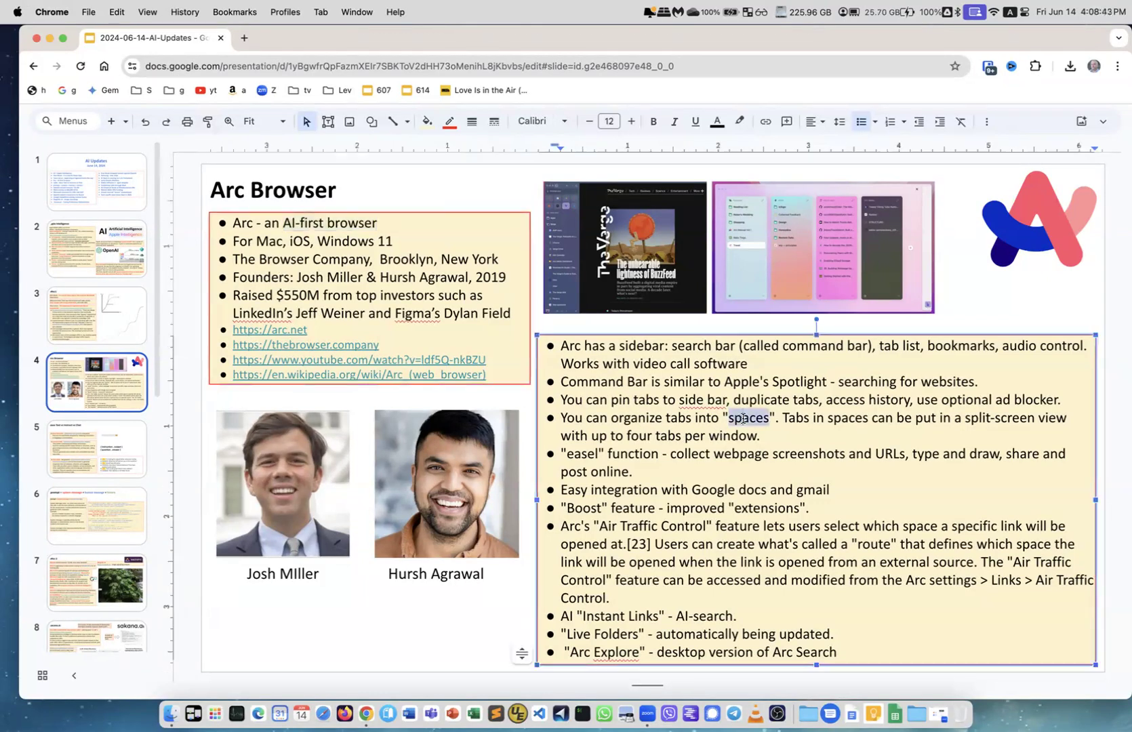
pyautogui.click(951, 306)
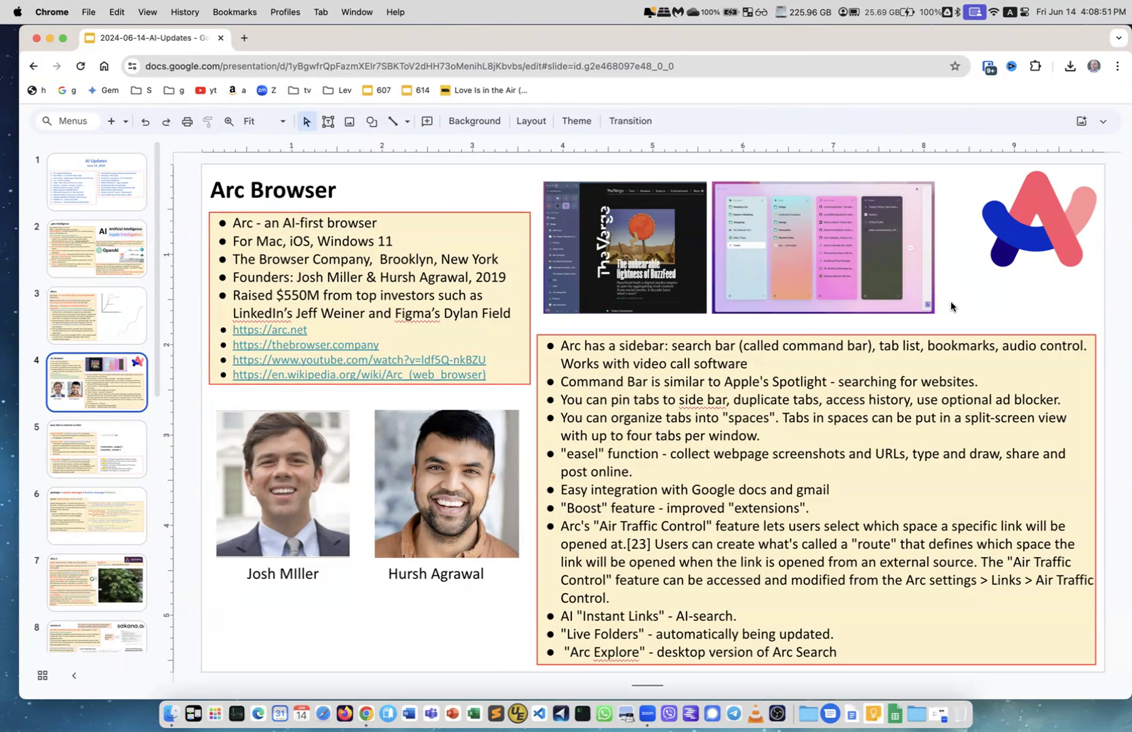
pyautogui.moveTo(817, 418)
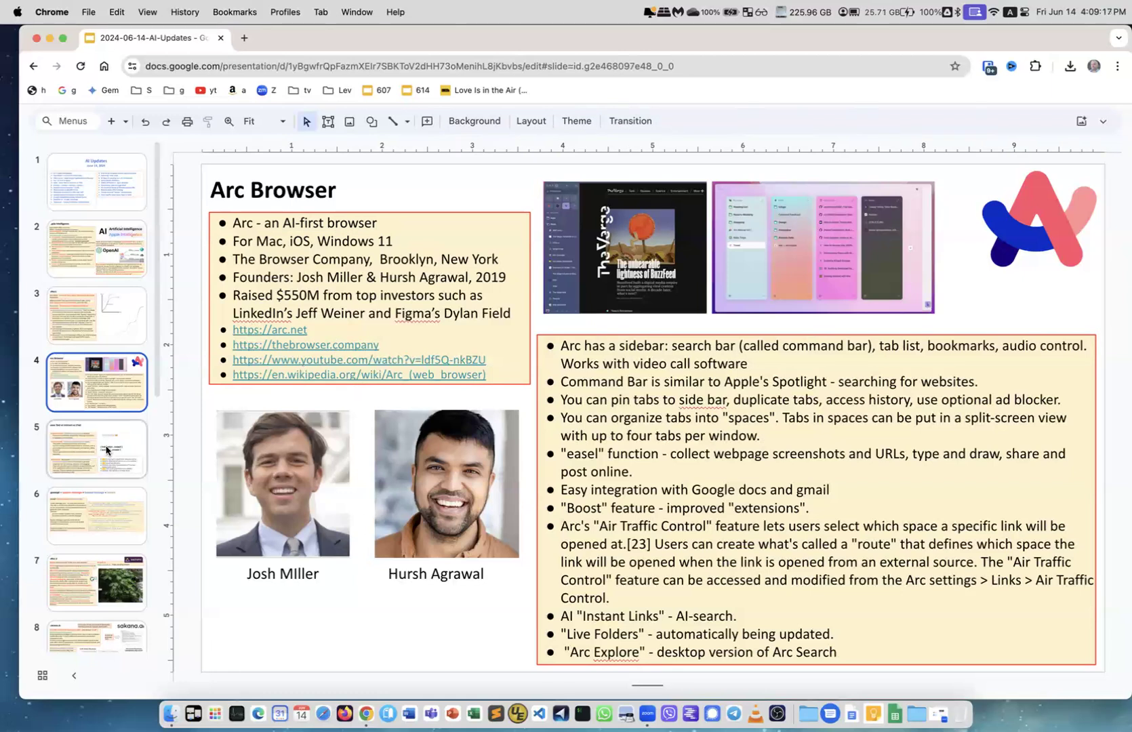
pyautogui.click(97, 449)
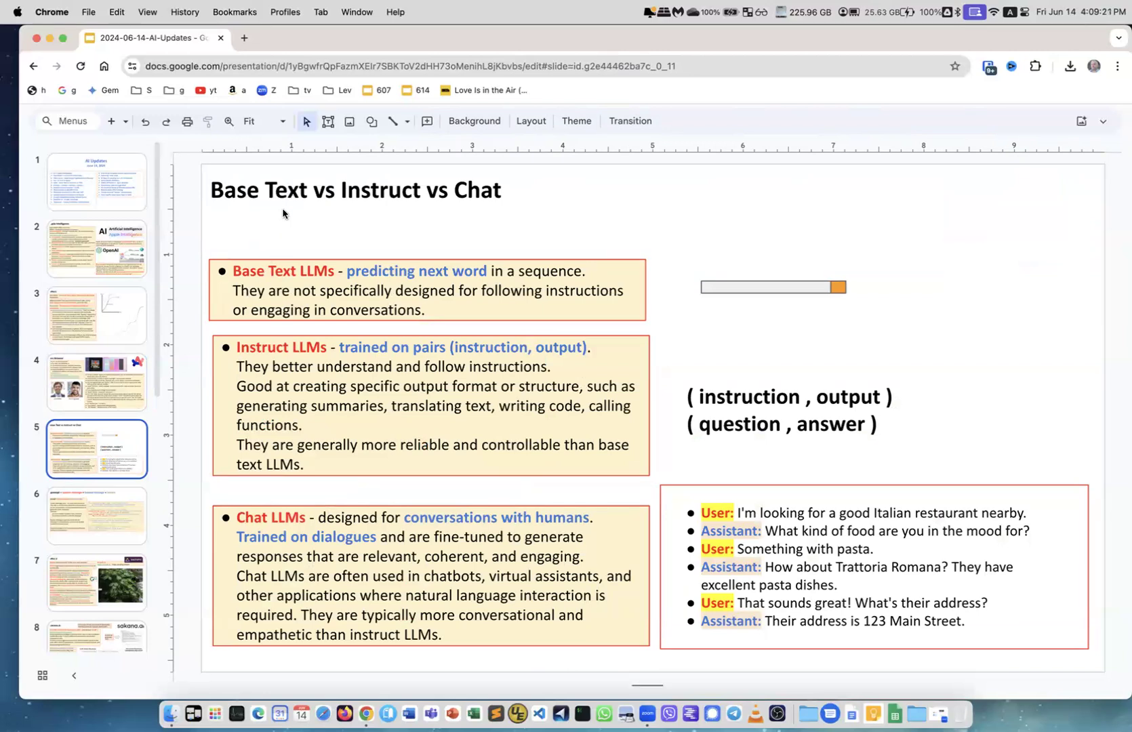
pyautogui.moveTo(286, 278)
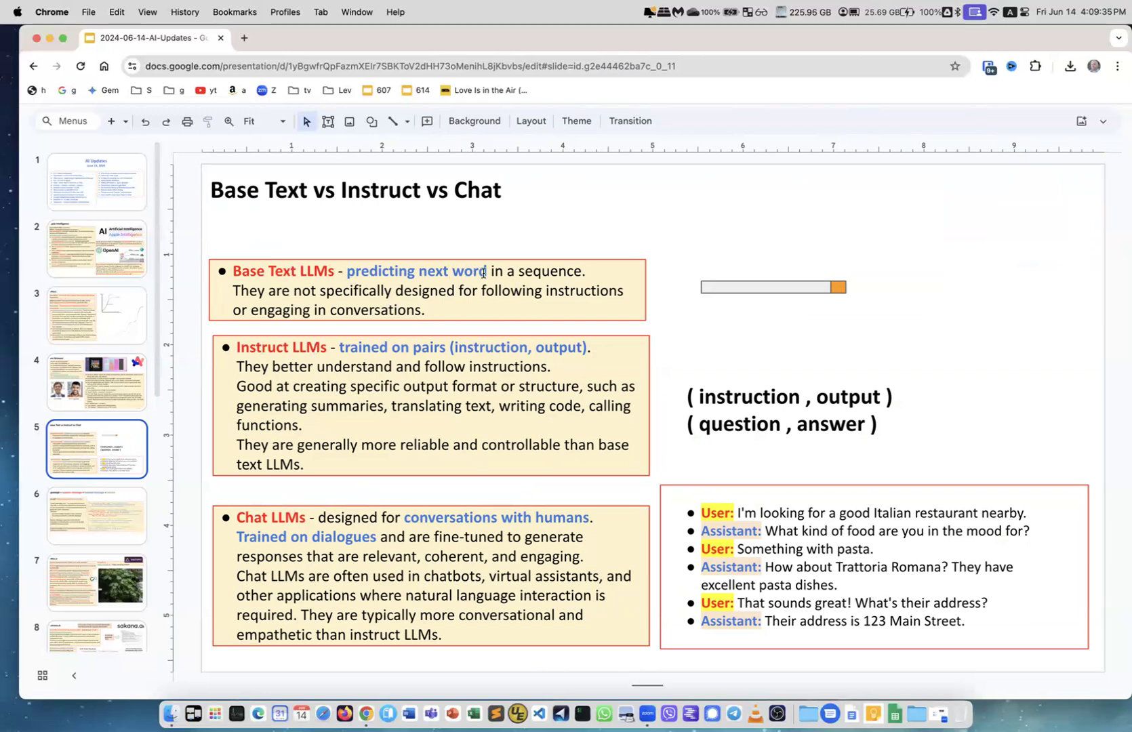
pyautogui.moveTo(692, 292)
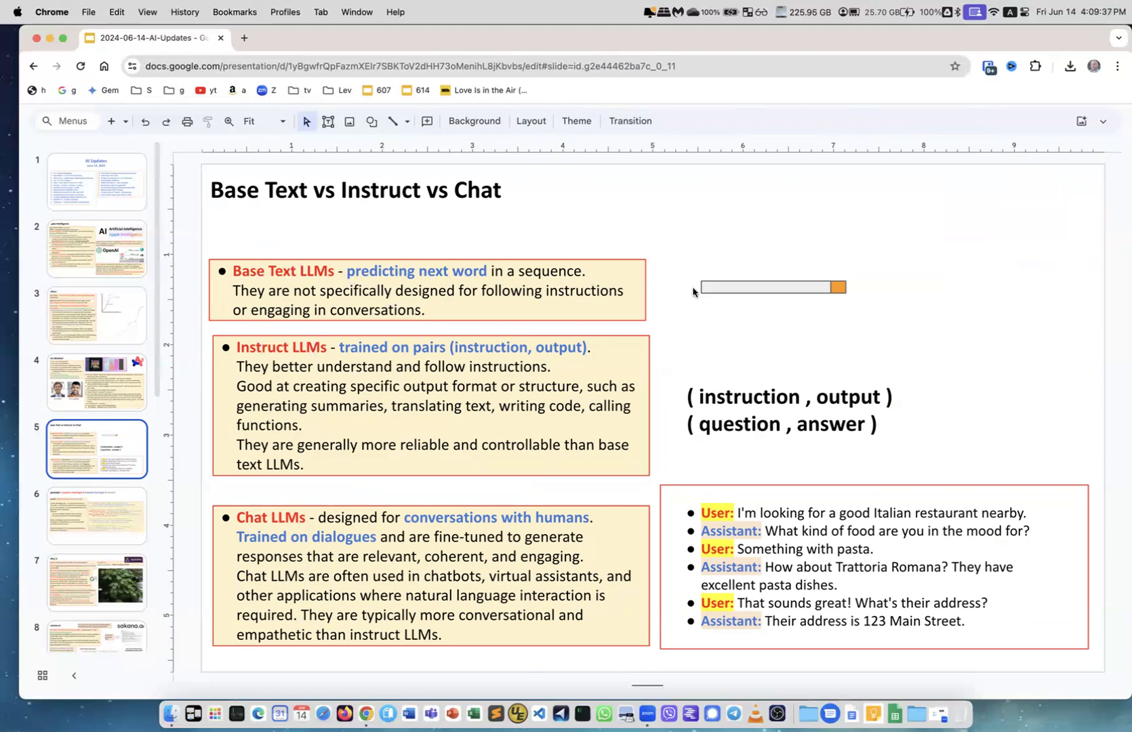
pyautogui.moveTo(776, 282)
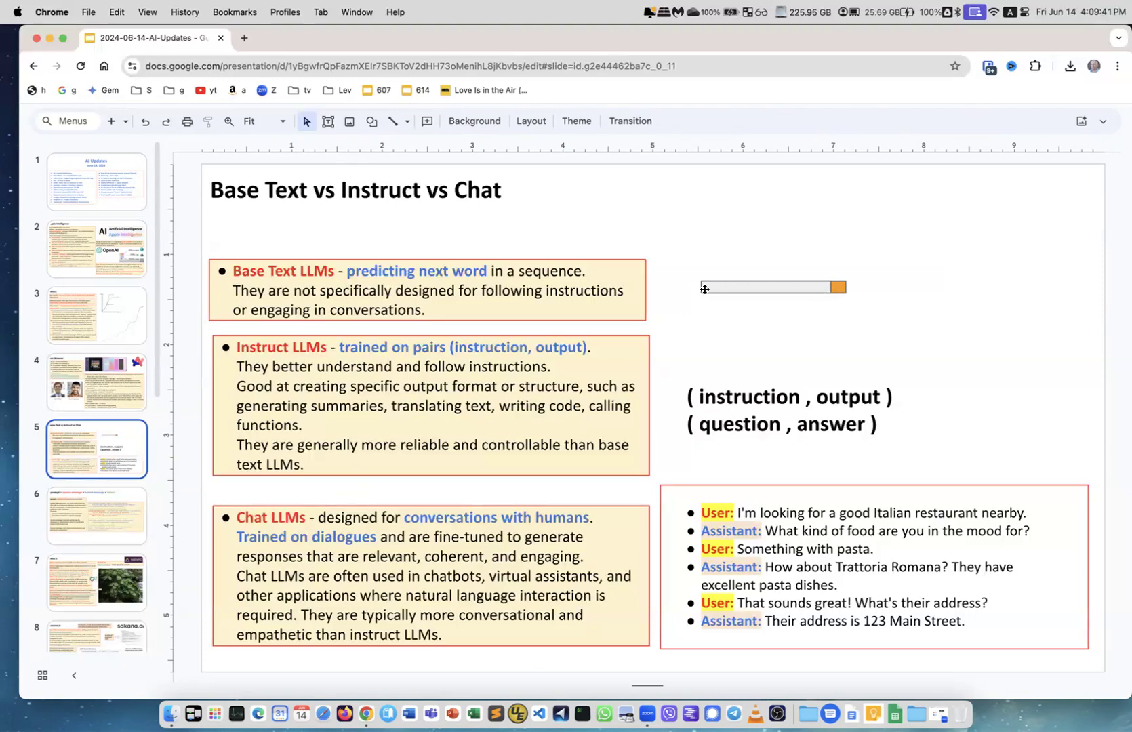
pyautogui.moveTo(811, 286)
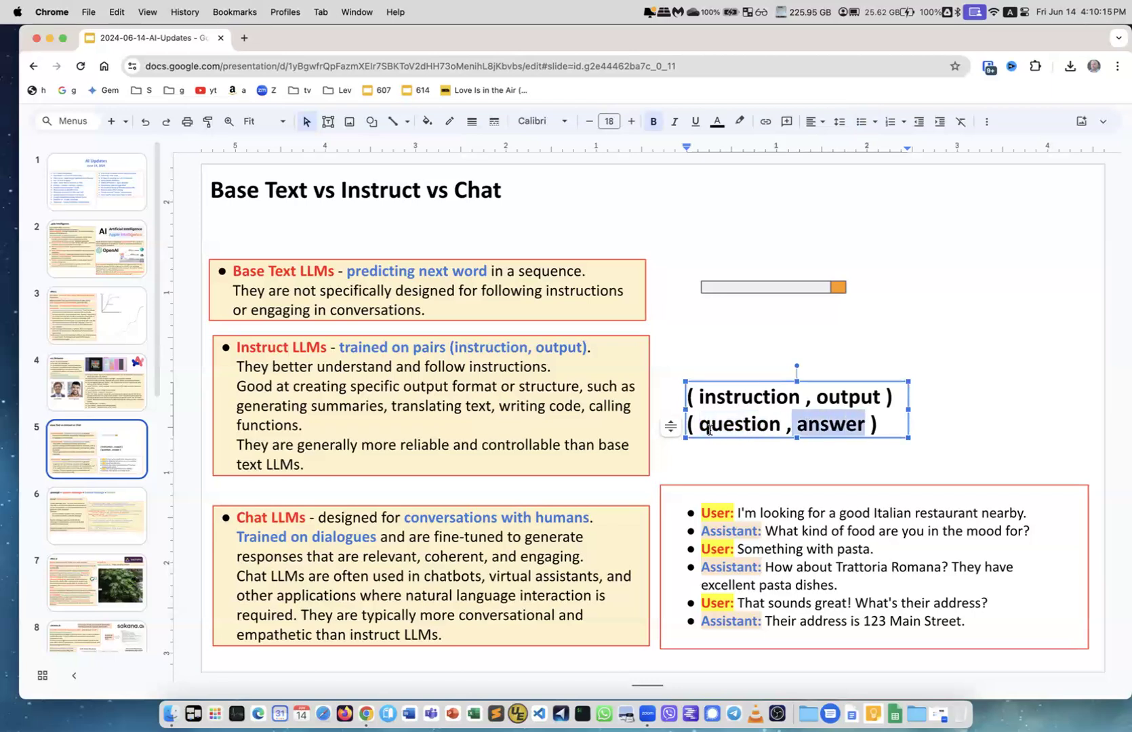
# Clear the highlight on 'instruction, output' and advance to slide 6, the prompt formula slide
pyautogui.click(546, 426)
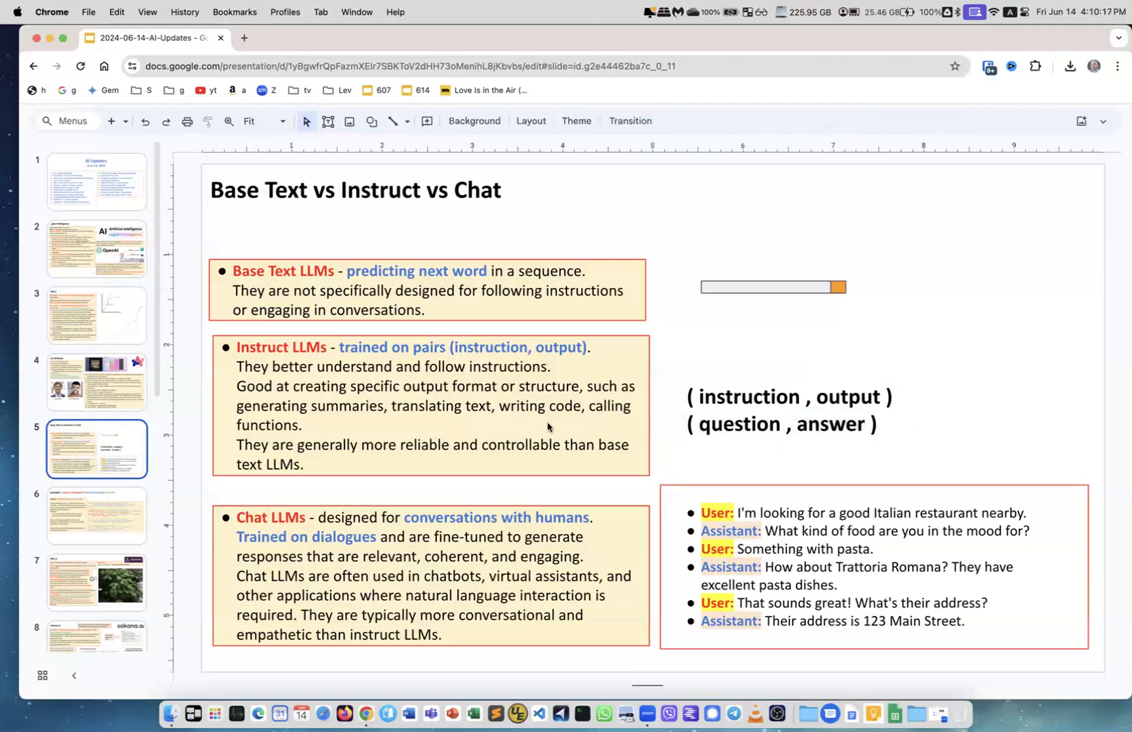
pyautogui.moveTo(336, 421)
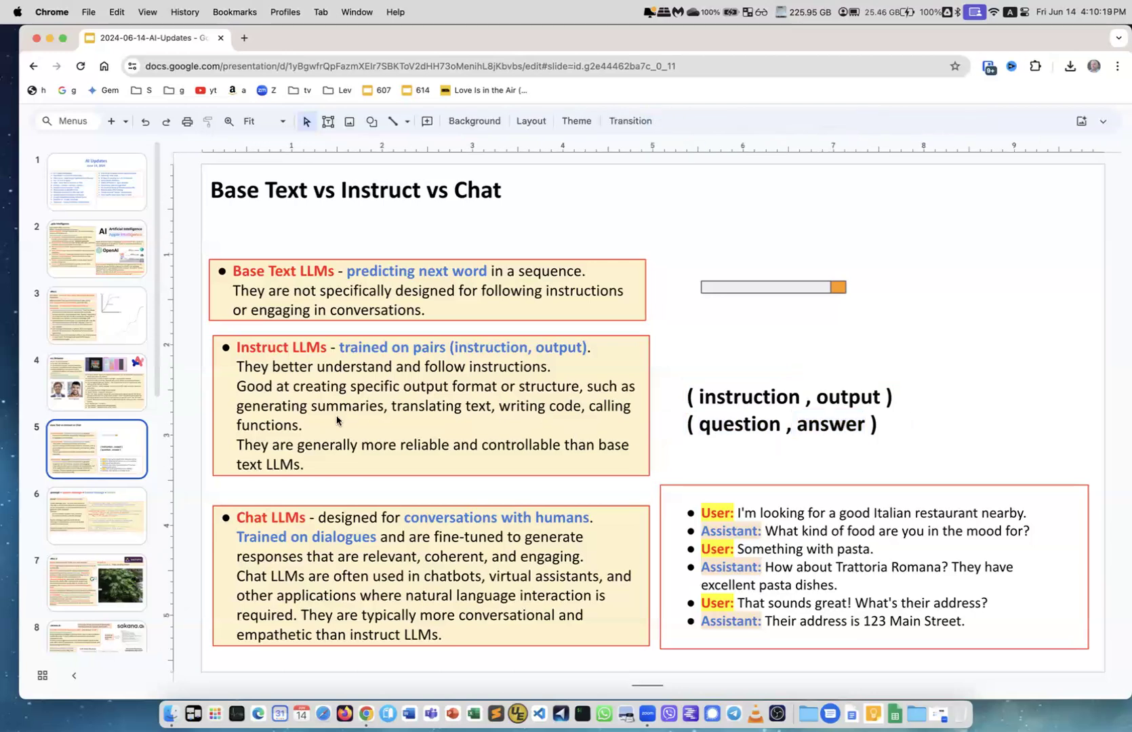
pyautogui.moveTo(414, 460)
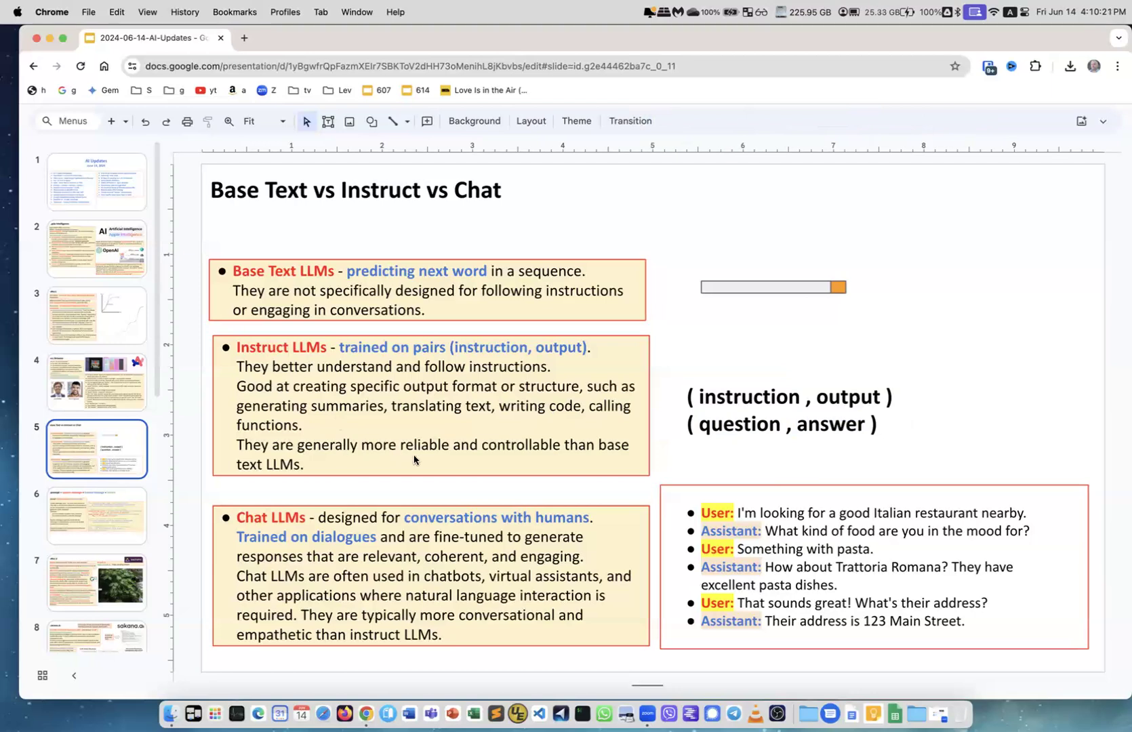
pyautogui.moveTo(716, 376)
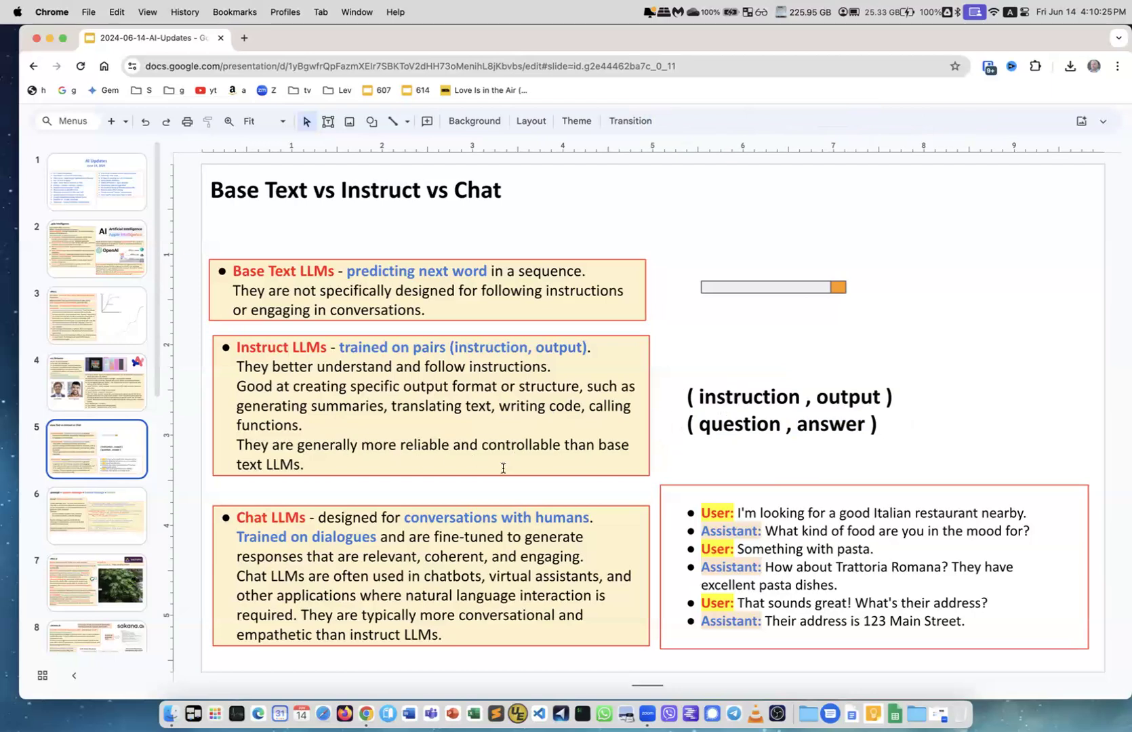
pyautogui.moveTo(297, 517)
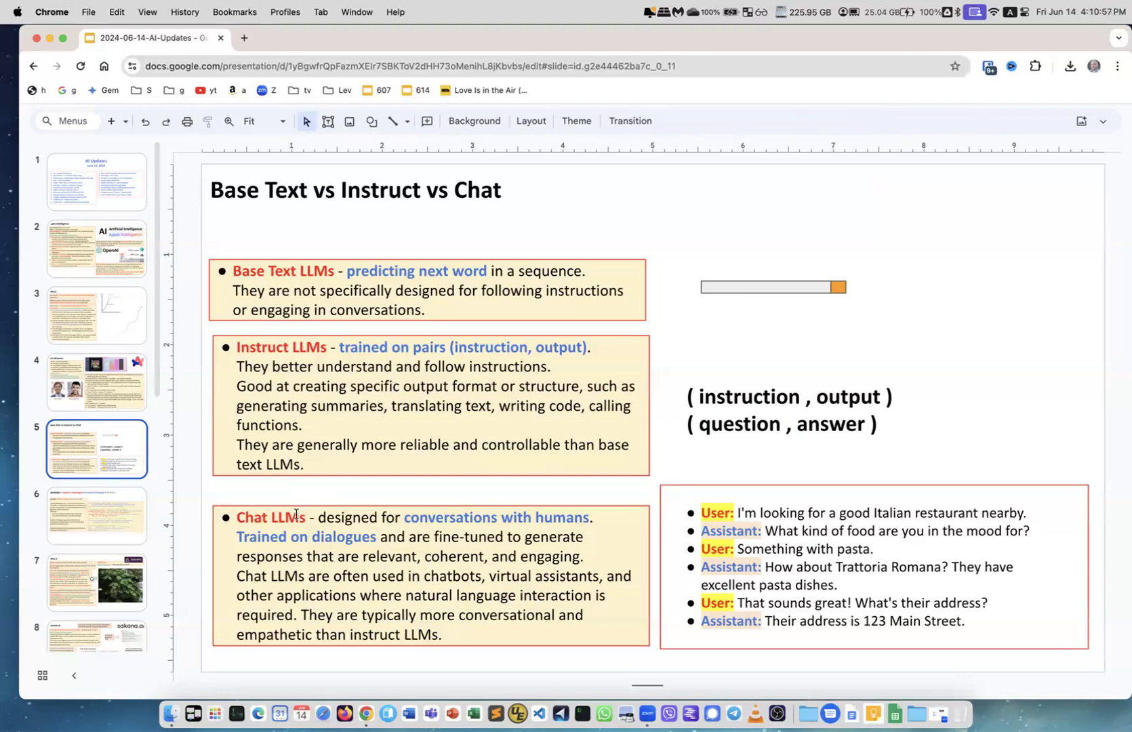
pyautogui.click(96, 514)
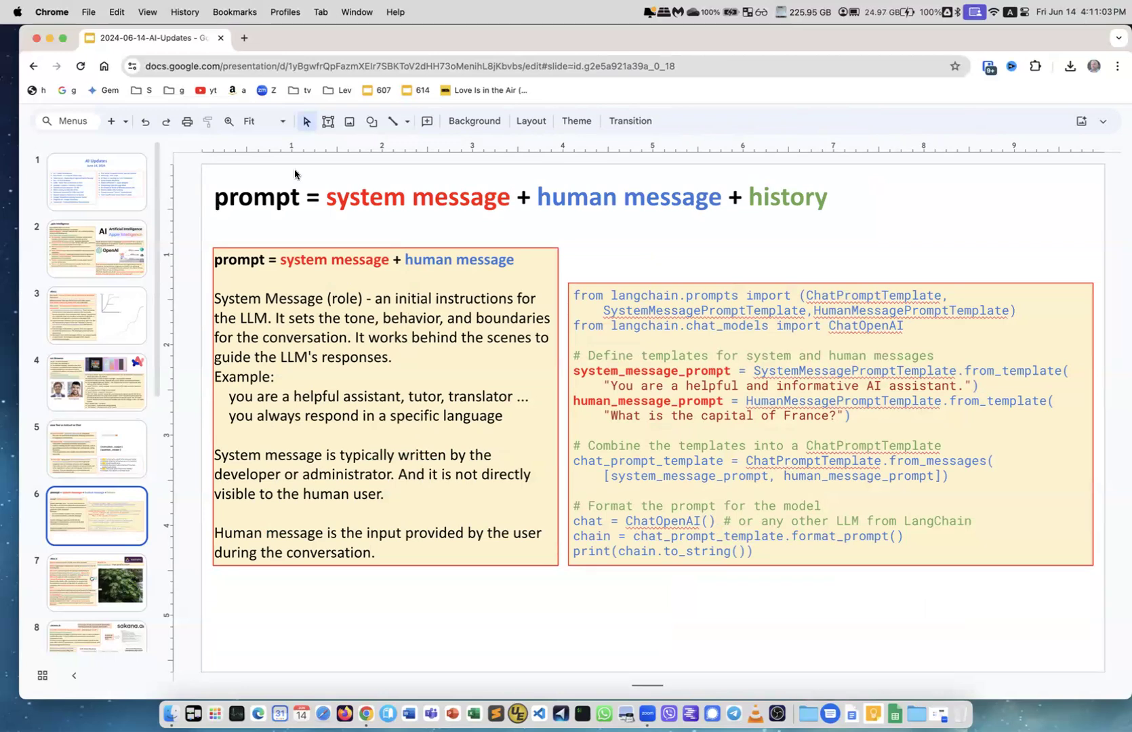
pyautogui.moveTo(322, 230)
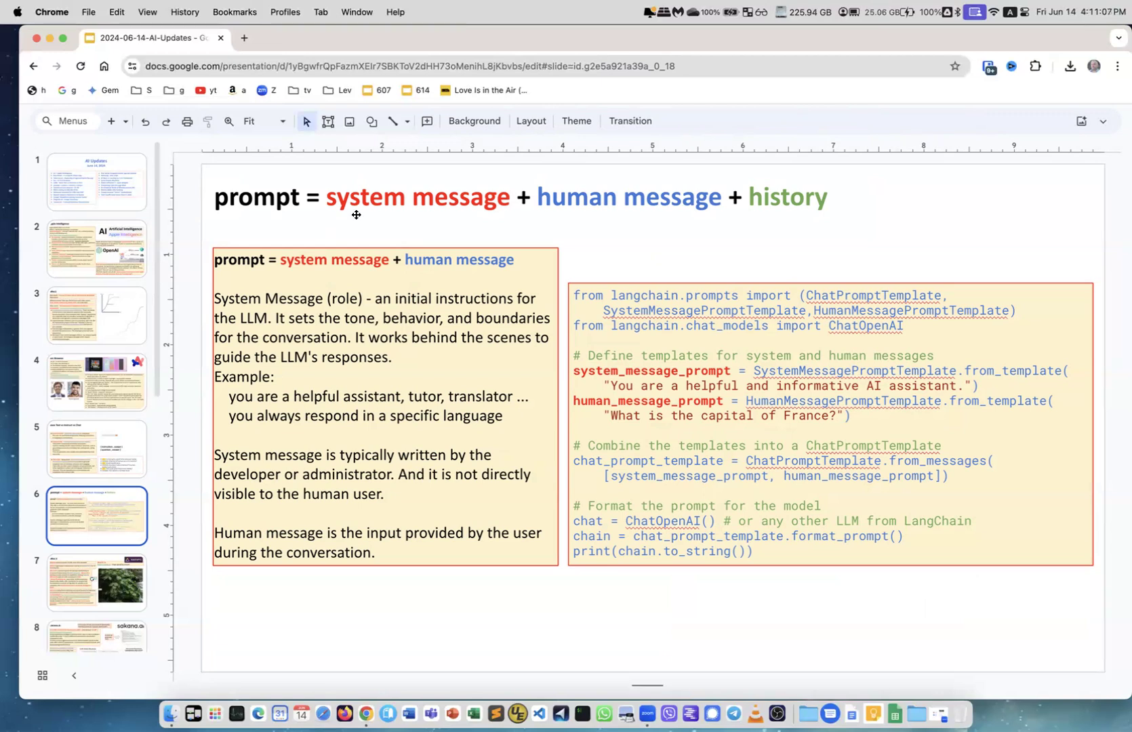
pyautogui.moveTo(548, 196)
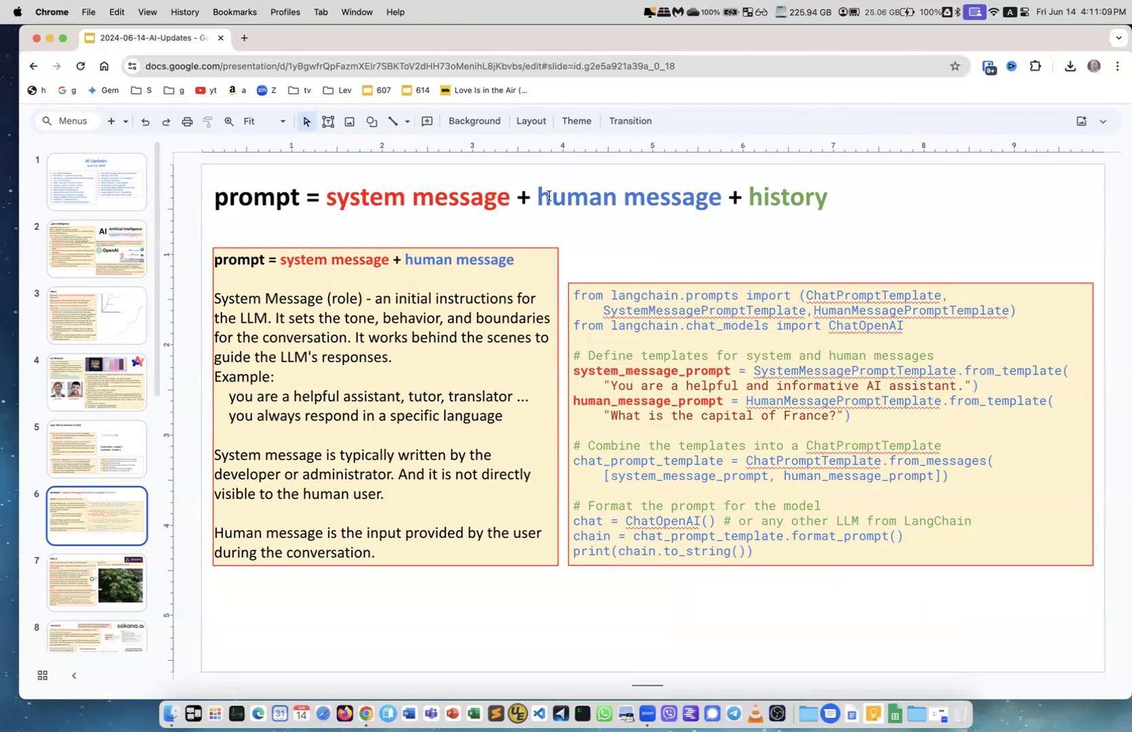
# Highlight 'human message' and 'history' in slide 6's title, then open slide 7
pyautogui.doubleClick(628, 196)
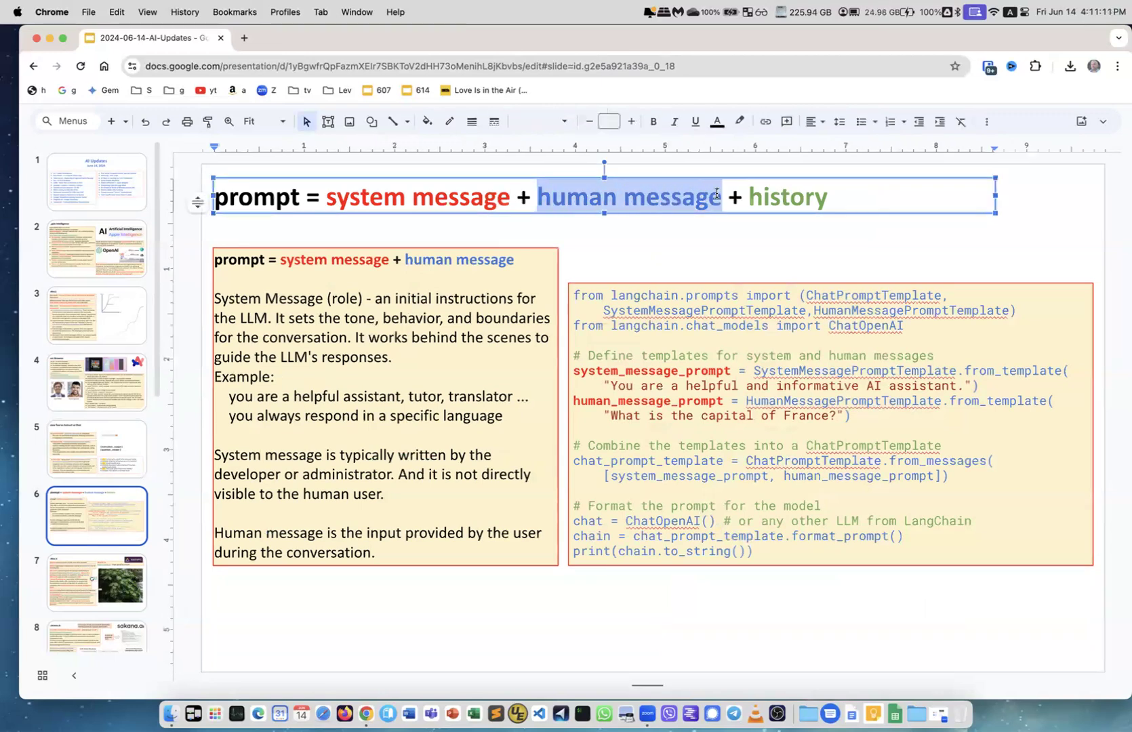
pyautogui.click(329, 201)
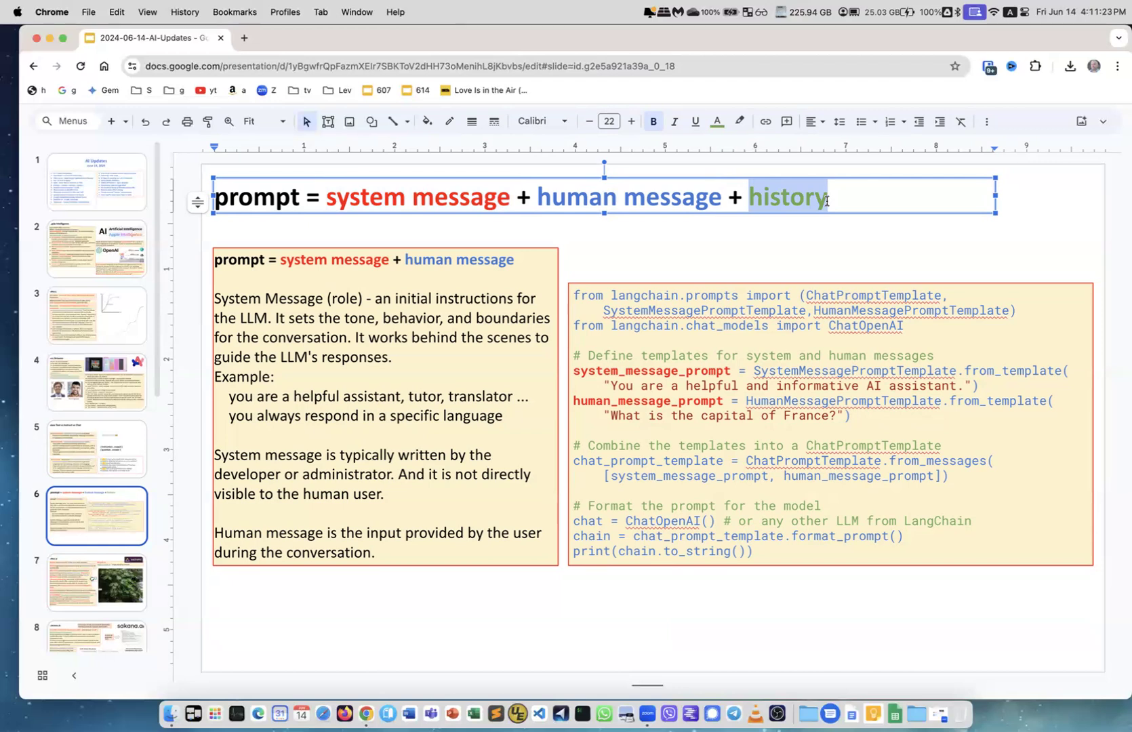
pyautogui.moveTo(822, 231)
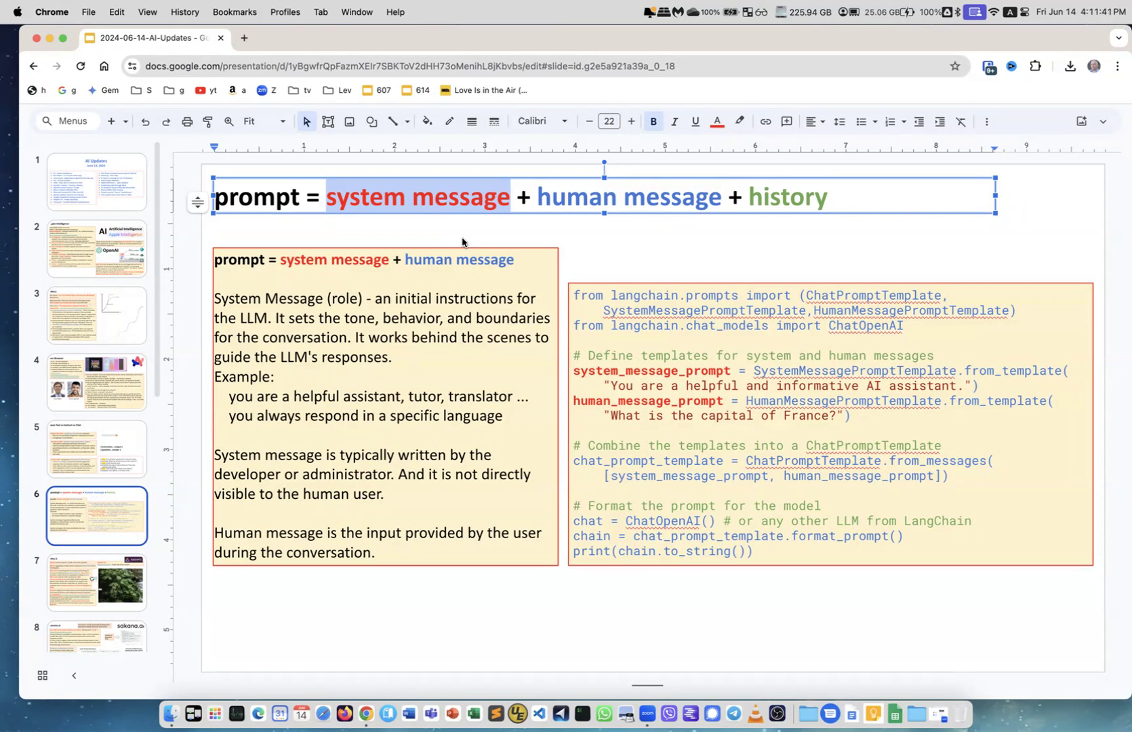
pyautogui.moveTo(456, 242)
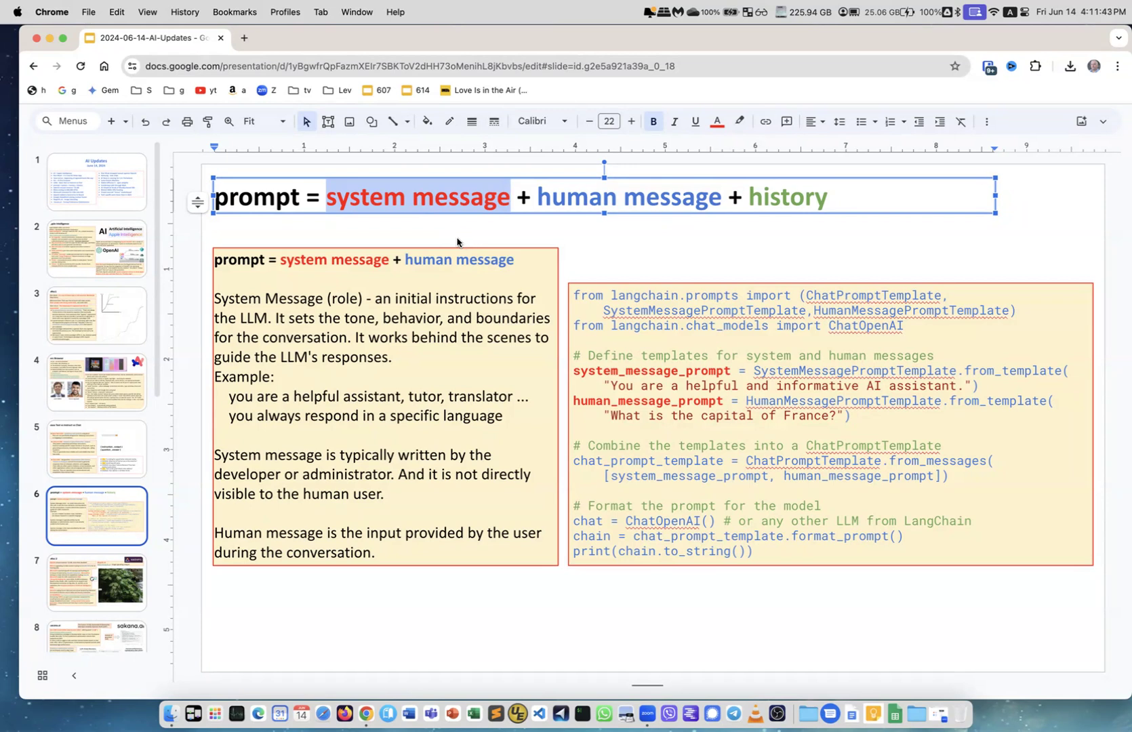
pyautogui.moveTo(408, 234)
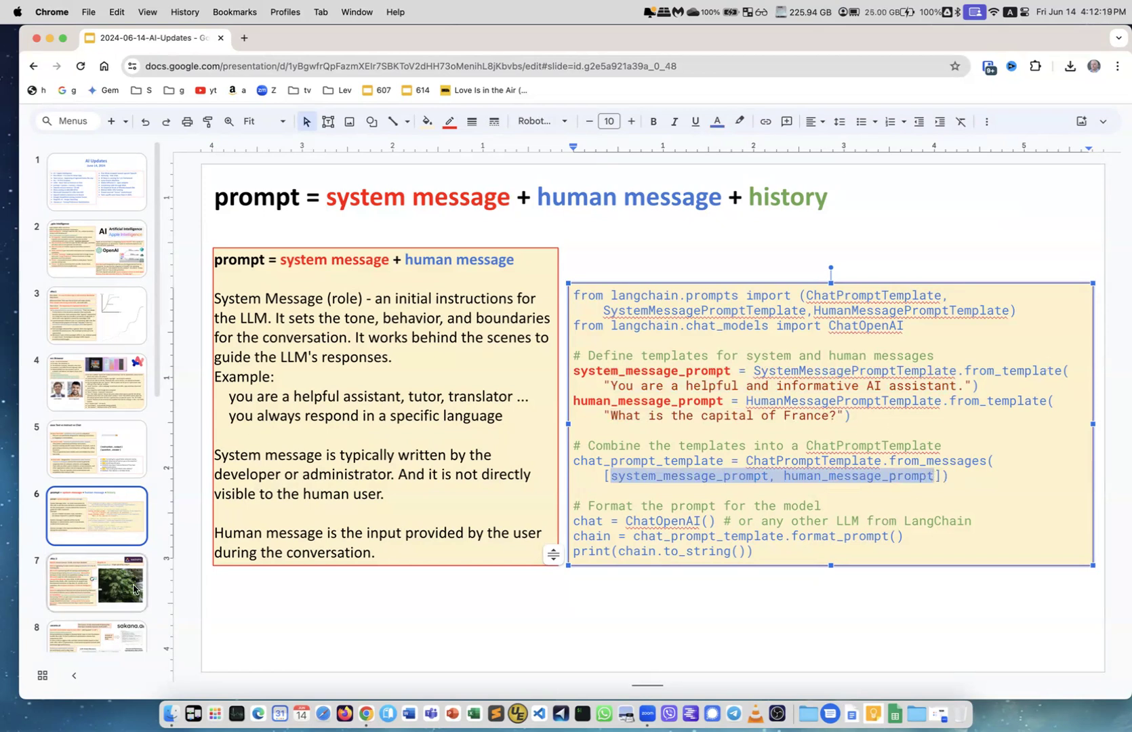
pyautogui.click(96, 581)
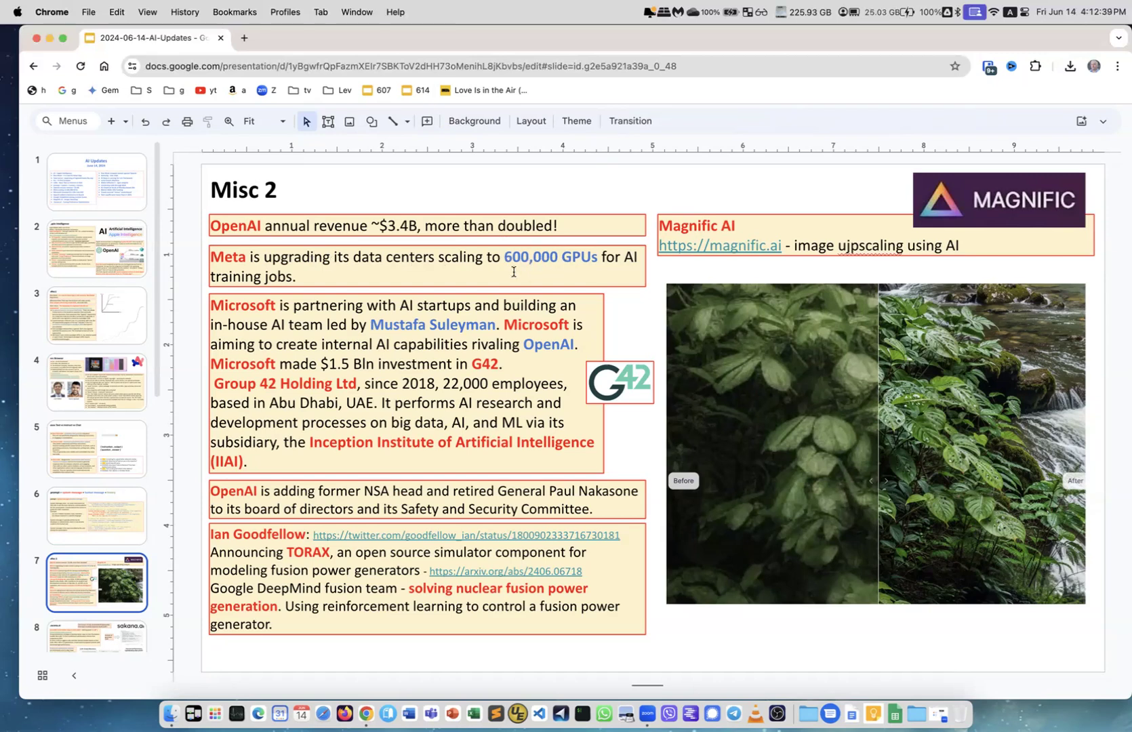
pyautogui.click(425, 266)
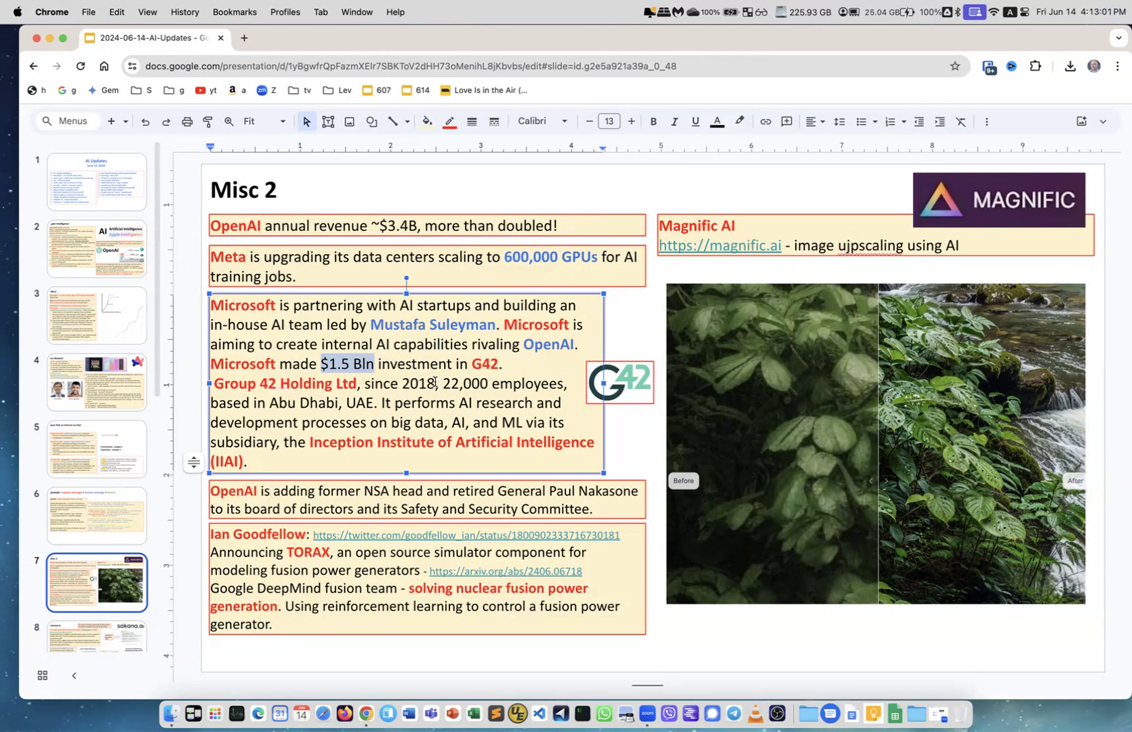
pyautogui.doubleClick(463, 384)
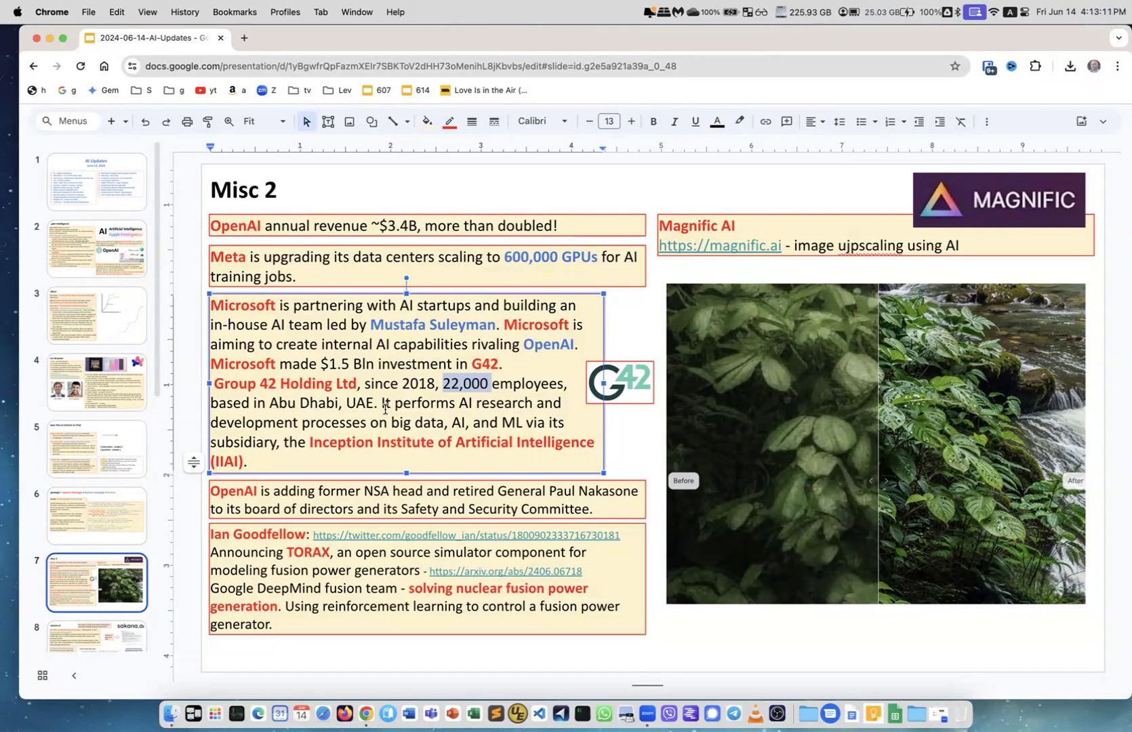
pyautogui.moveTo(343, 442)
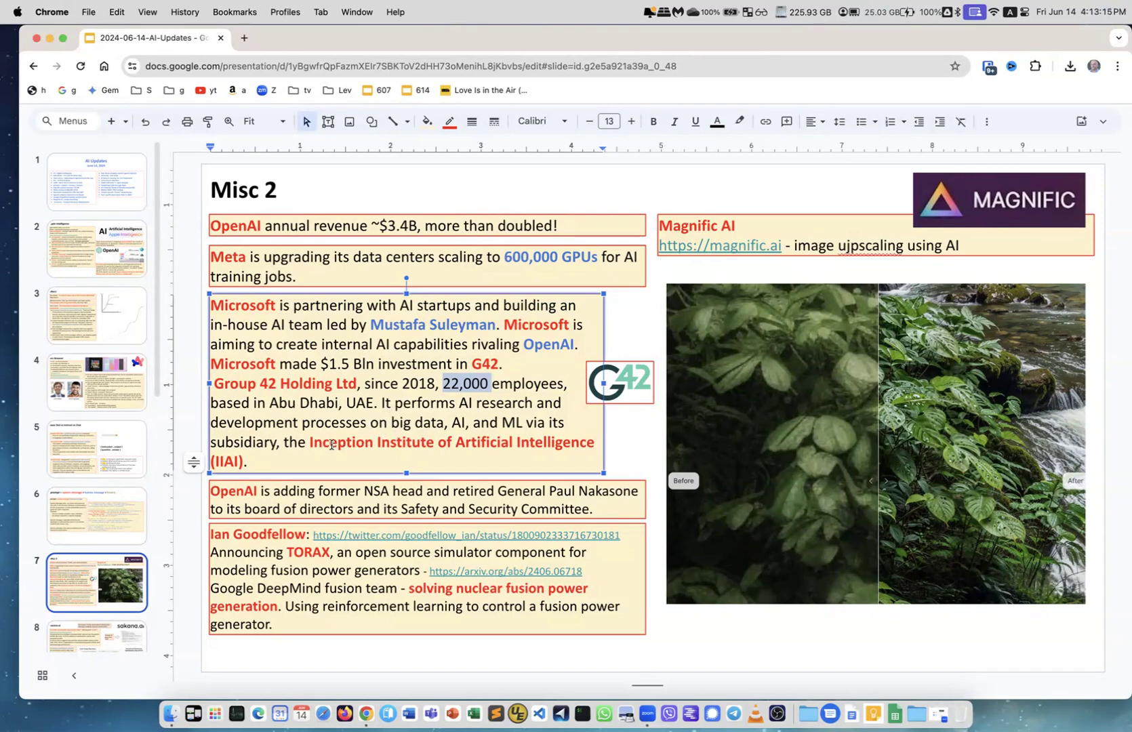
pyautogui.moveTo(434, 444)
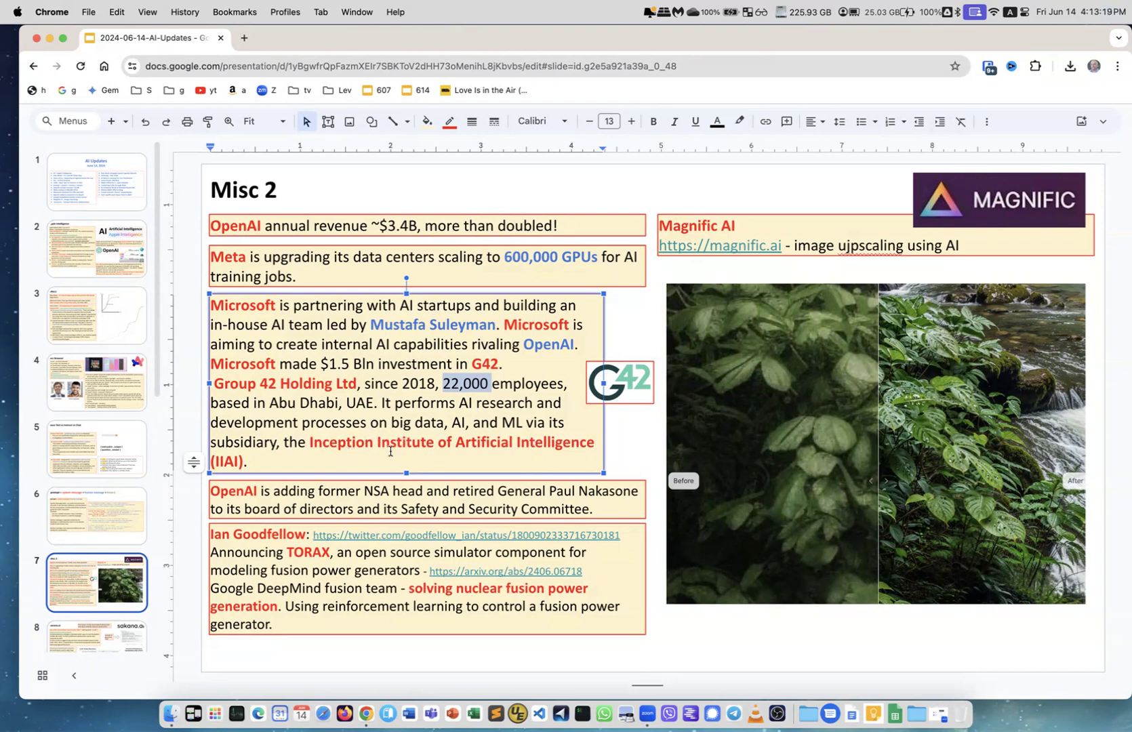
pyautogui.click(250, 464)
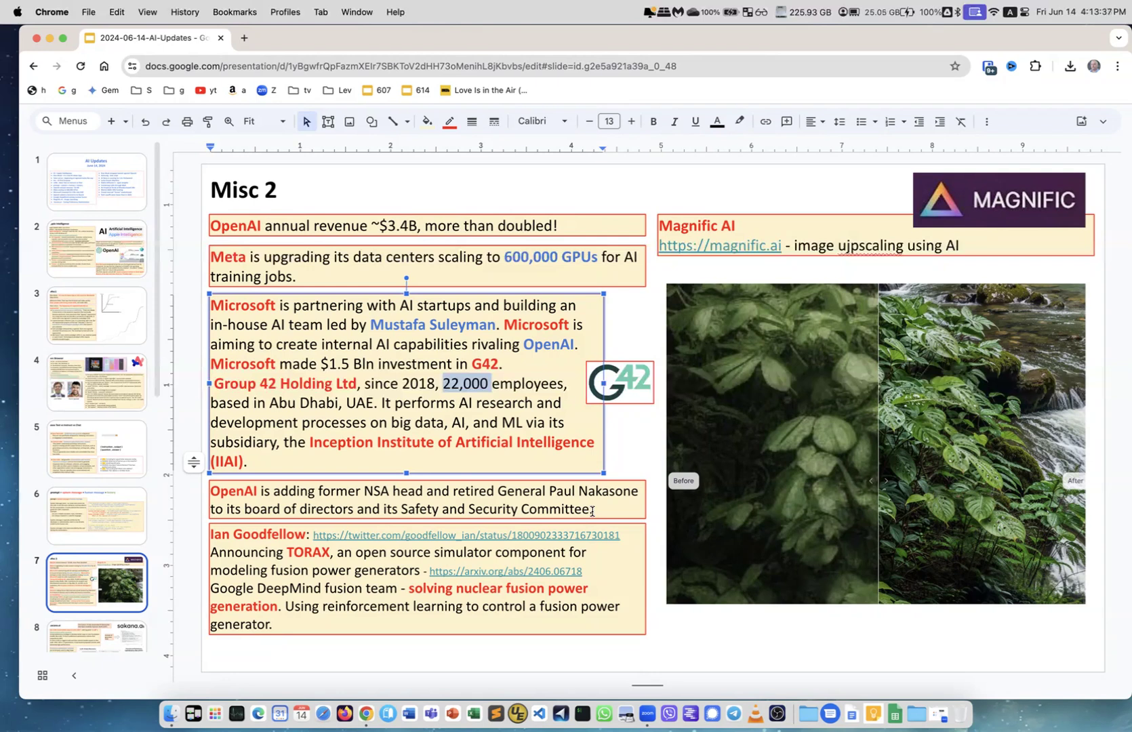
pyautogui.click(419, 499)
pyautogui.write('.')
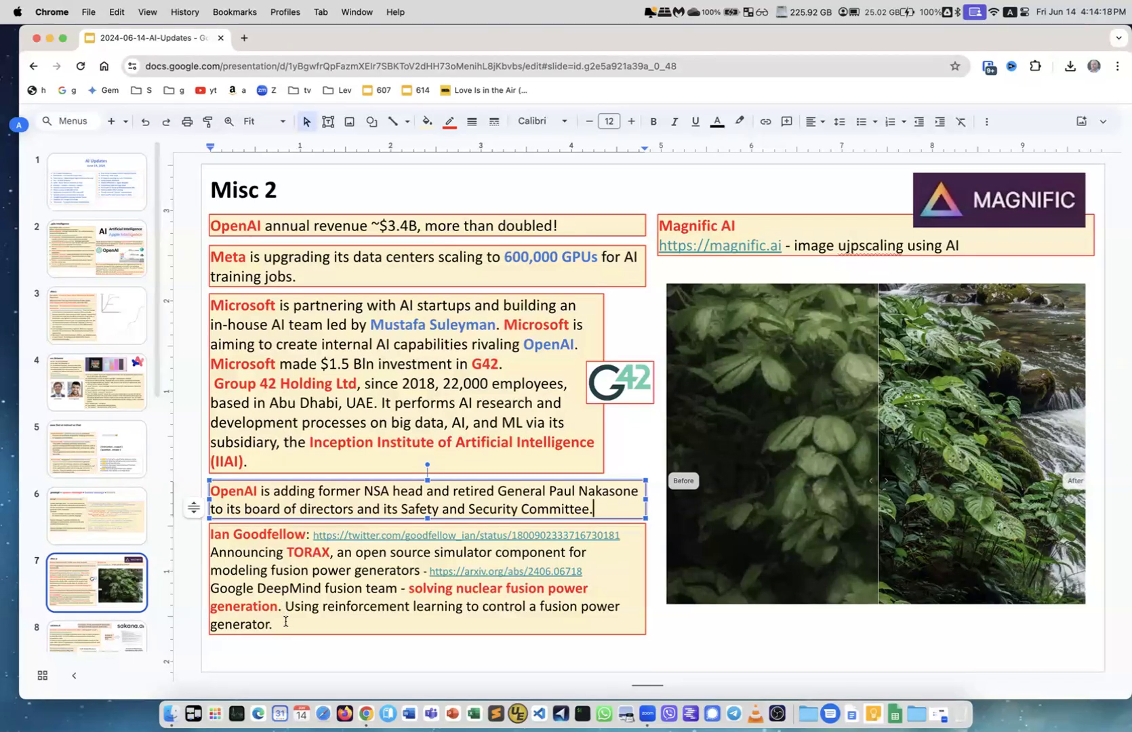
pyautogui.moveTo(735, 229)
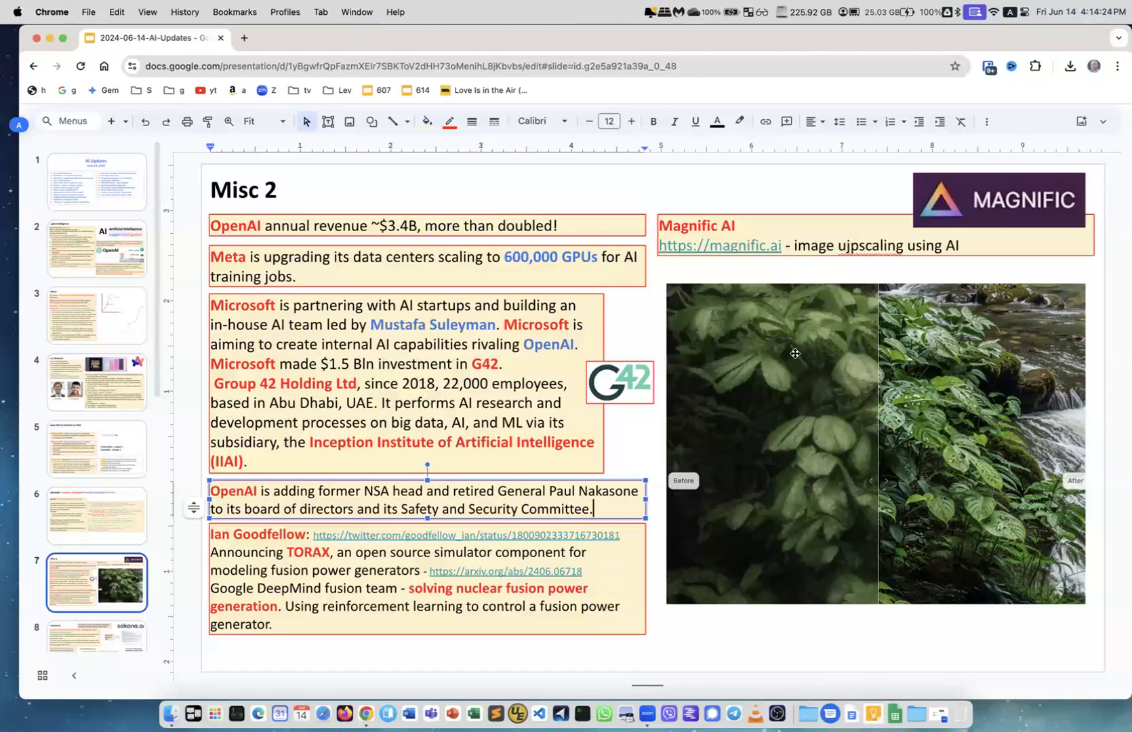
pyautogui.moveTo(852, 247)
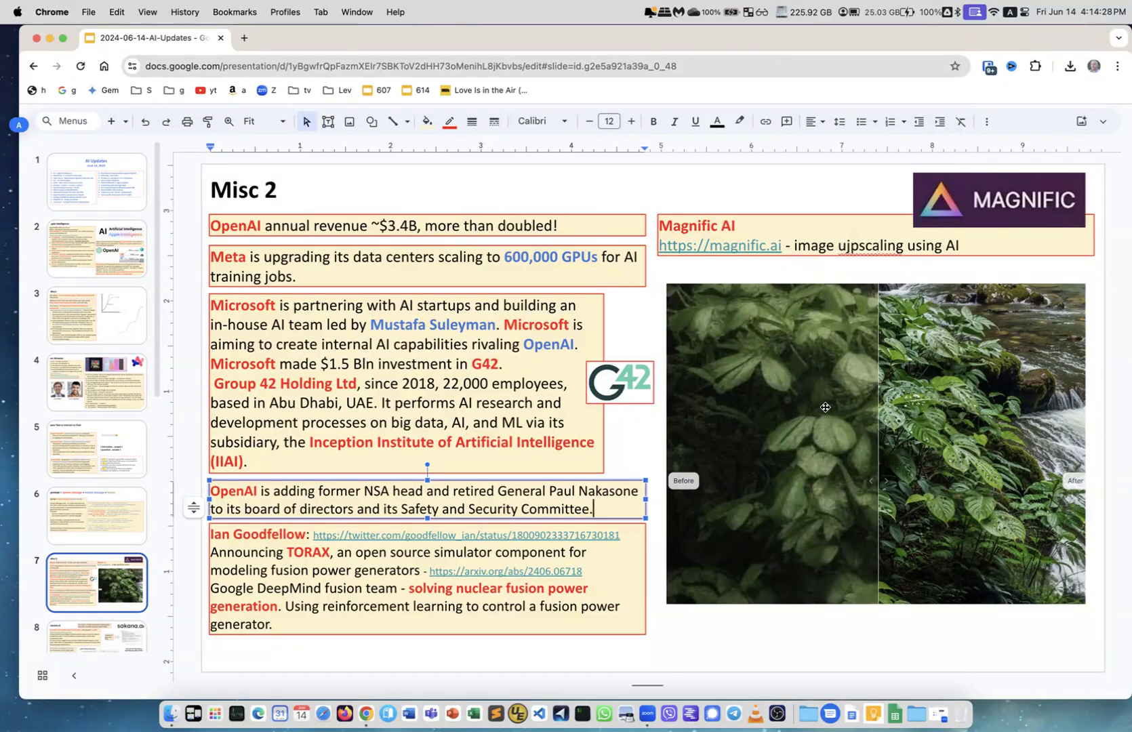
pyautogui.moveTo(787, 542)
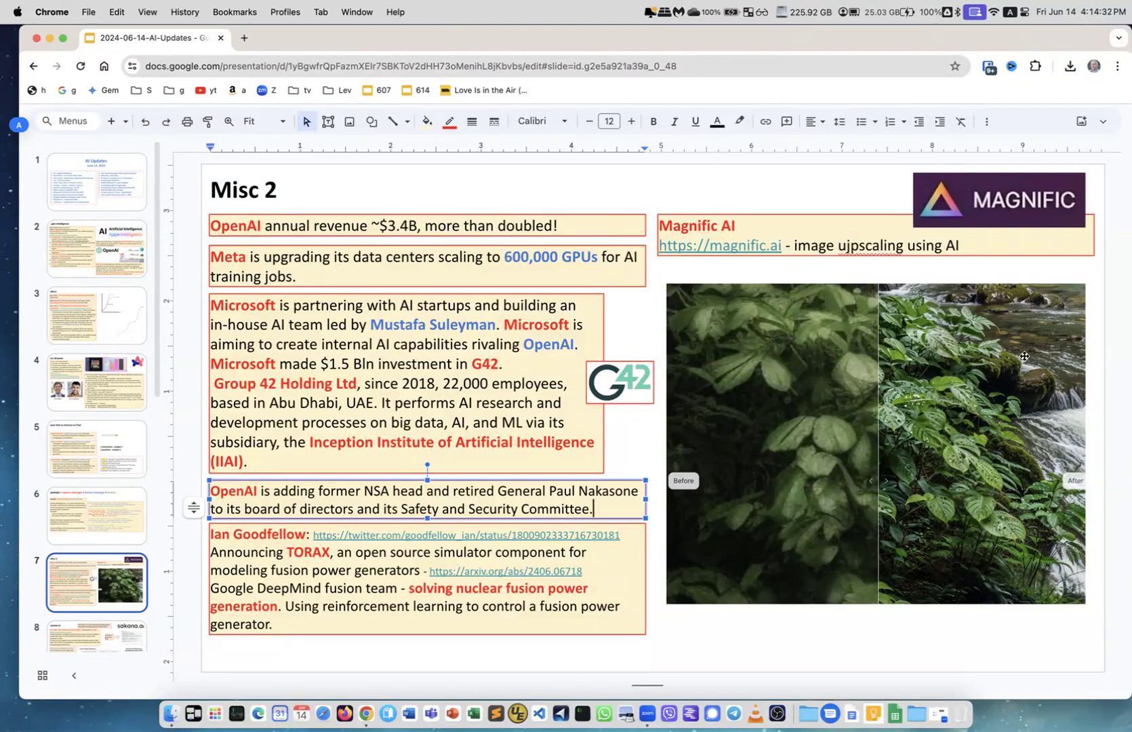
pyautogui.moveTo(961, 503)
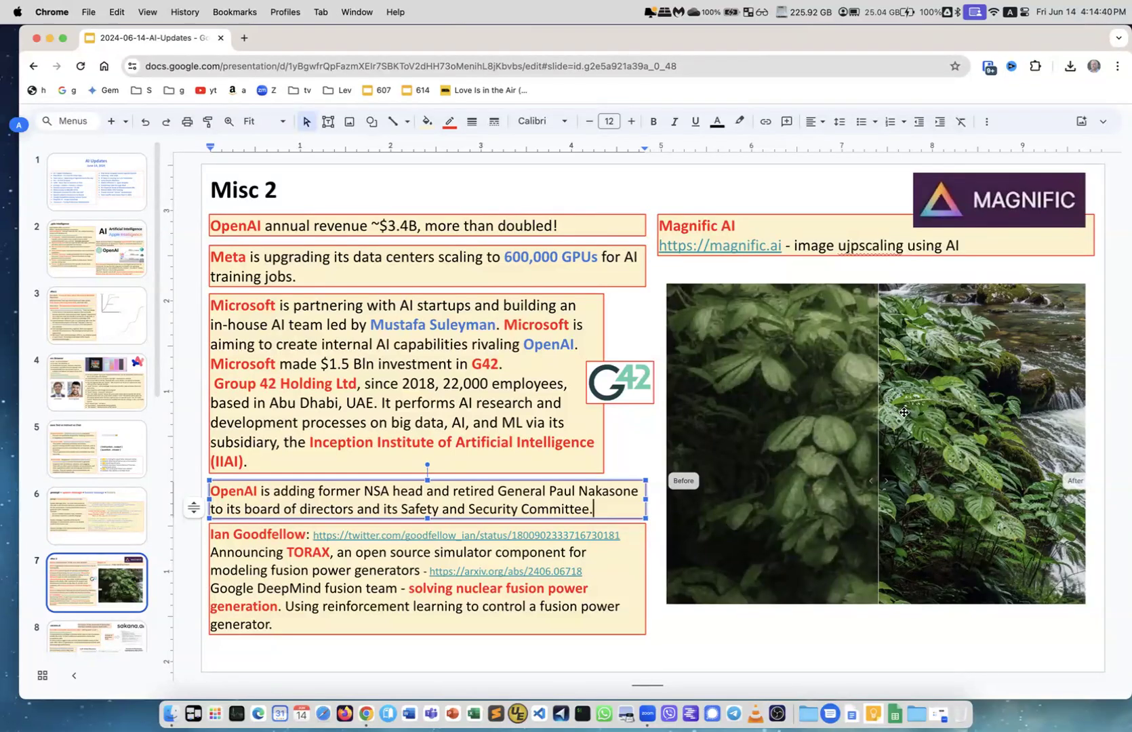
pyautogui.moveTo(830, 448)
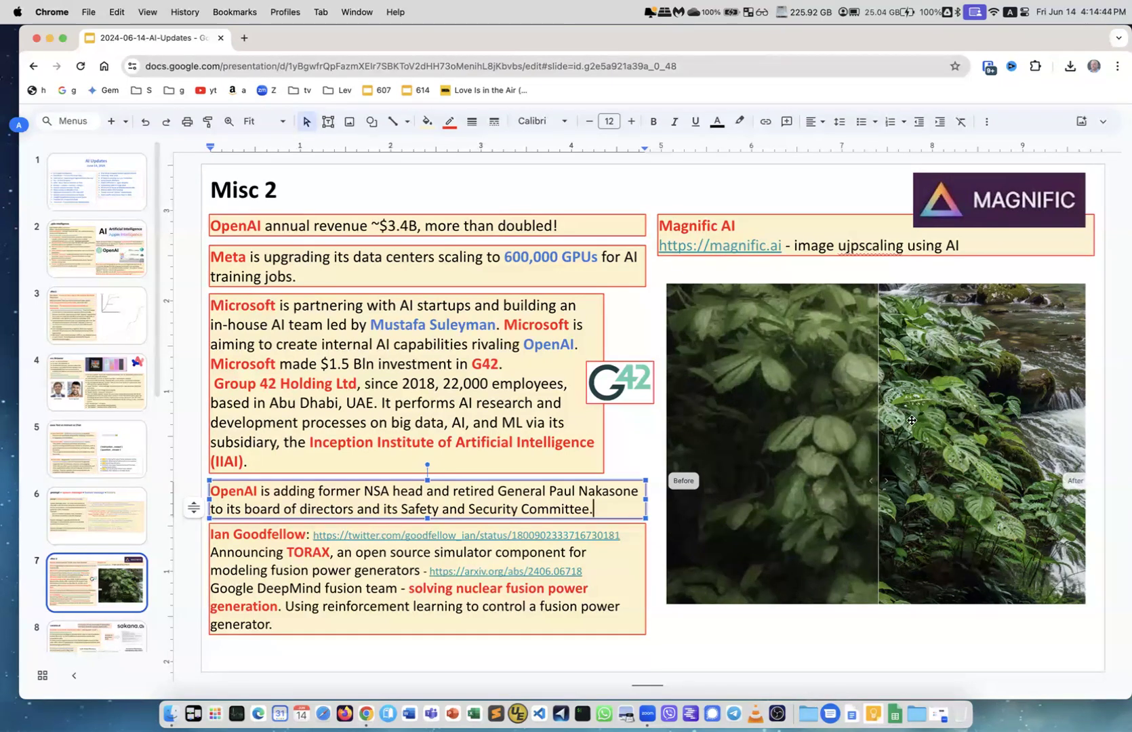
pyautogui.moveTo(790, 622)
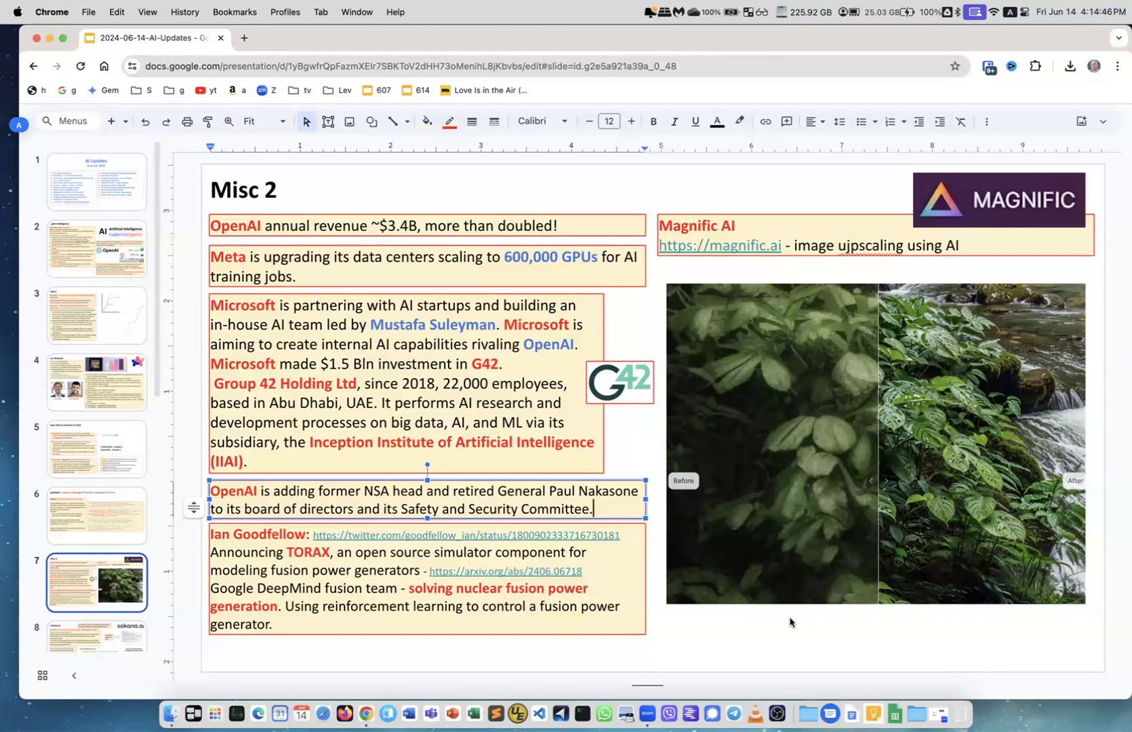
pyautogui.scroll(-3)
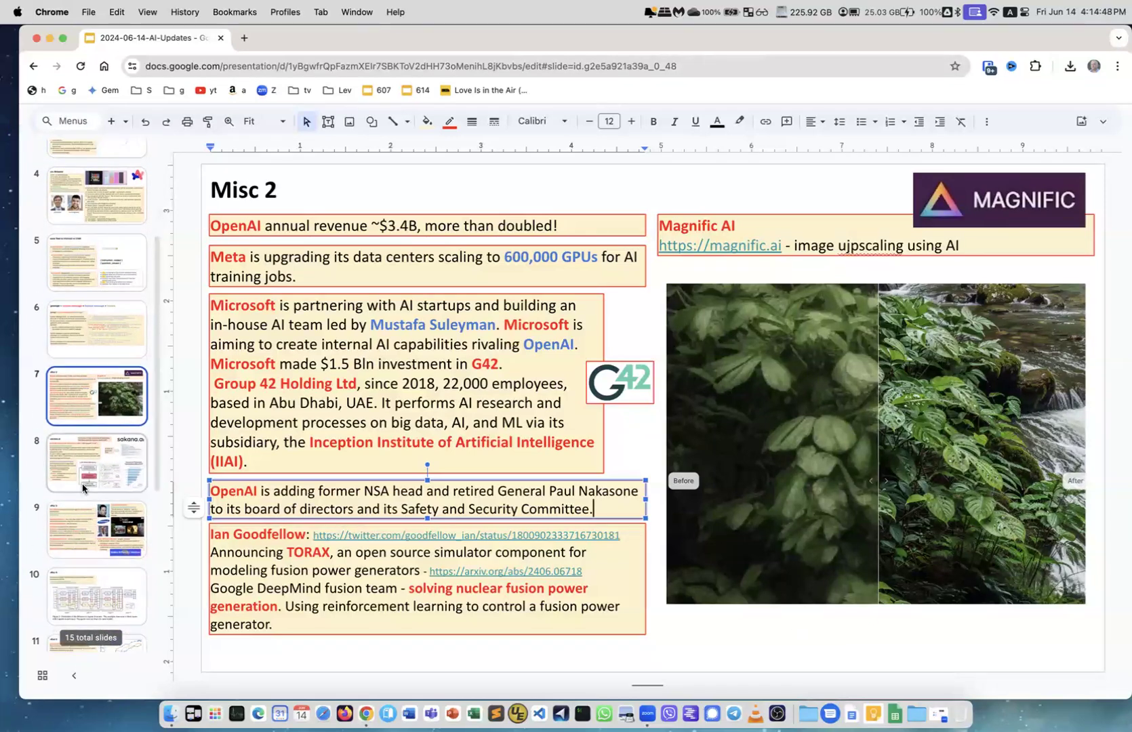
# Open slide 8, the Sacana.ai slide on LLM Squared preference optimization
pyautogui.click(96, 463)
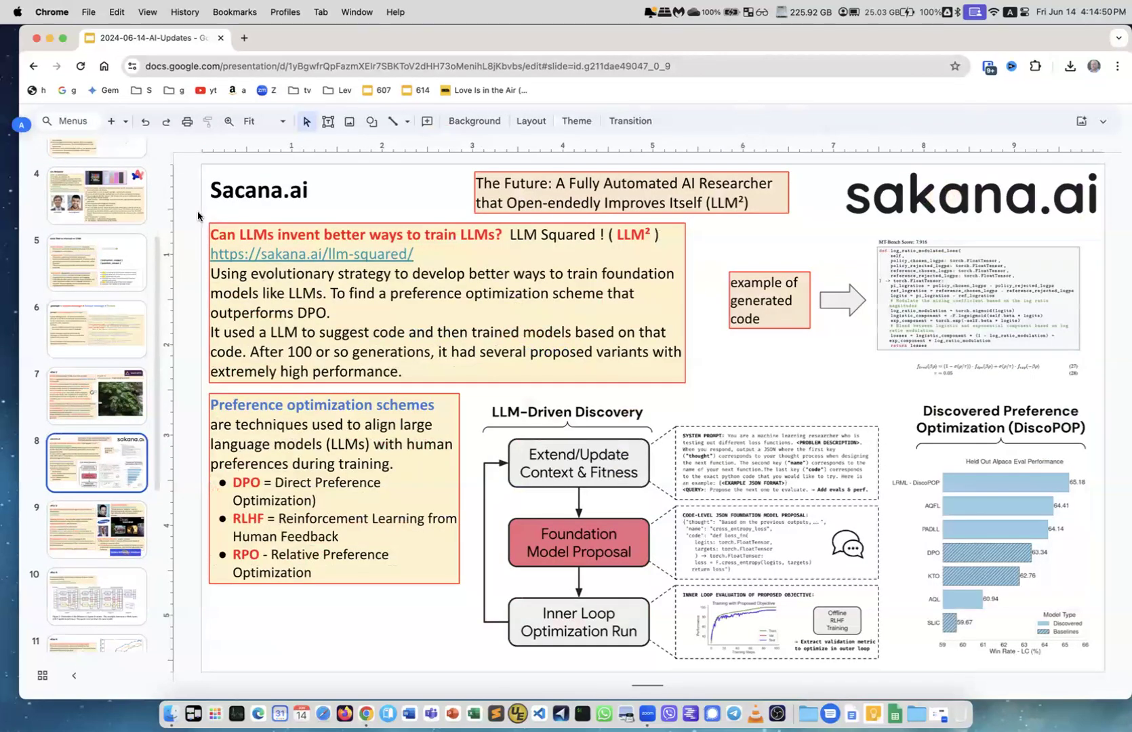
pyautogui.moveTo(280, 204)
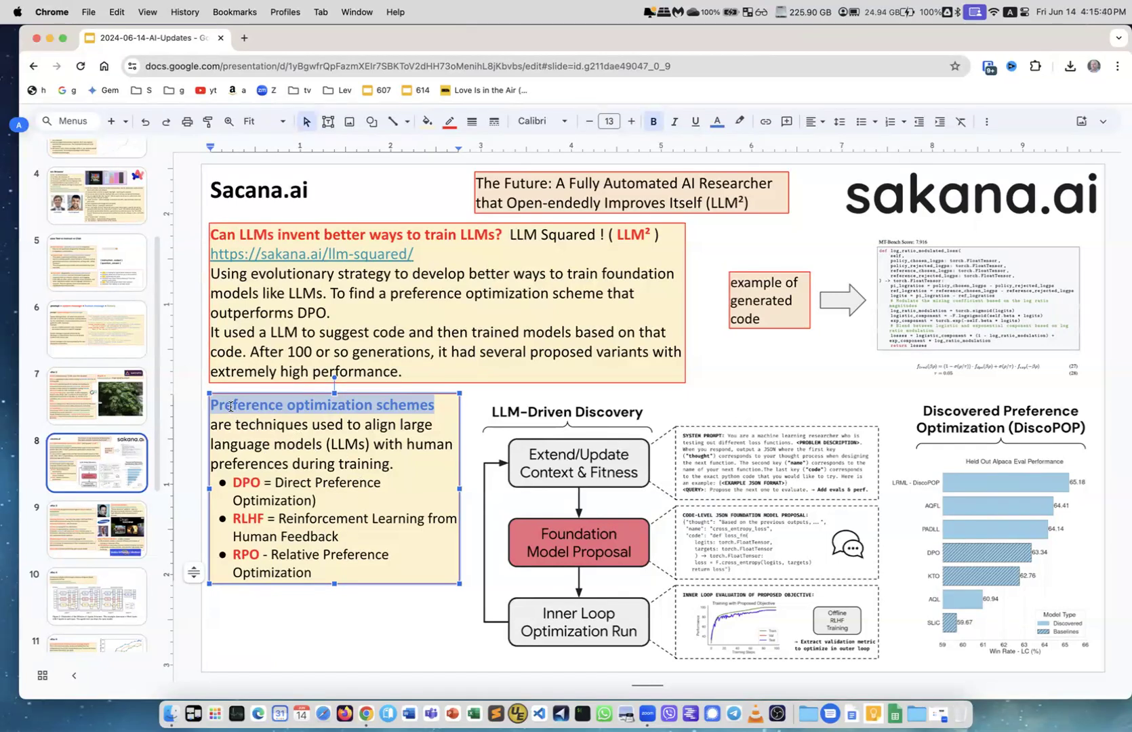
pyautogui.moveTo(421, 474)
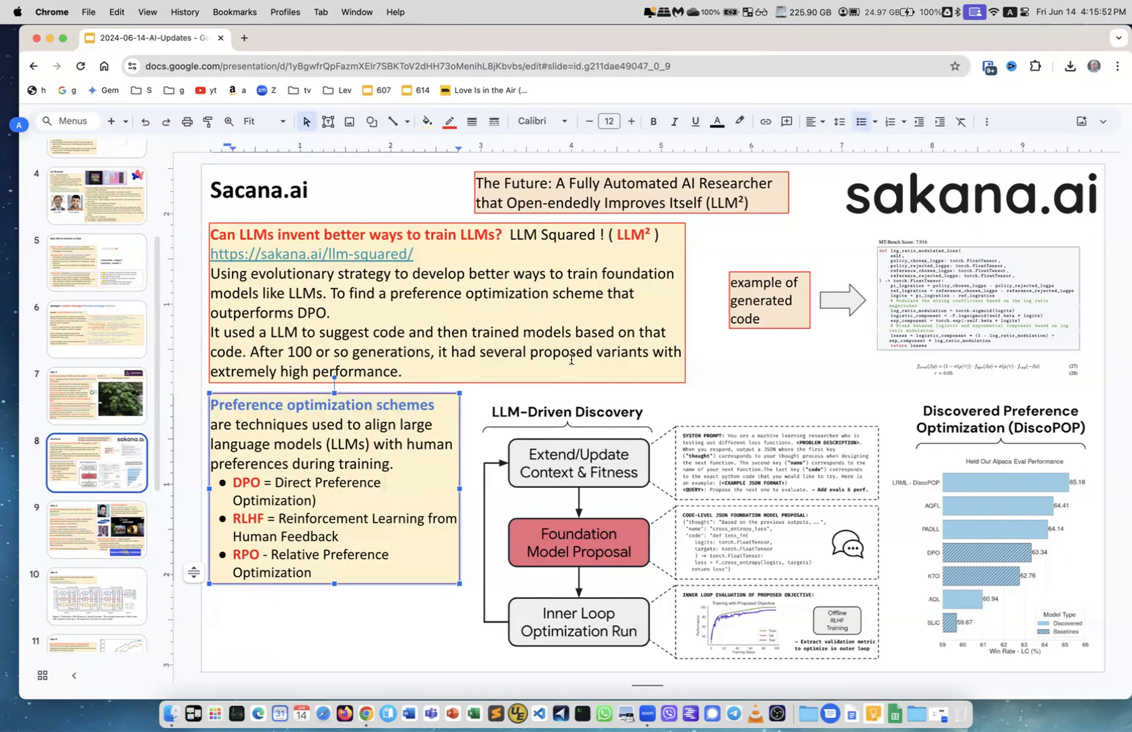
pyautogui.moveTo(996, 279)
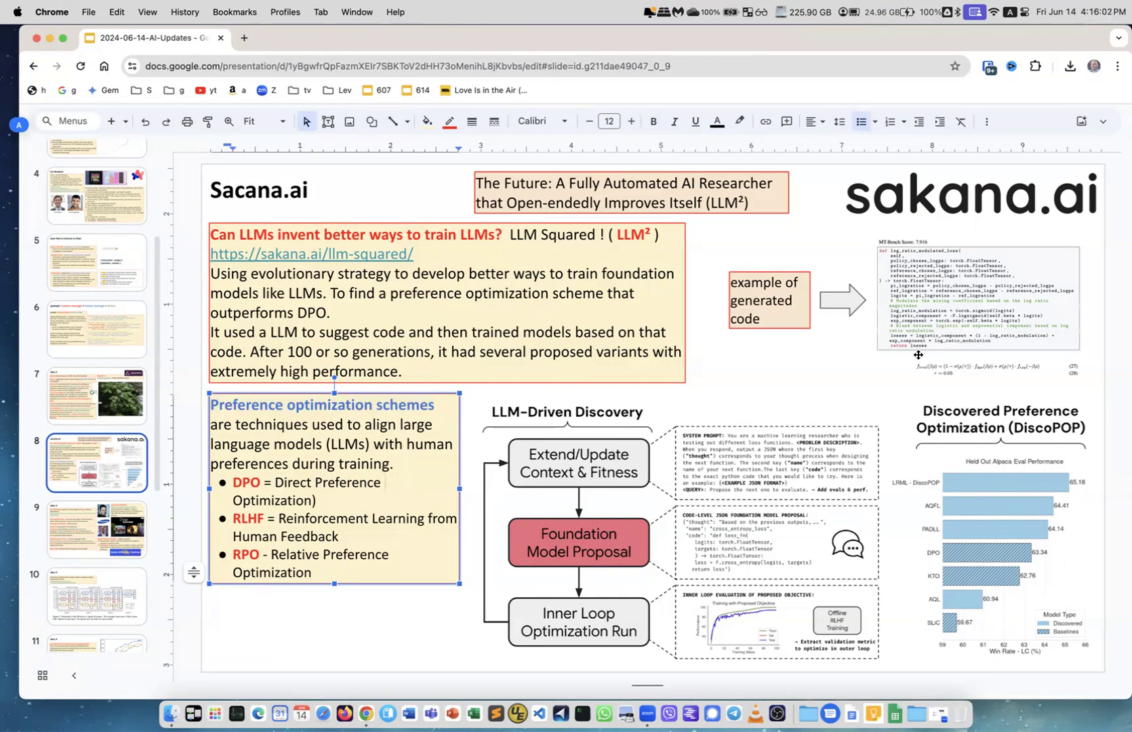
pyautogui.moveTo(872, 383)
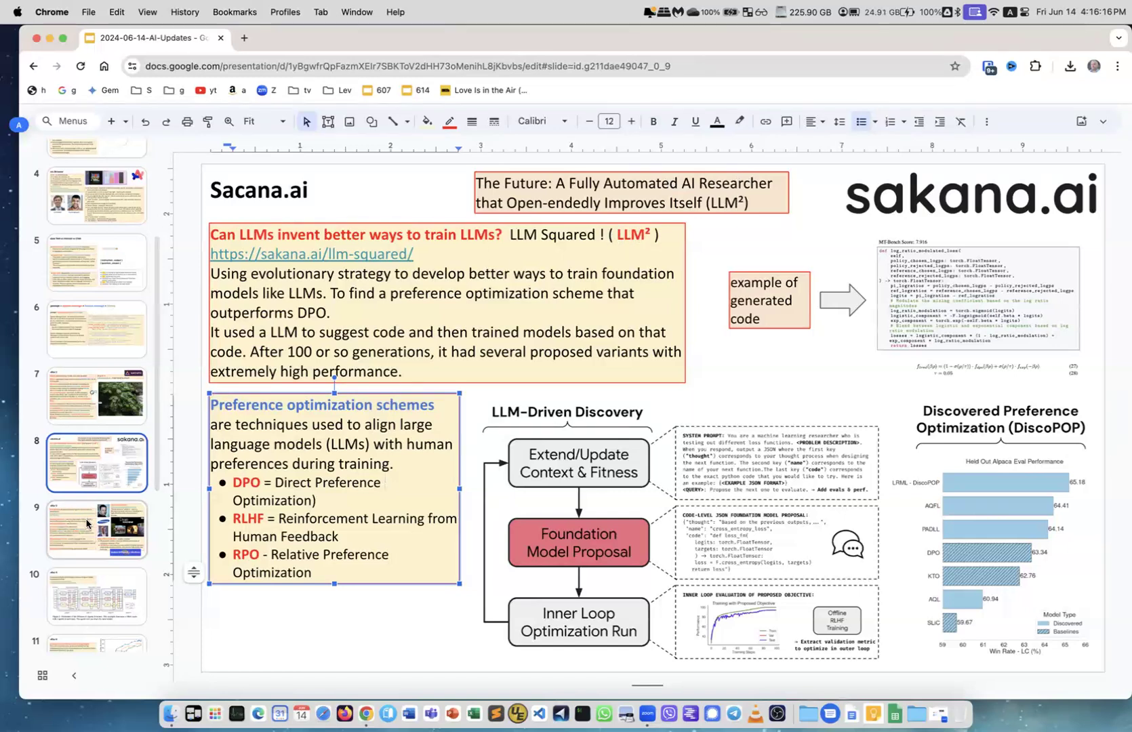
# Open slide 9, Misc 3, on Musk's lawsuit, Samsung chips and AI Steve
pyautogui.click(96, 528)
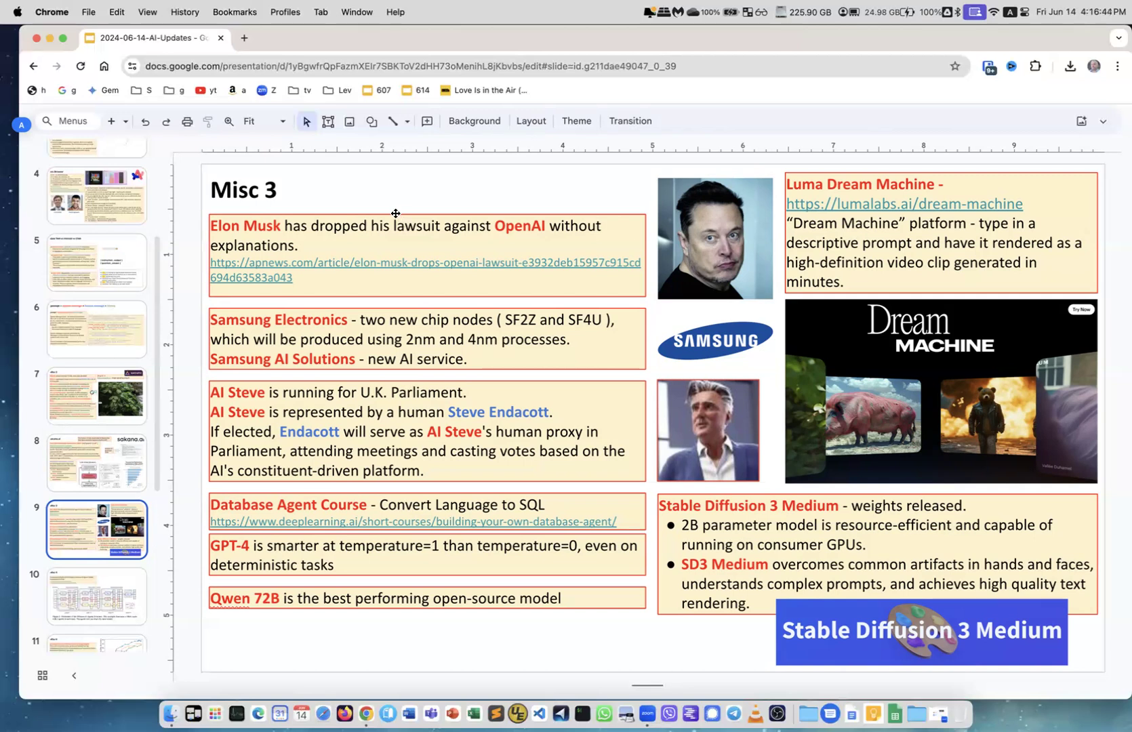
pyautogui.moveTo(321, 319)
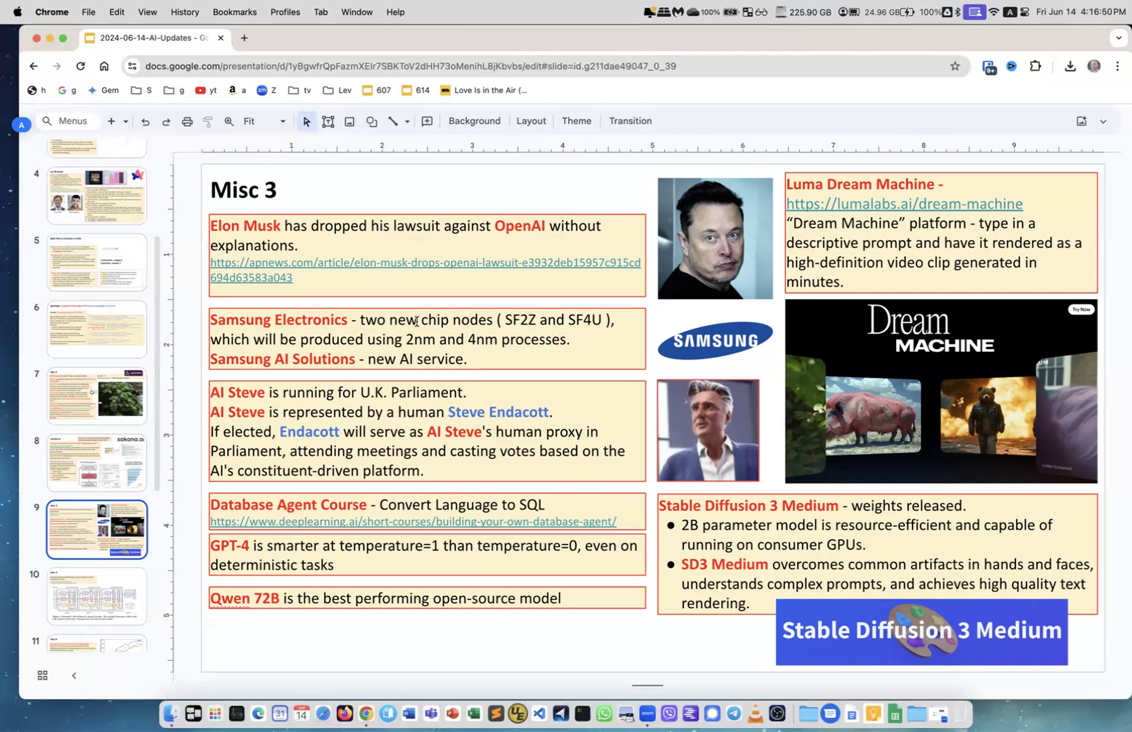
pyautogui.moveTo(468, 320)
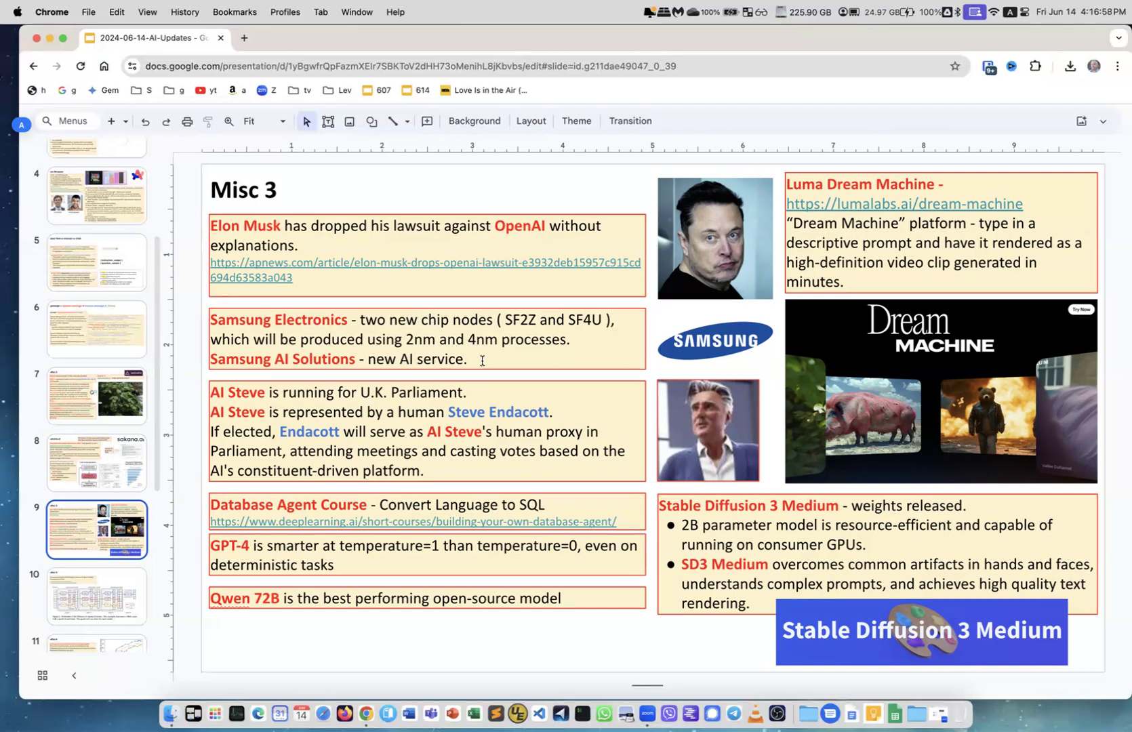
pyautogui.moveTo(478, 372)
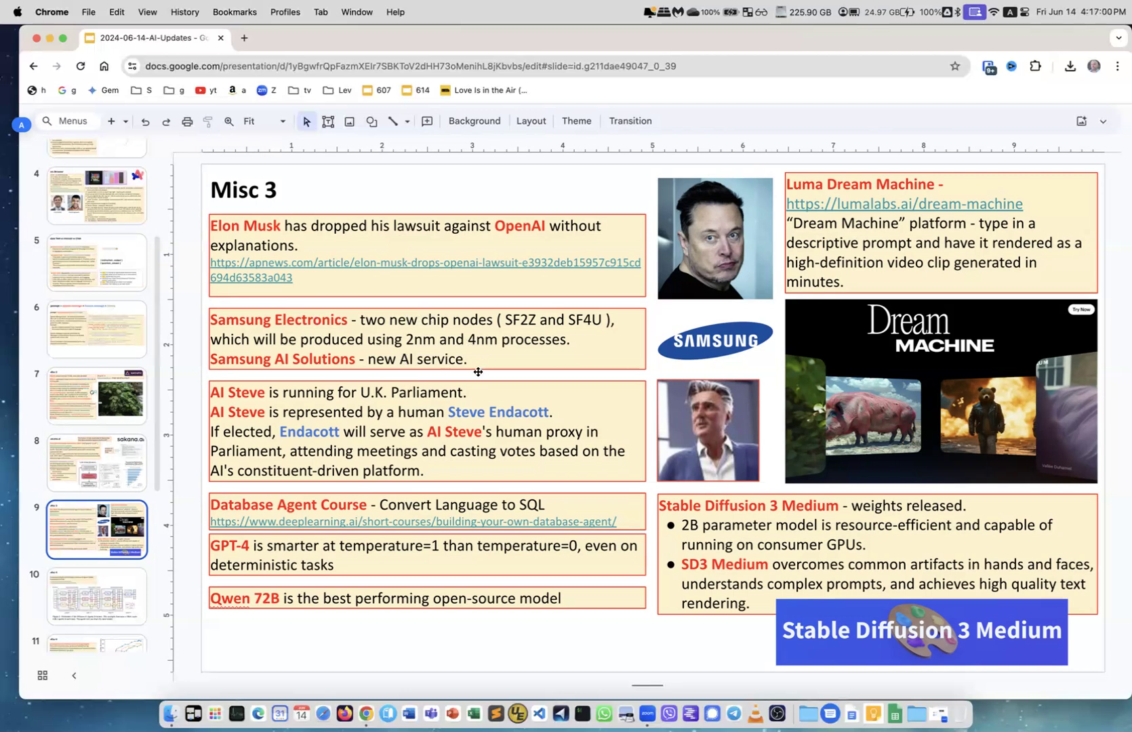
pyautogui.moveTo(387, 407)
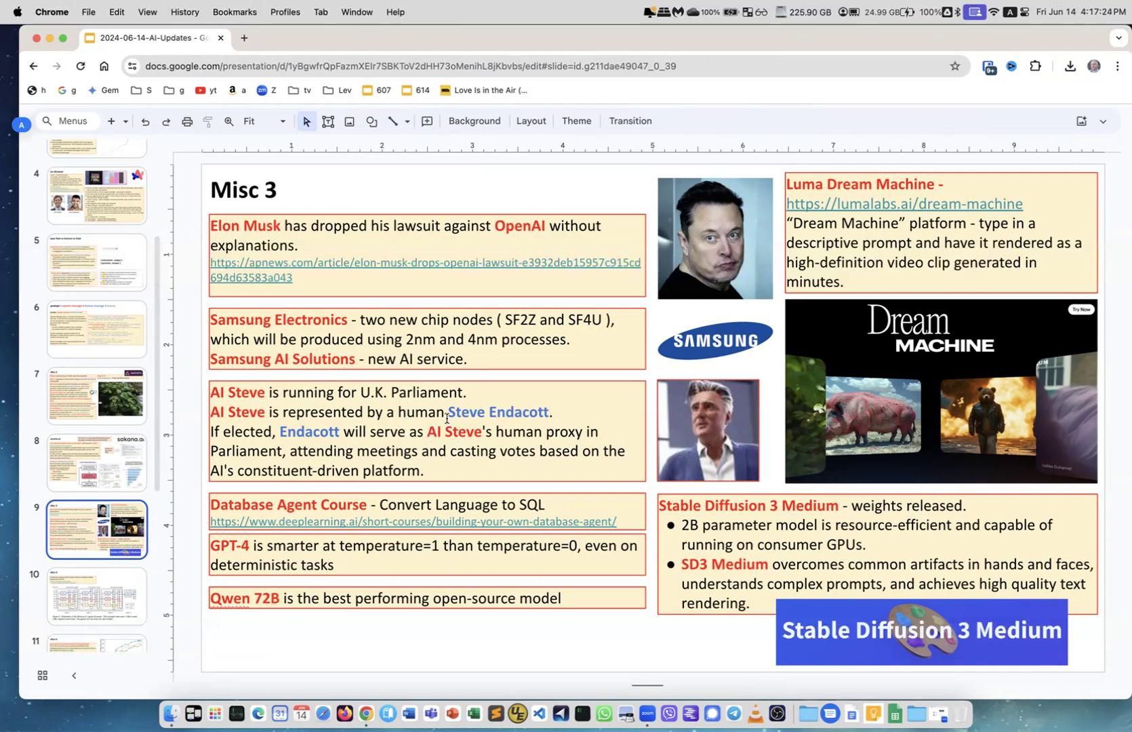
pyautogui.moveTo(456, 466)
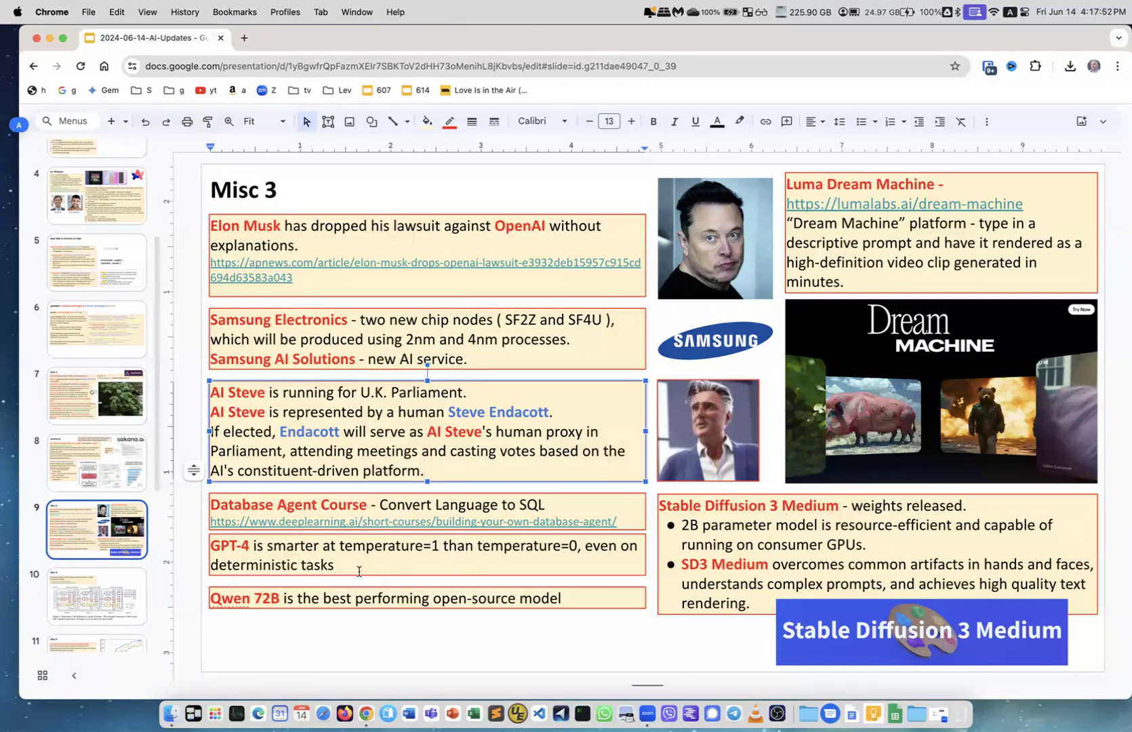
pyautogui.moveTo(346, 566)
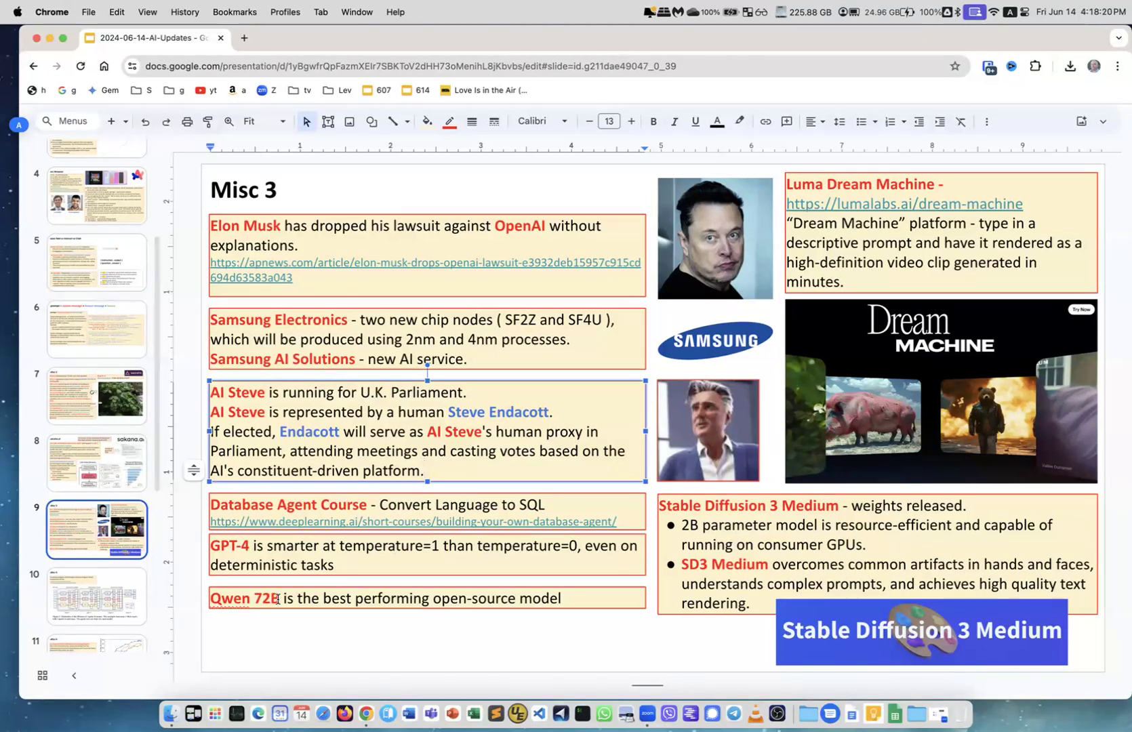
pyautogui.click(425, 471)
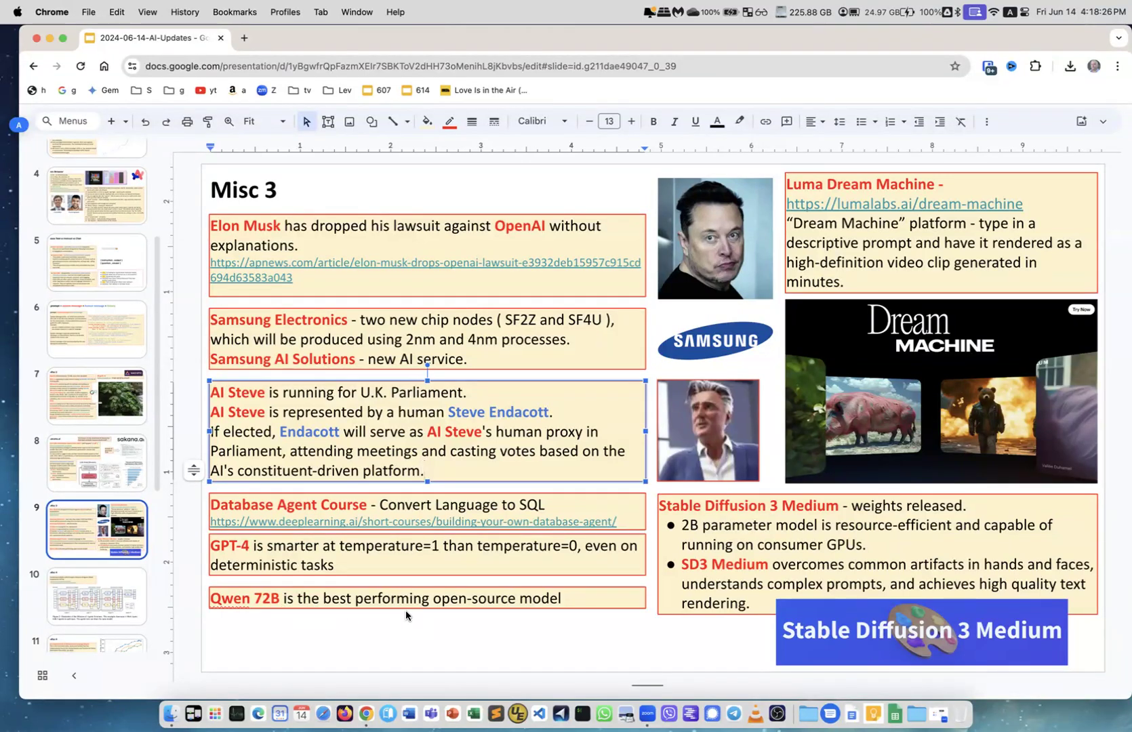
pyautogui.moveTo(789, 286)
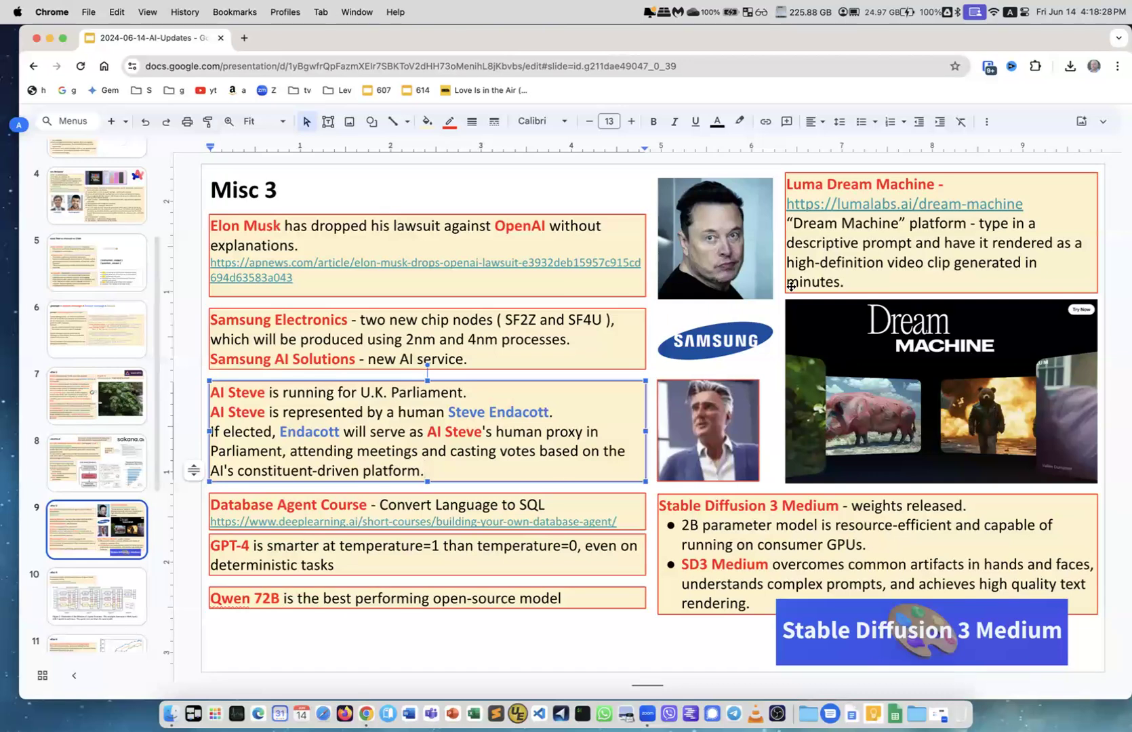
pyautogui.moveTo(973, 174)
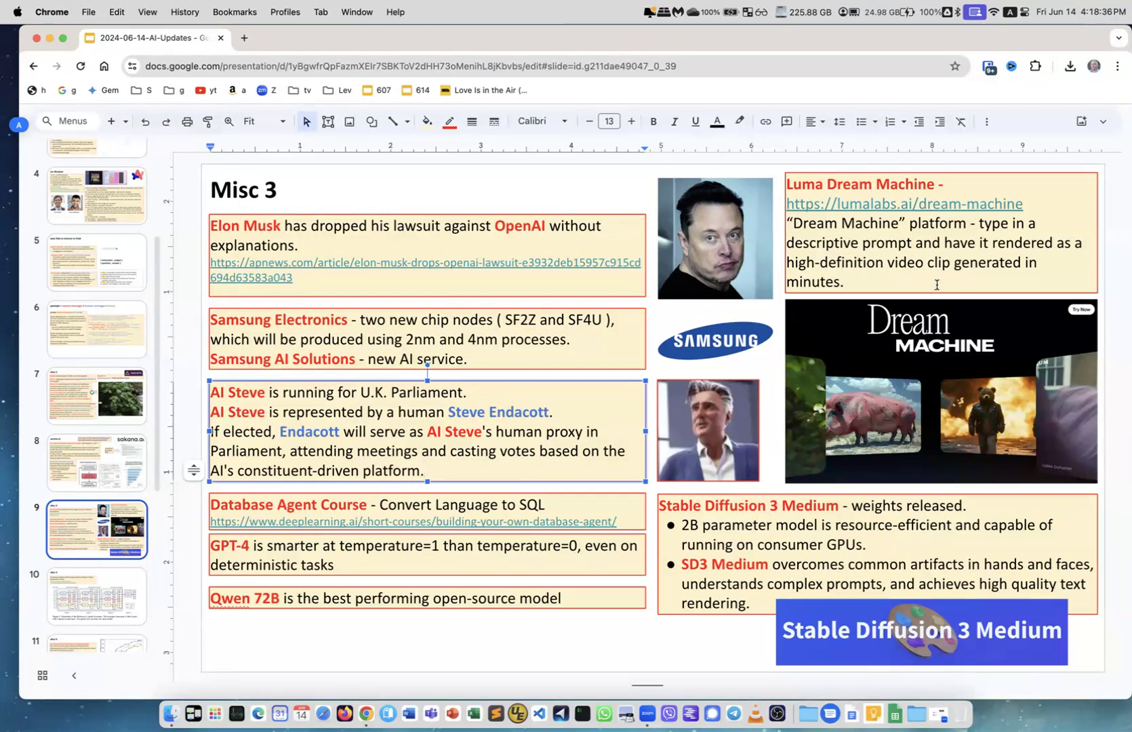
pyautogui.moveTo(951, 387)
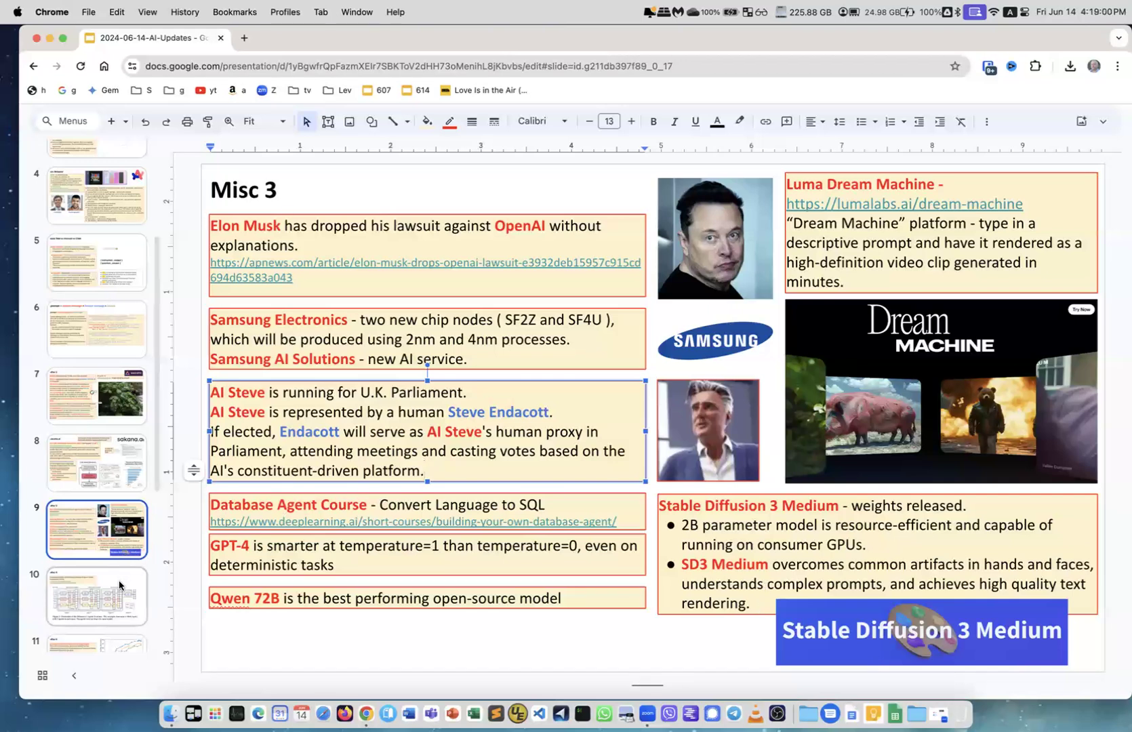
# Show the Mixture-of-Agents slide, then the second Misc 4 slide on Mamba and Mistral
pyautogui.click(96, 596)
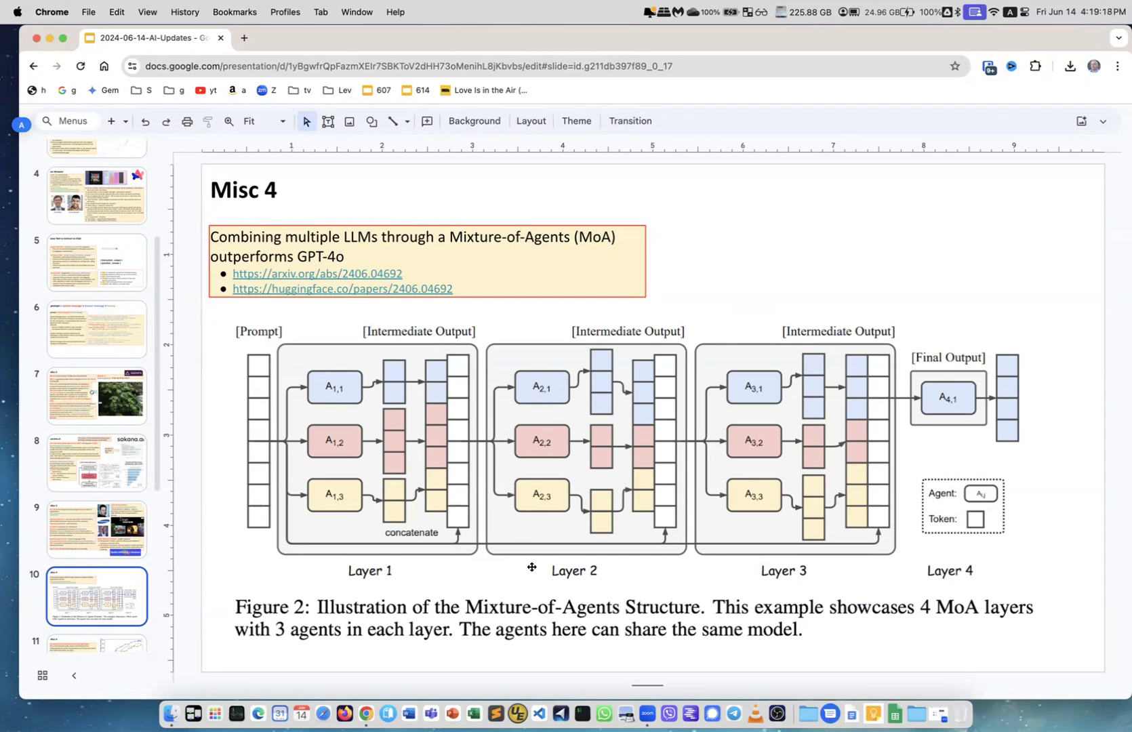
pyautogui.moveTo(529, 534)
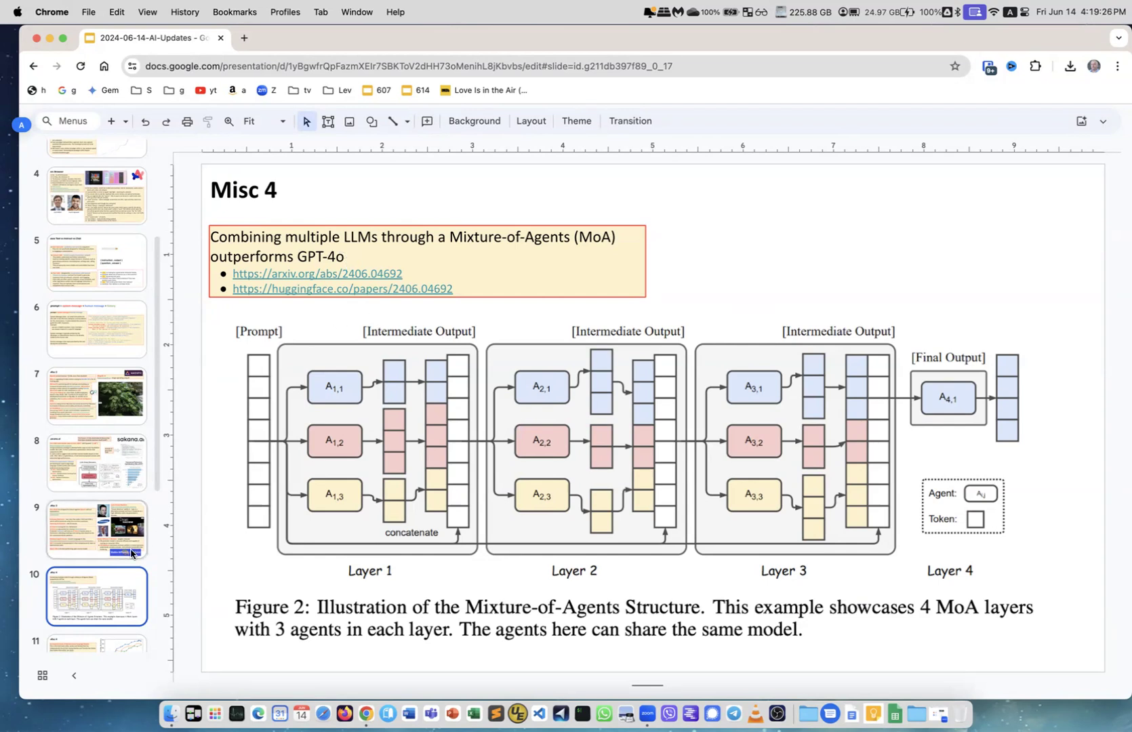
pyautogui.scroll(-3)
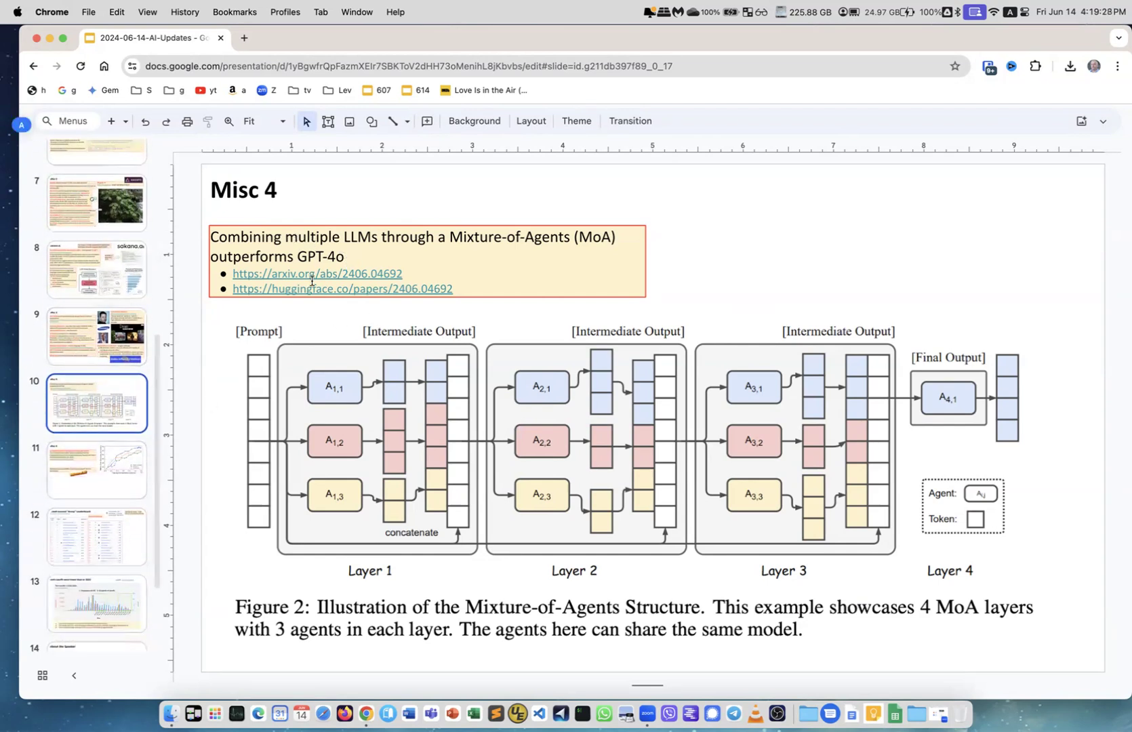
pyautogui.moveTo(329, 303)
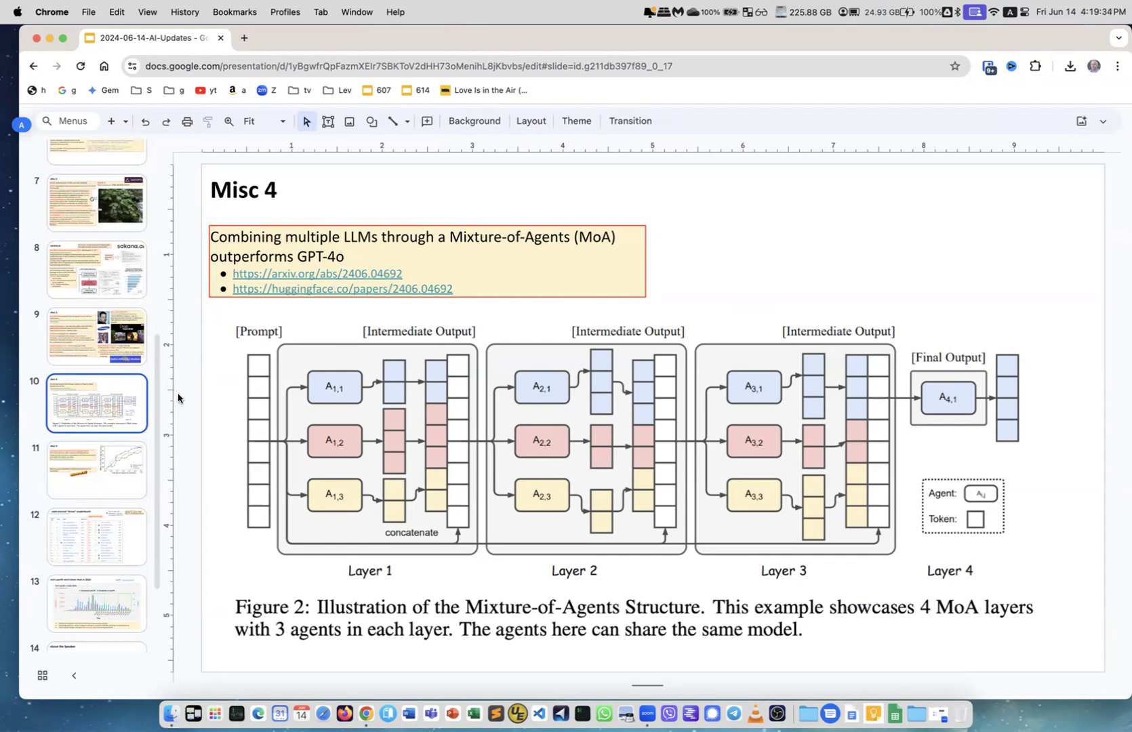
pyautogui.click(96, 469)
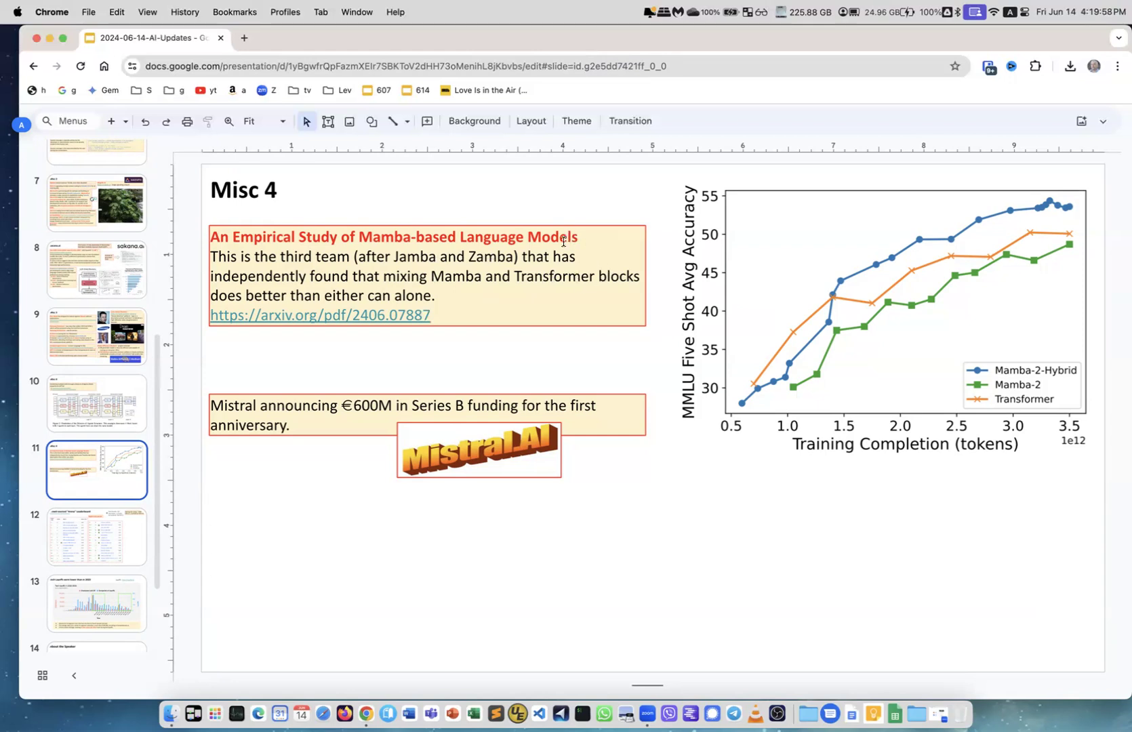
pyautogui.moveTo(1031, 400)
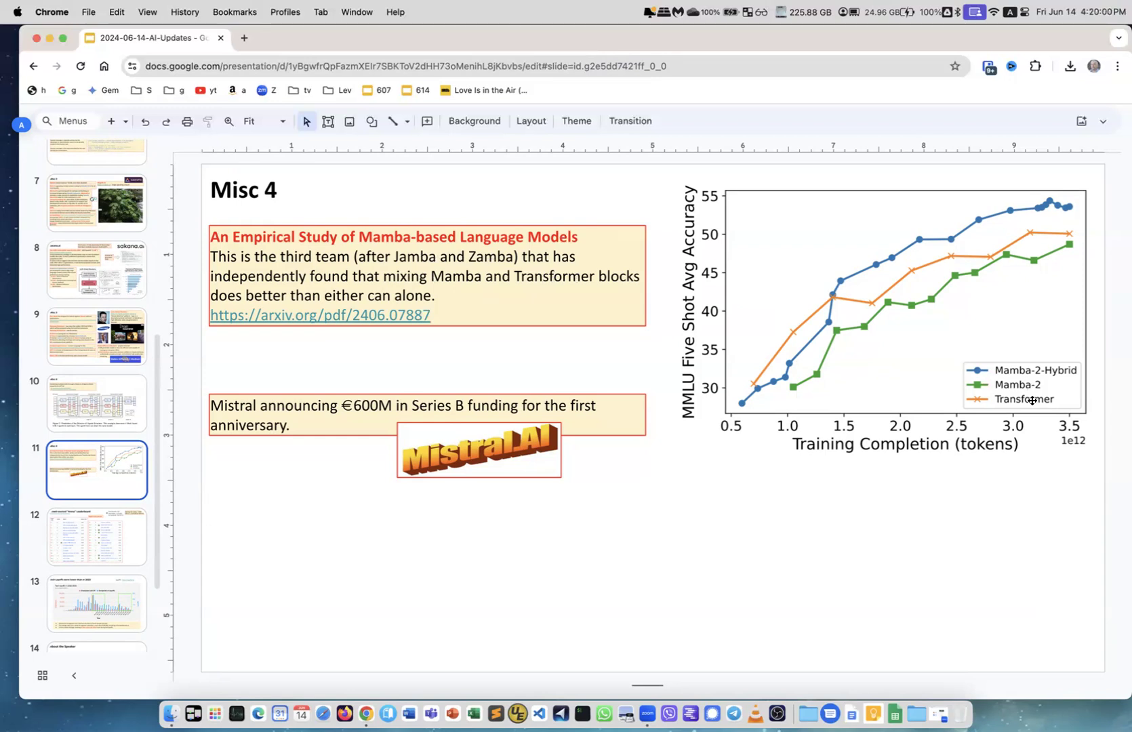
pyautogui.moveTo(874, 253)
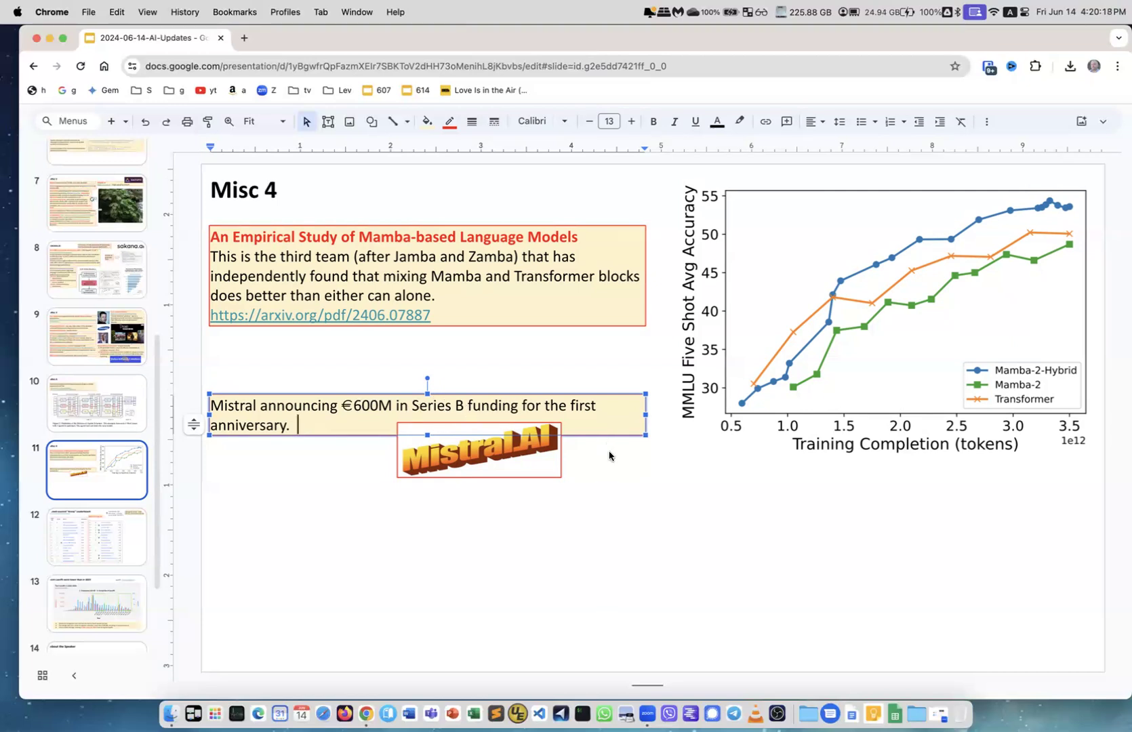
pyautogui.click(608, 456)
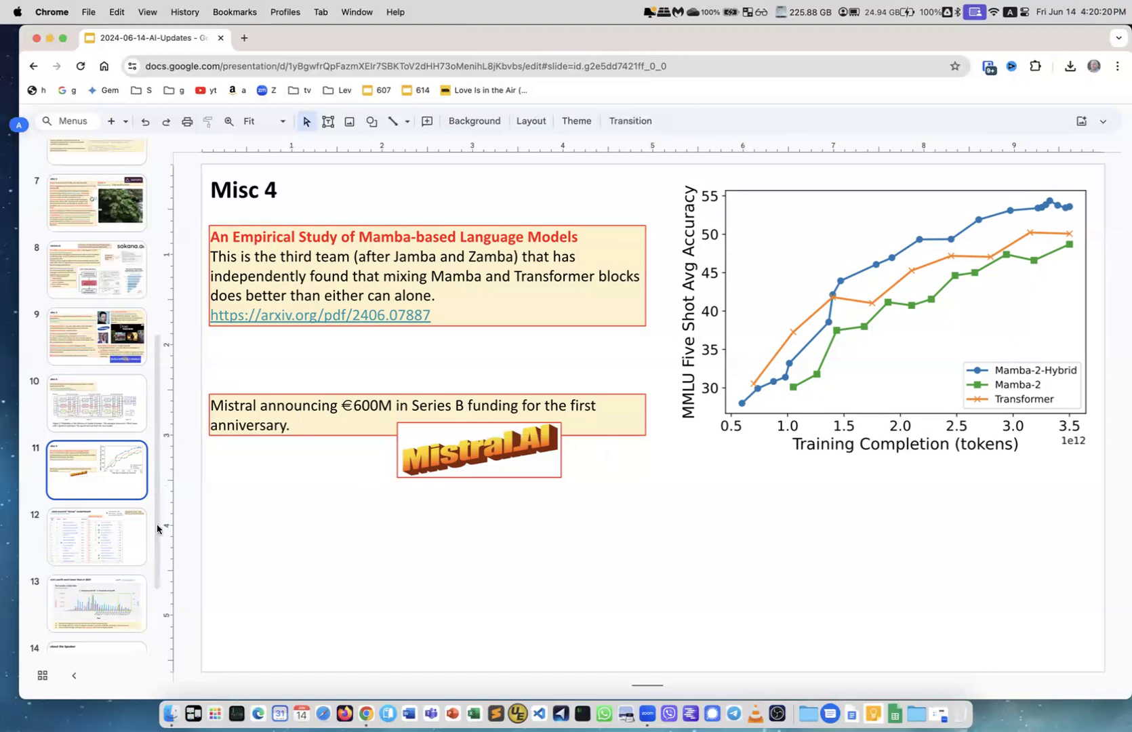
pyautogui.click(96, 536)
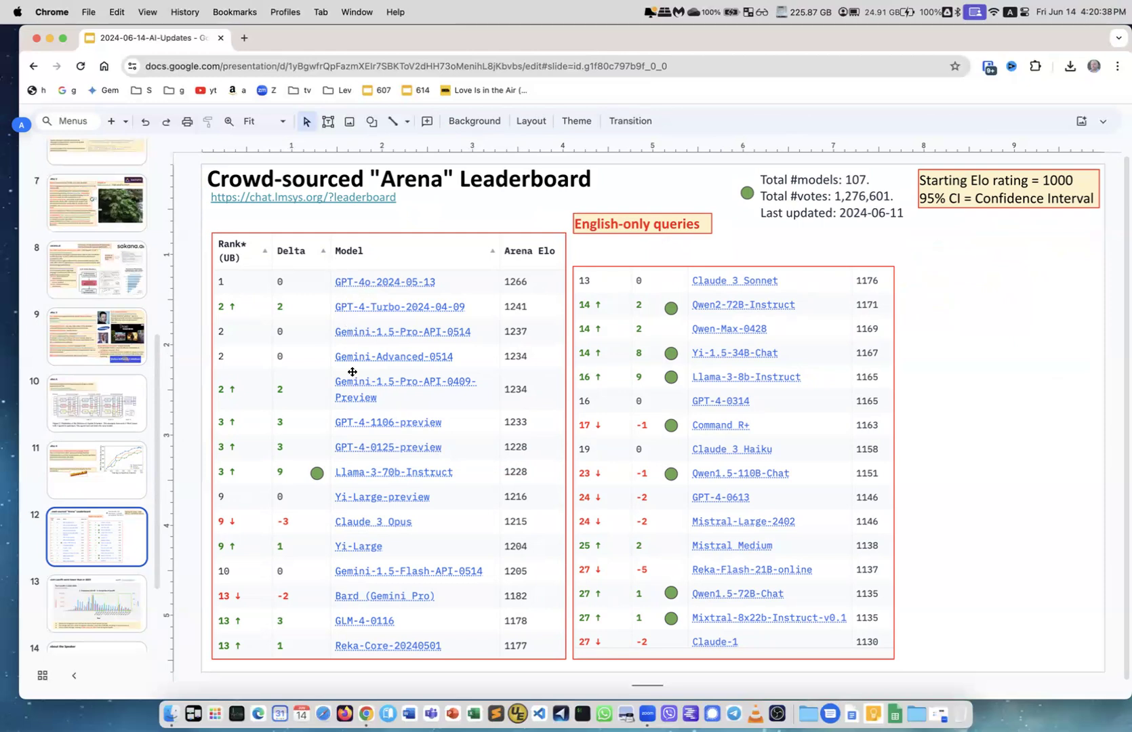
pyautogui.moveTo(362, 636)
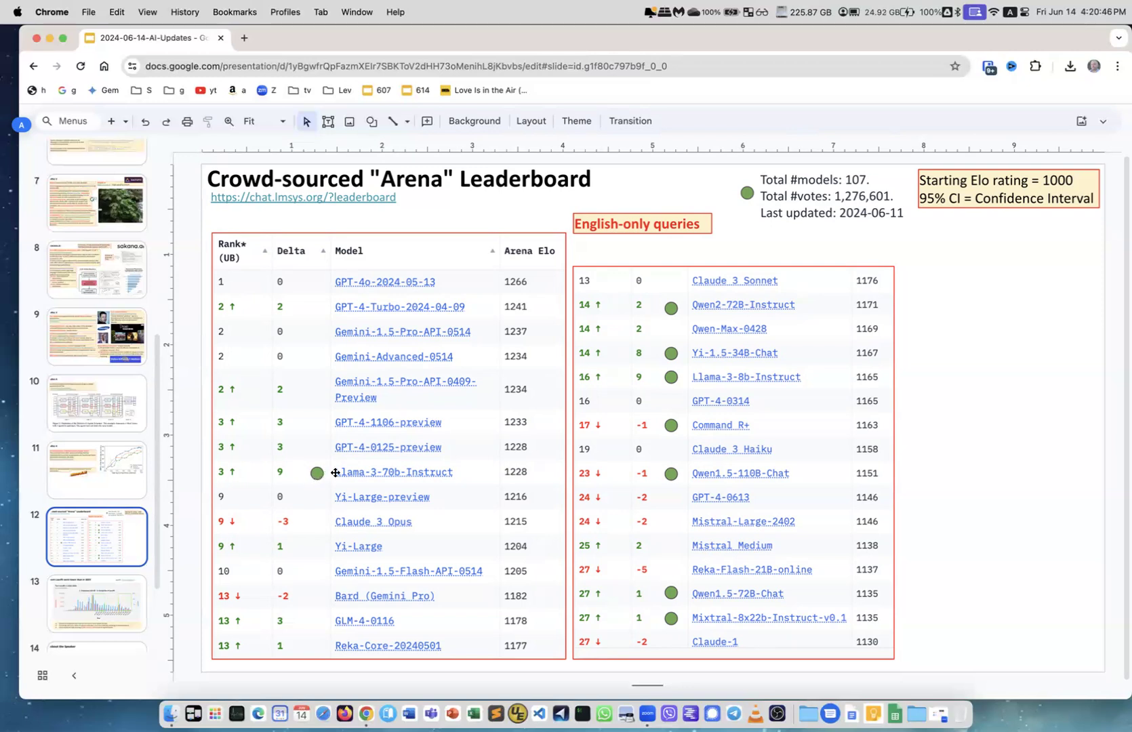
pyautogui.moveTo(457, 473)
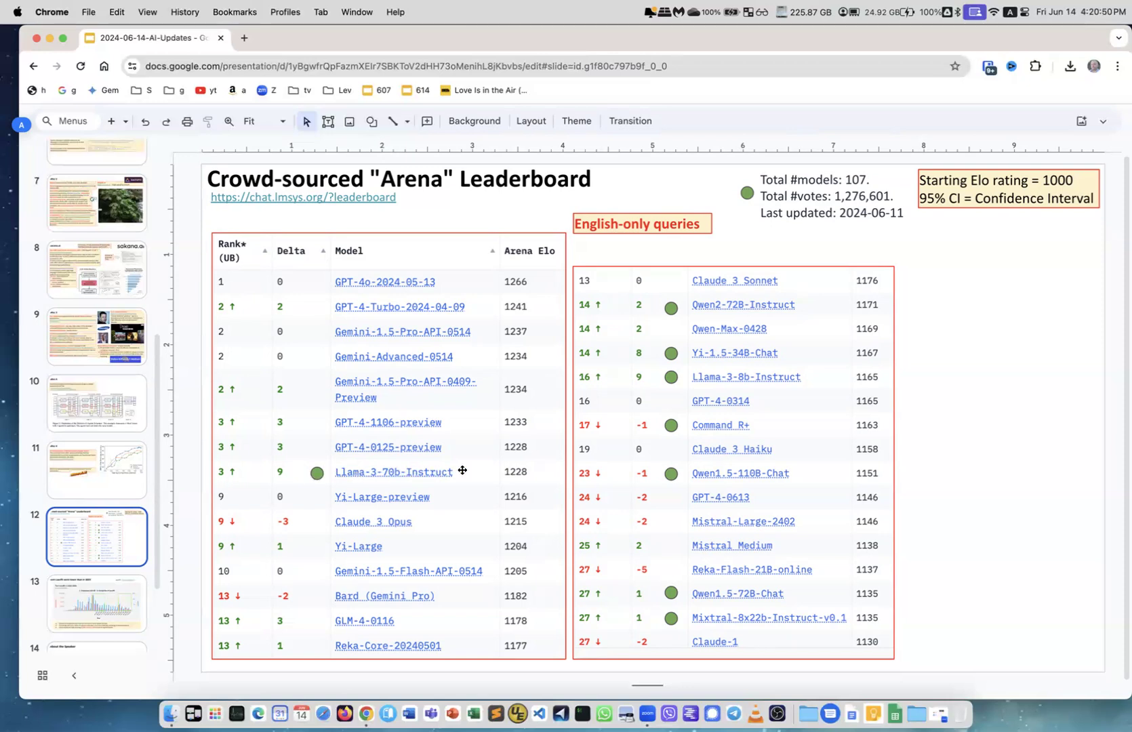
pyautogui.moveTo(643, 335)
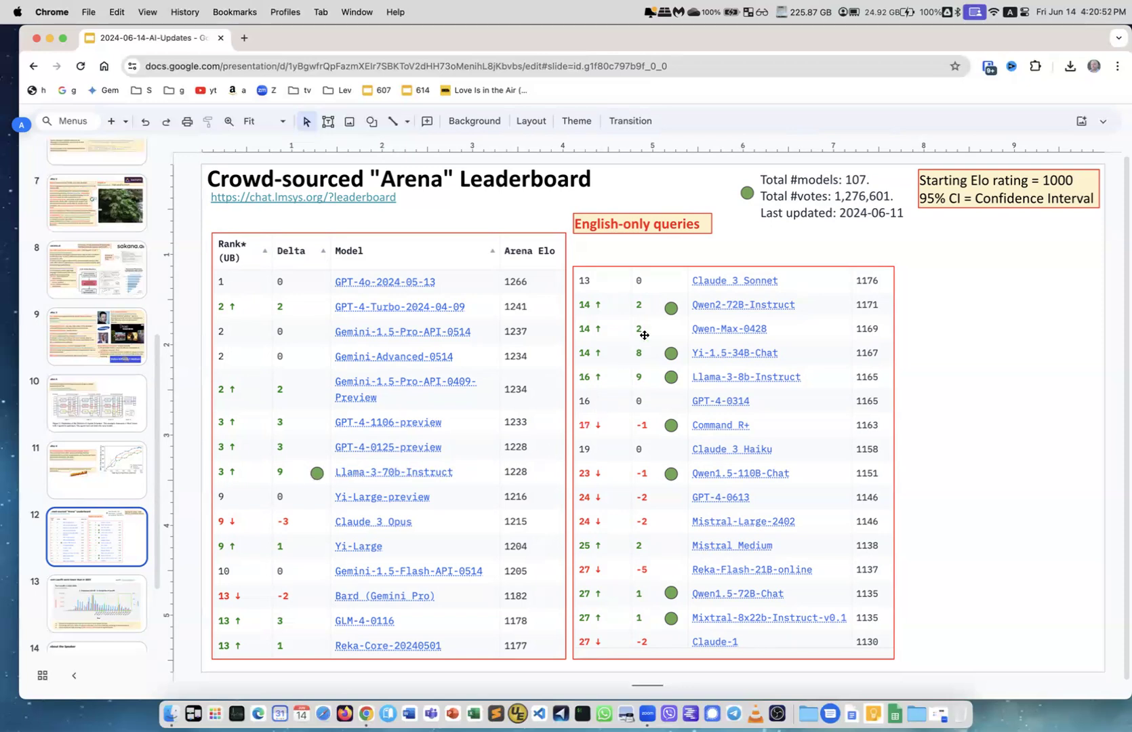
pyautogui.moveTo(760, 306)
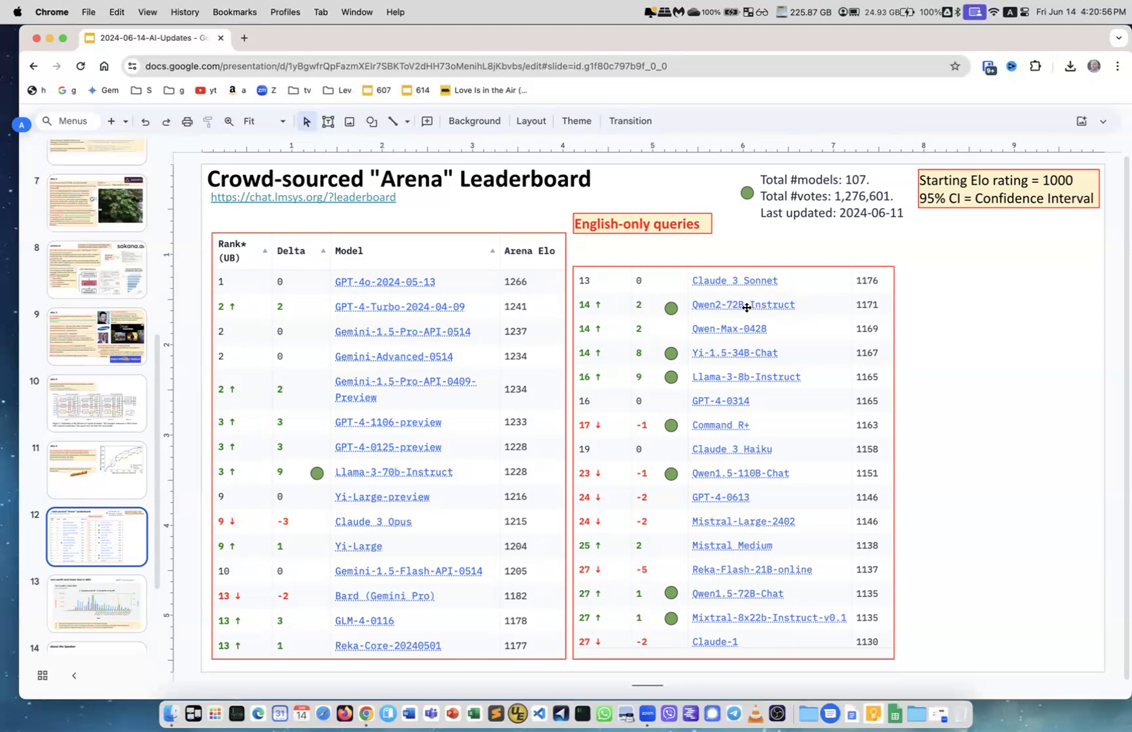
pyautogui.moveTo(688, 619)
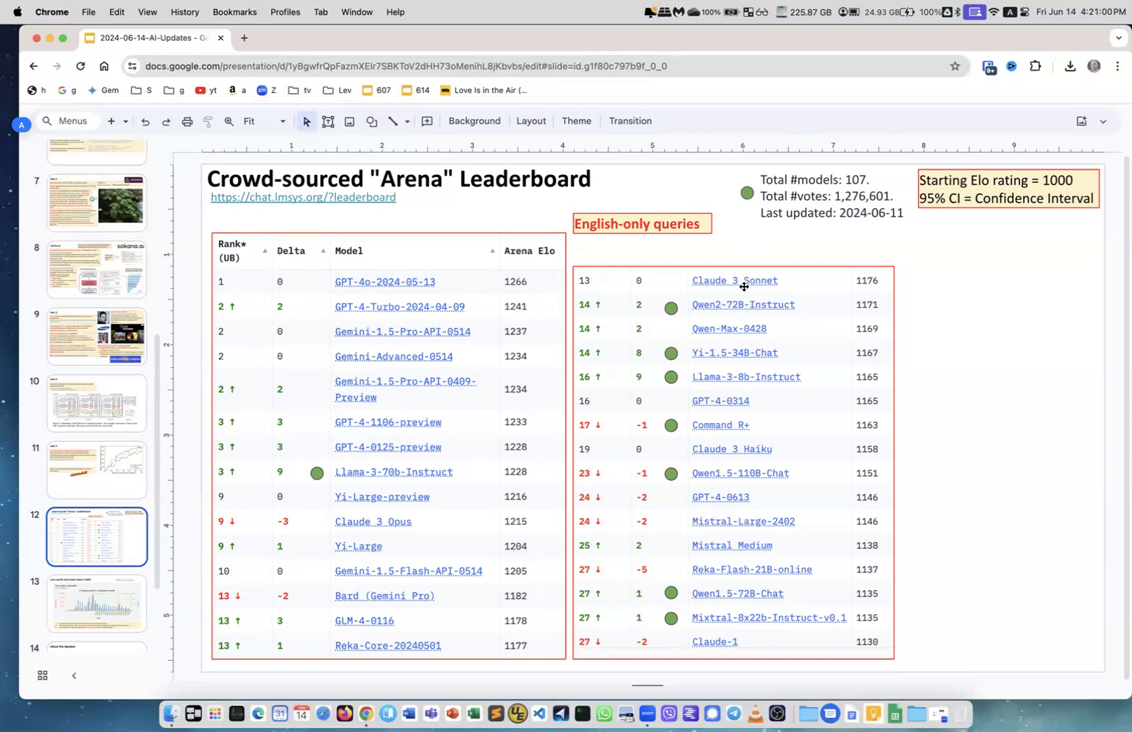
pyautogui.moveTo(759, 326)
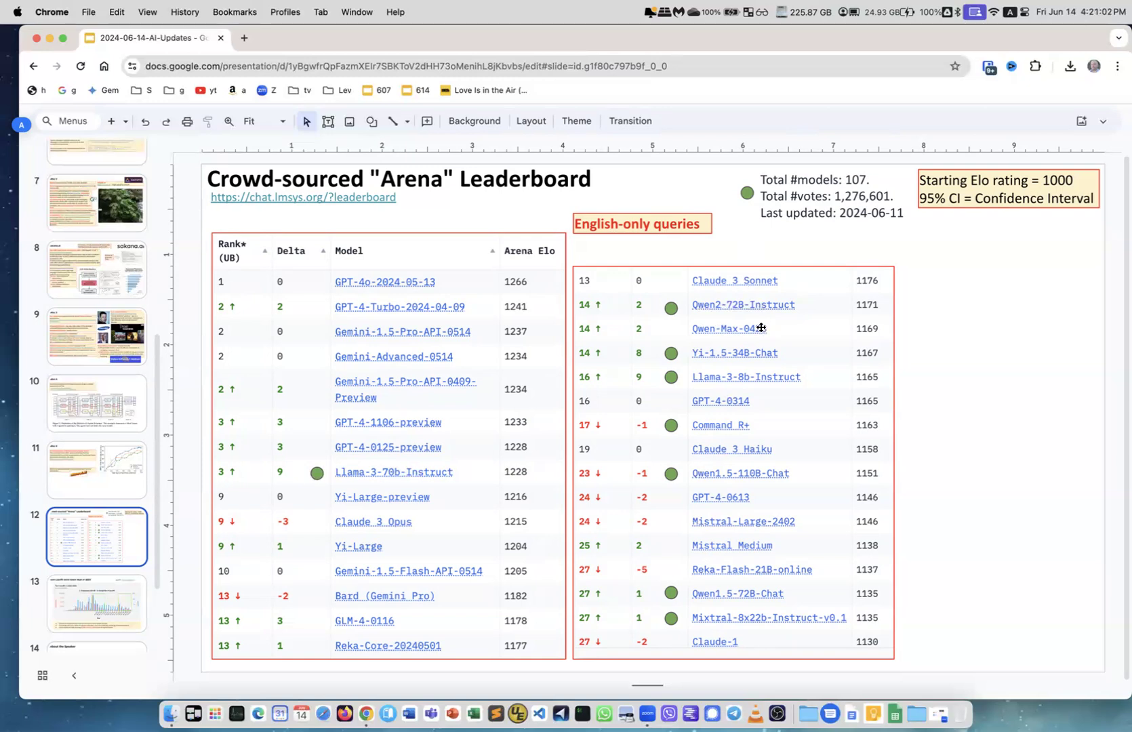
pyautogui.moveTo(725, 282)
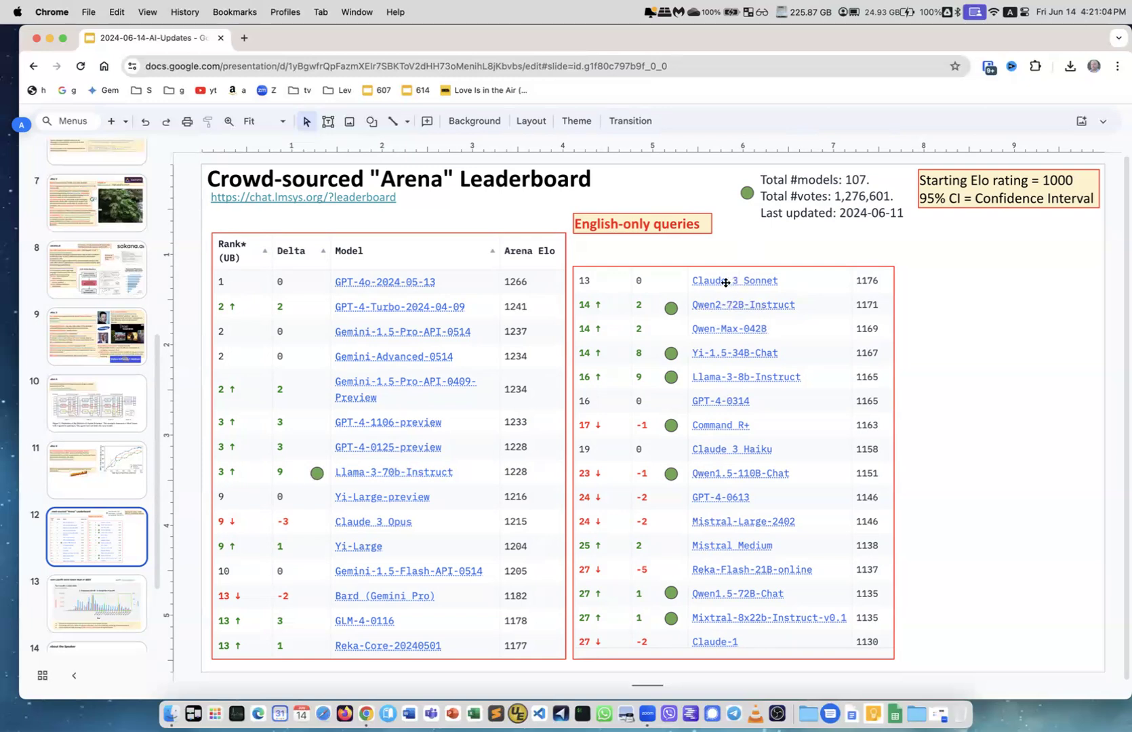
pyautogui.moveTo(702, 413)
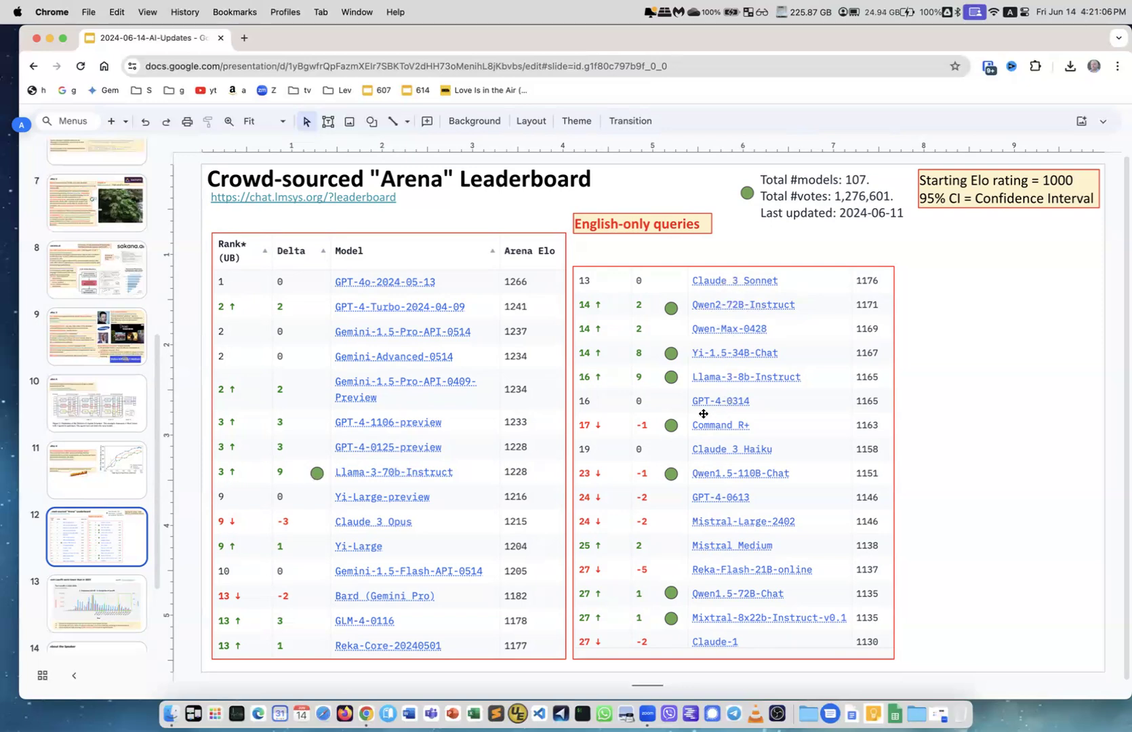
pyautogui.moveTo(729, 495)
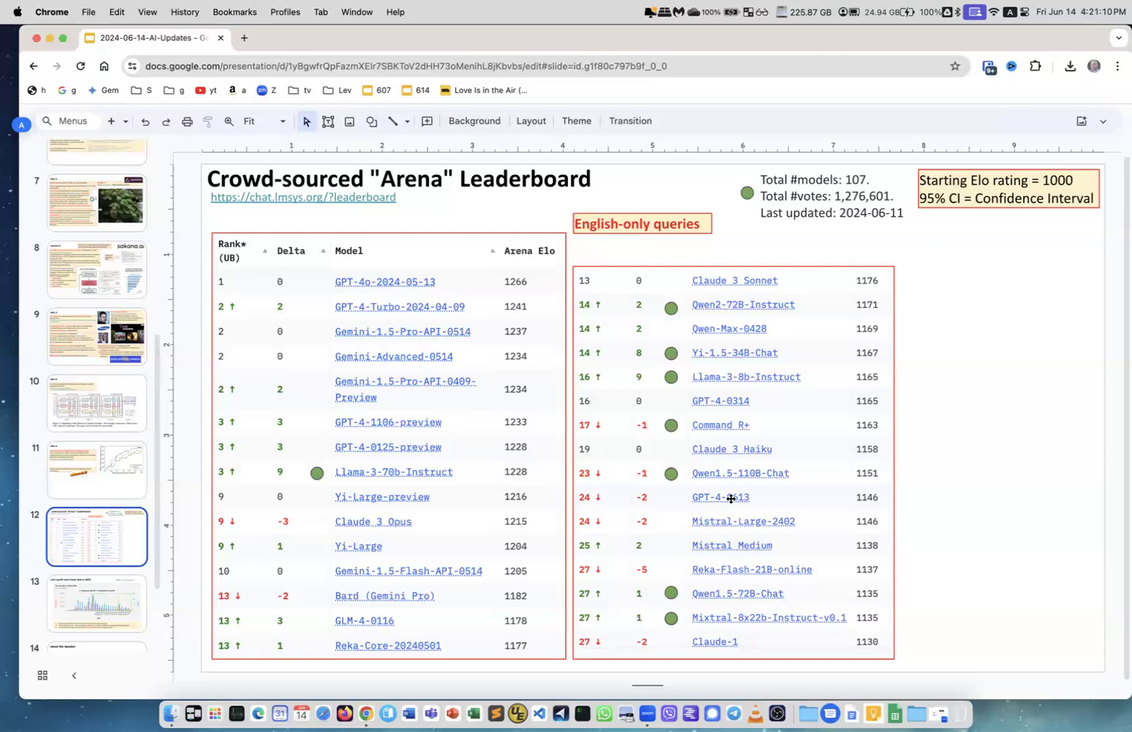
pyautogui.moveTo(736, 523)
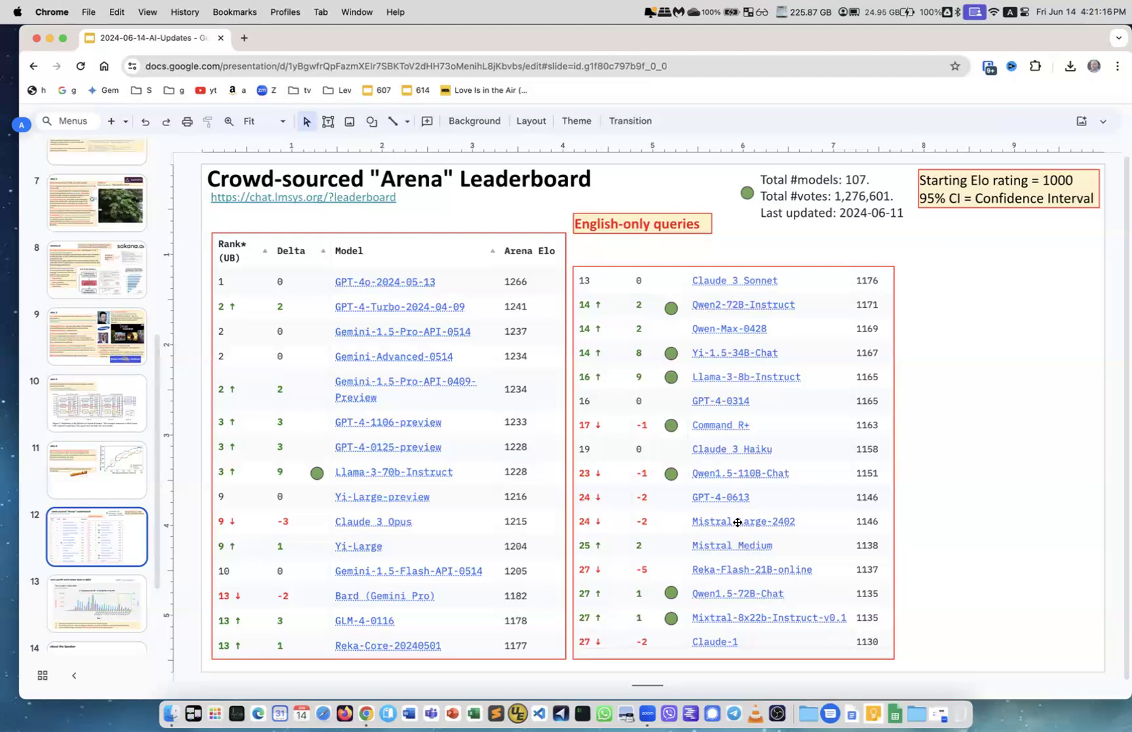
pyautogui.moveTo(725, 623)
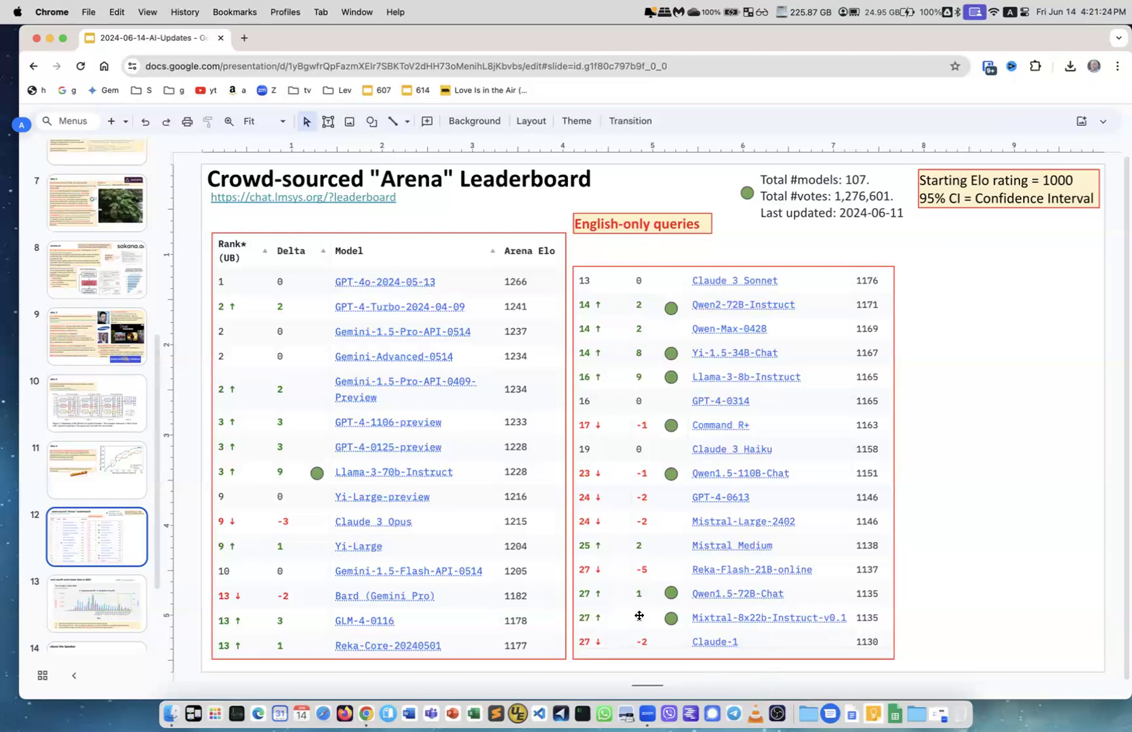
pyautogui.moveTo(645, 618)
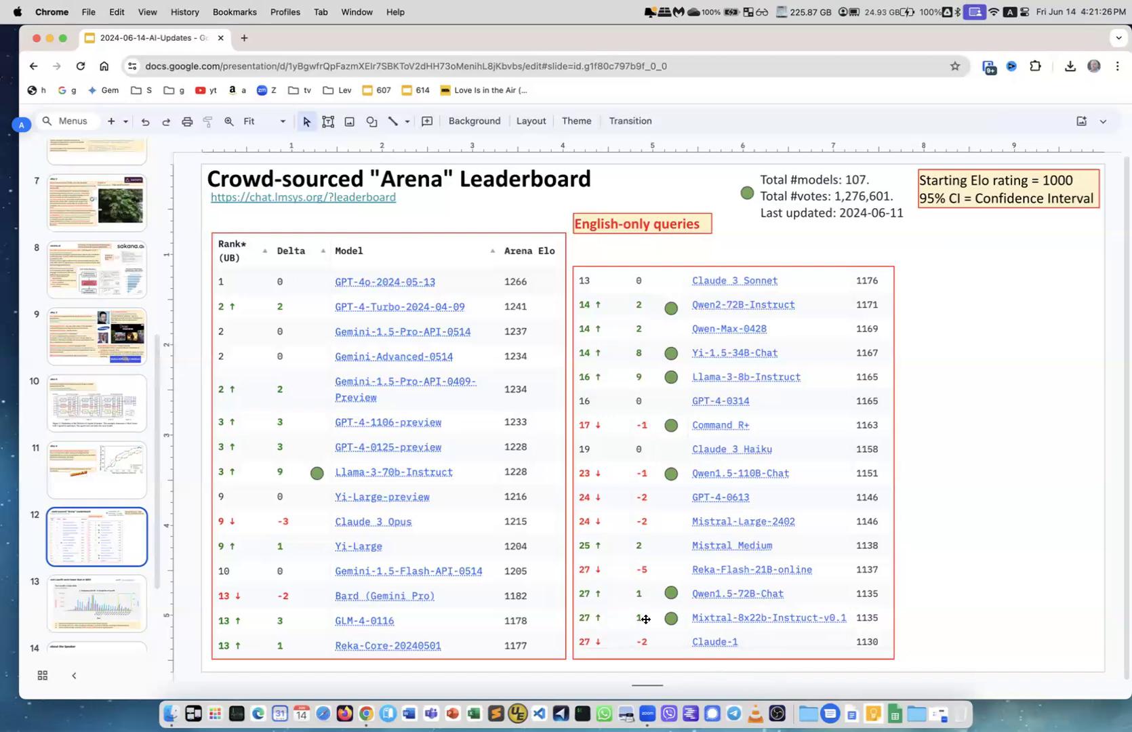
pyautogui.moveTo(601, 595)
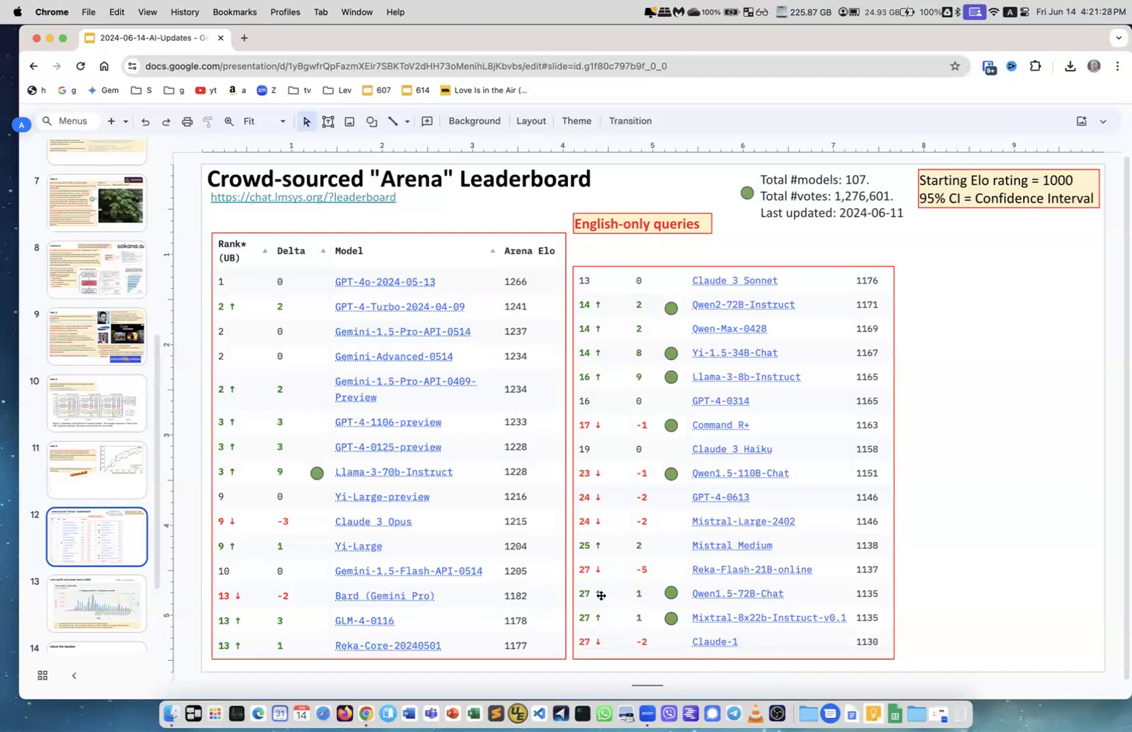
pyautogui.moveTo(355, 477)
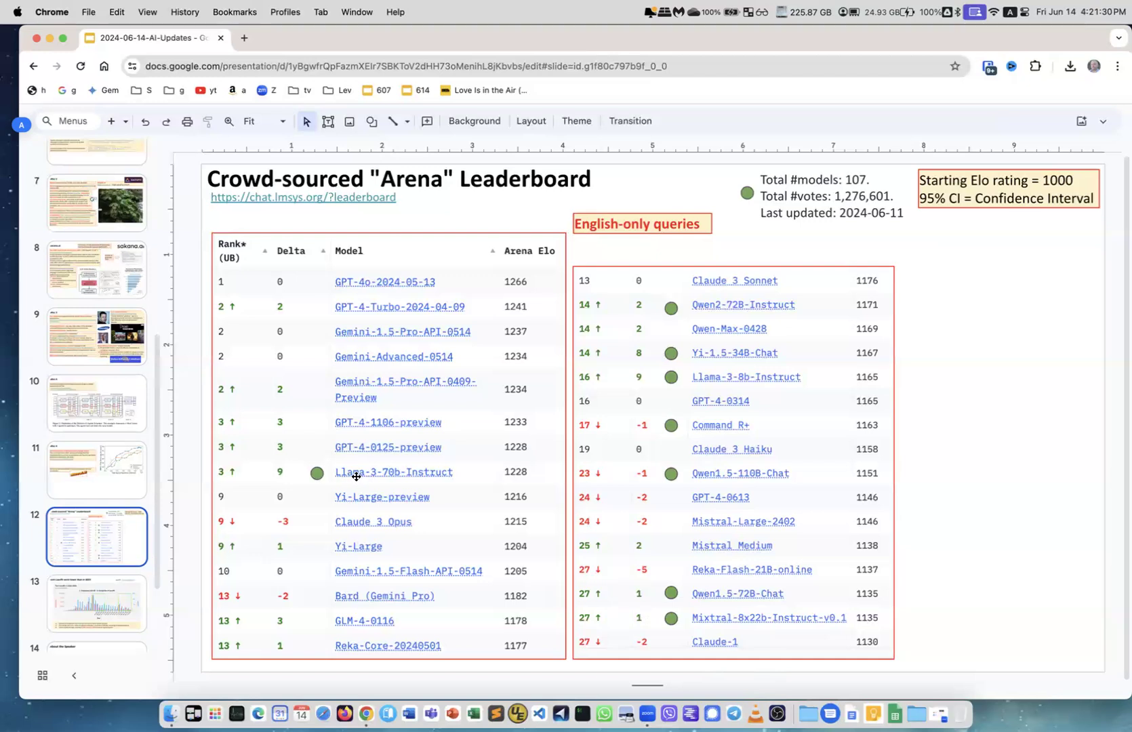
pyautogui.moveTo(745, 311)
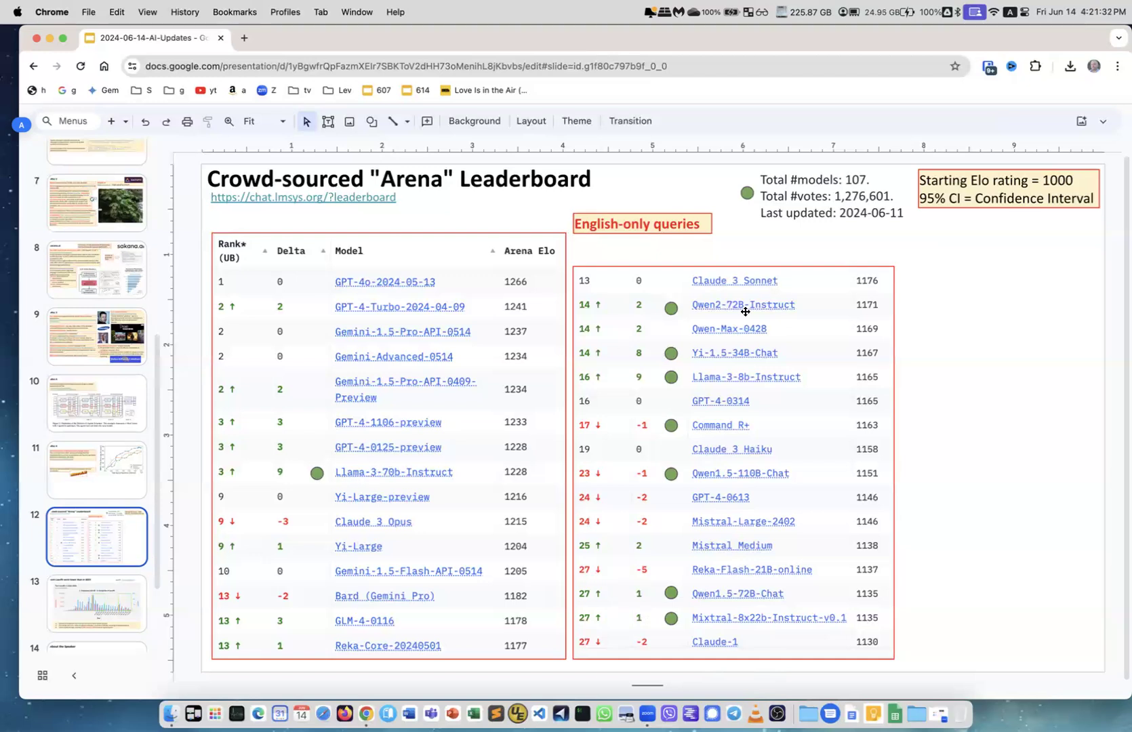
pyautogui.moveTo(146, 609)
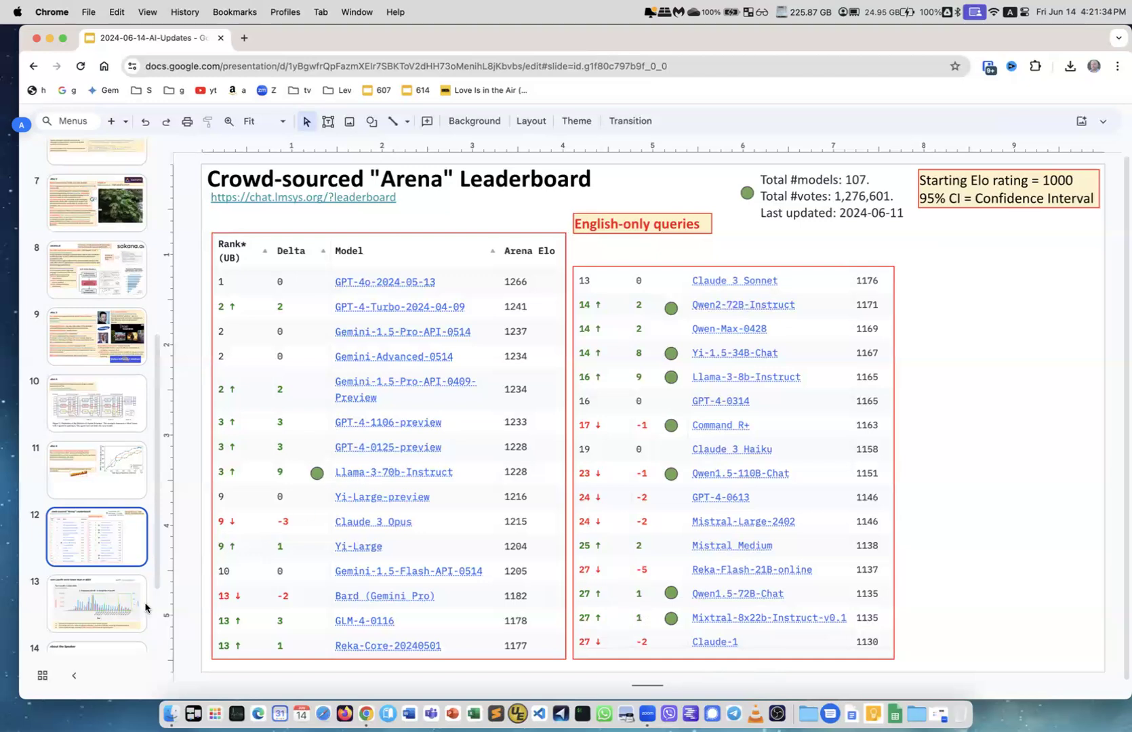
# Advance to the Tech Layoffs slide with its 2022–2024 layoffs chart
pyautogui.click(96, 606)
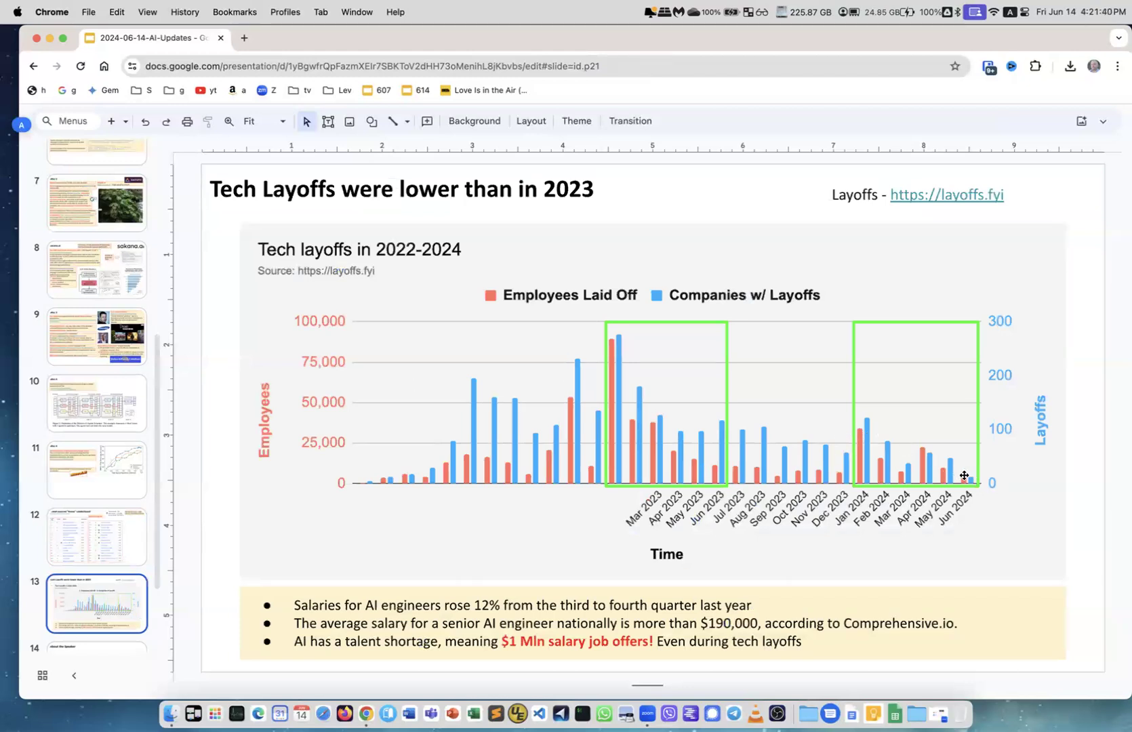
pyautogui.moveTo(661, 441)
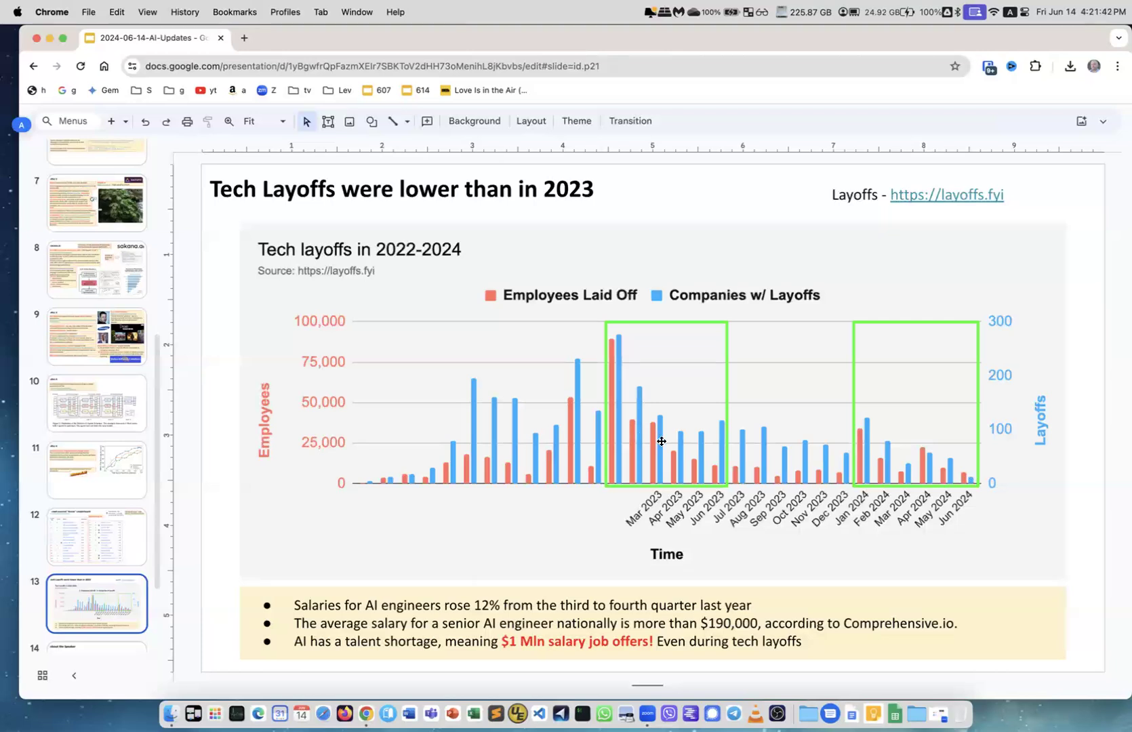
# Advance through the About the Speaker slide to the final Thank You! slide
pyautogui.click(97, 550)
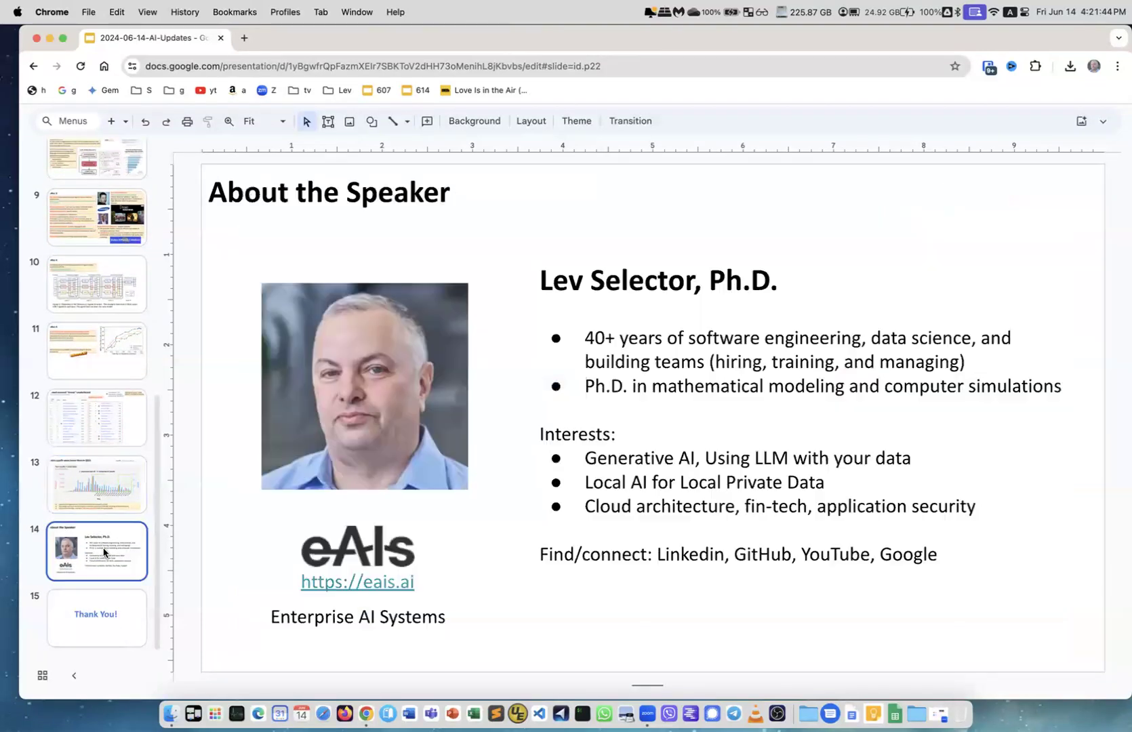
pyautogui.click(96, 618)
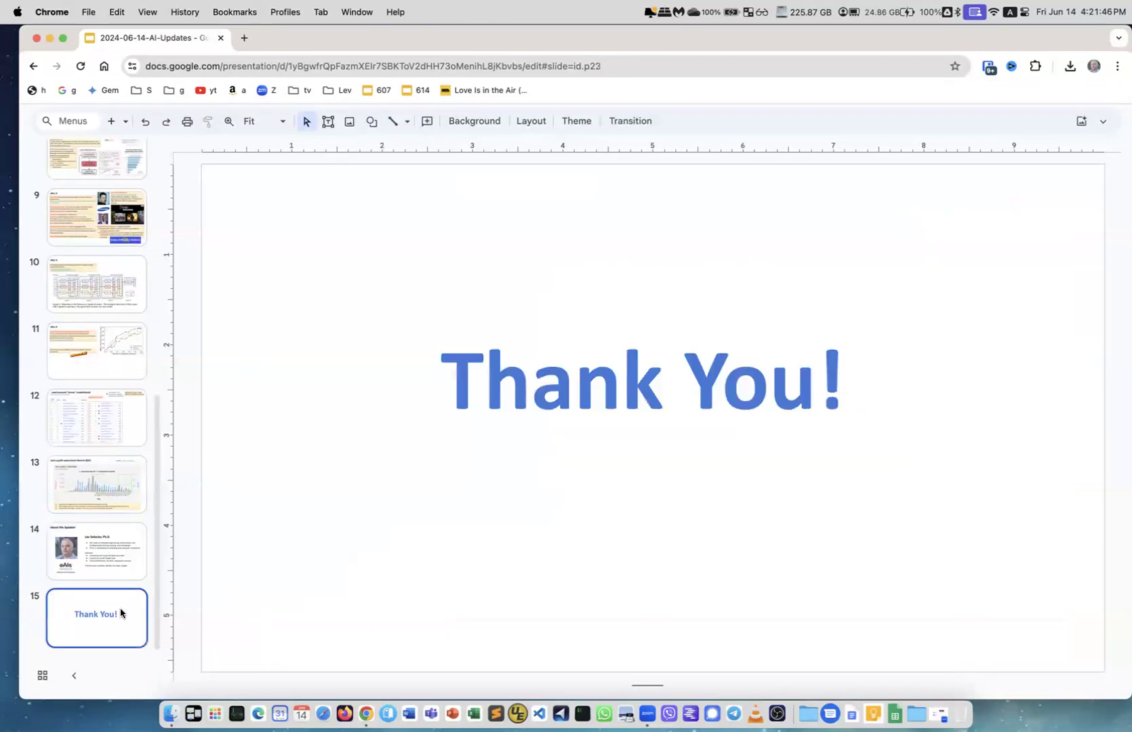